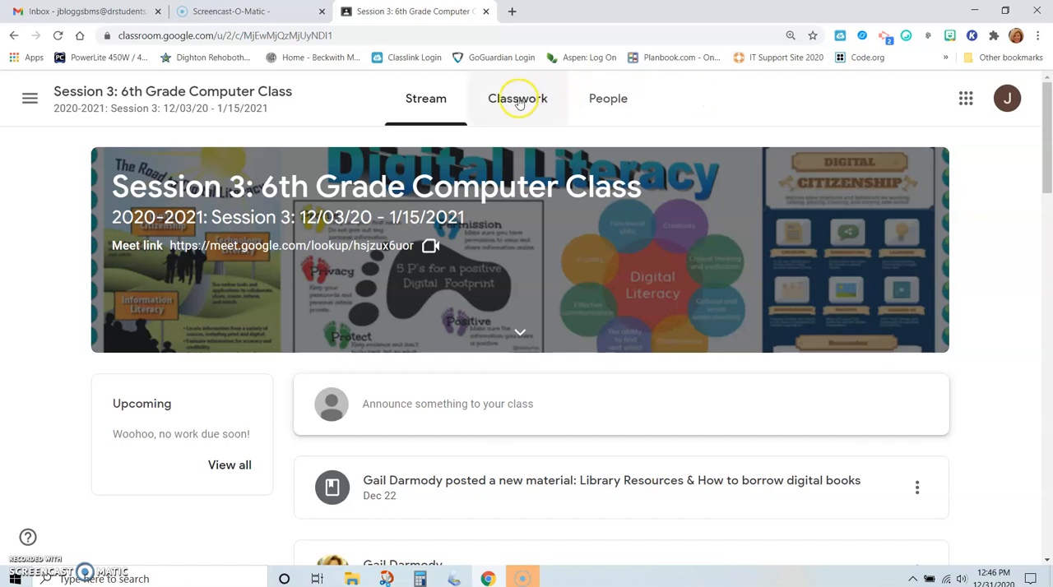
- Open the Classwork page and scroll down to the unit 7 Kami Scavenger Hunt Assignment
click(517, 98)
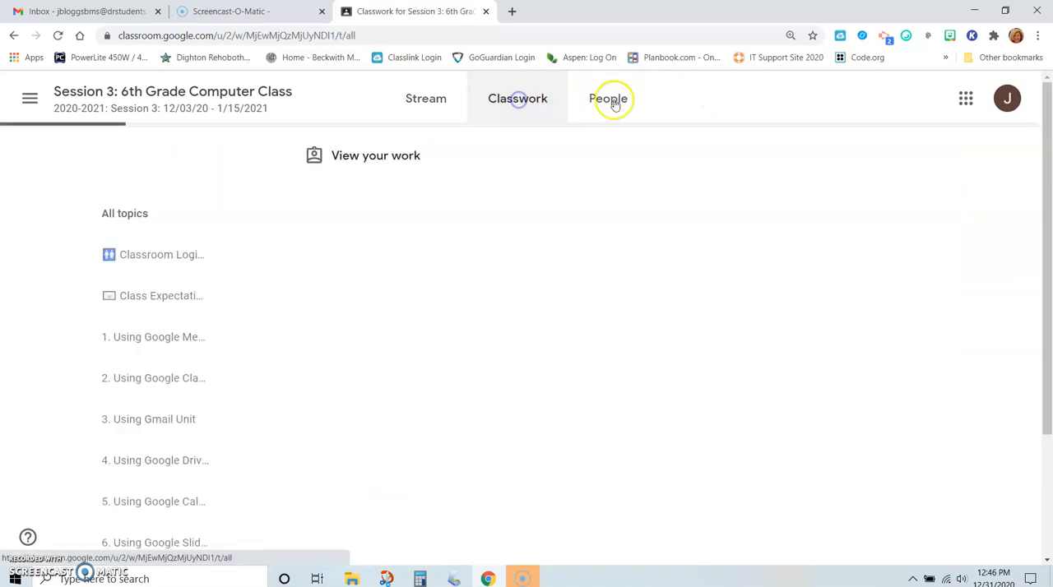
click(518, 99)
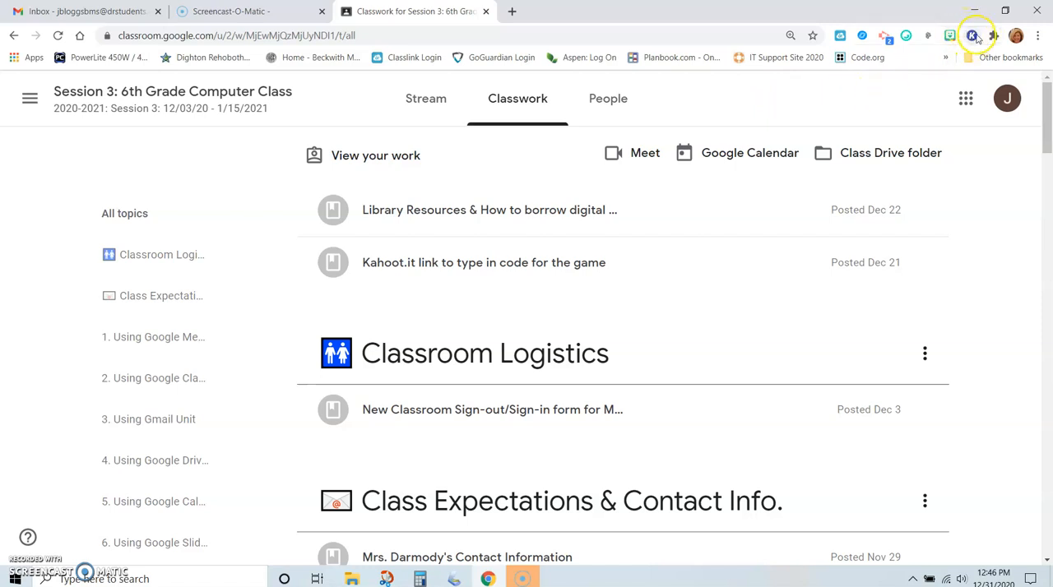
mouse_move(878, 70)
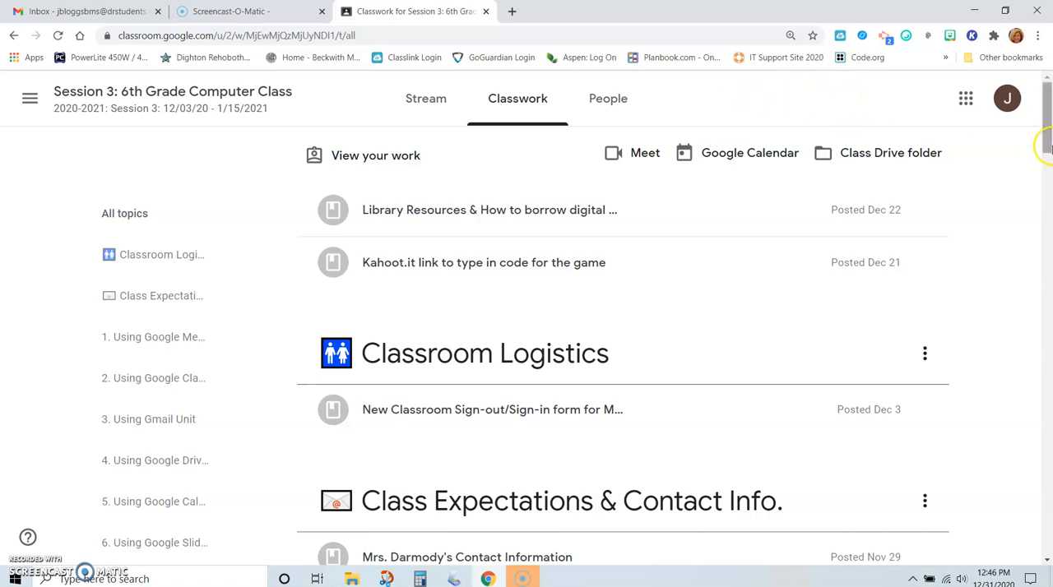
scroll(down, 3)
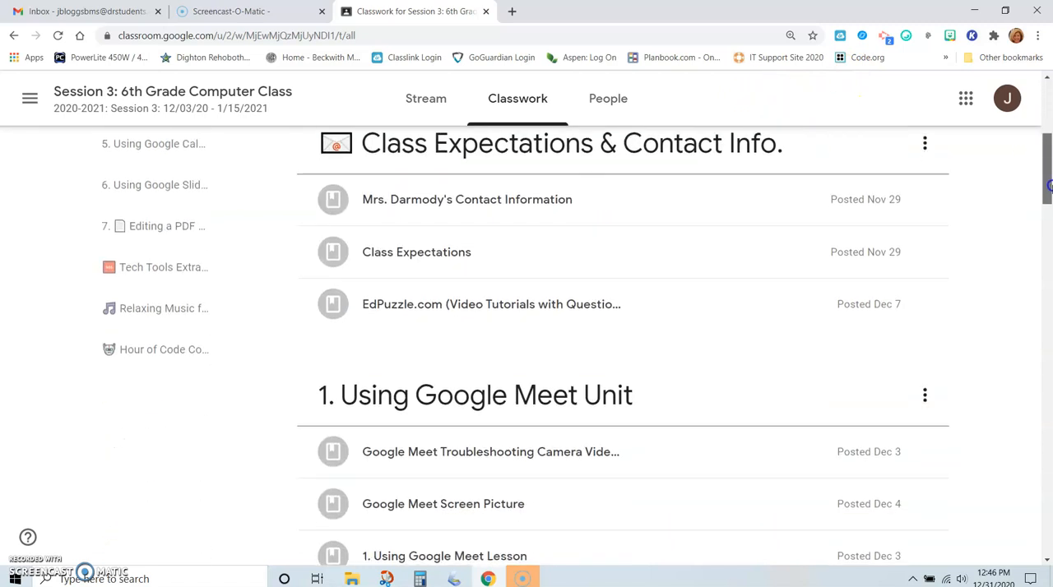
scroll(down, 3)
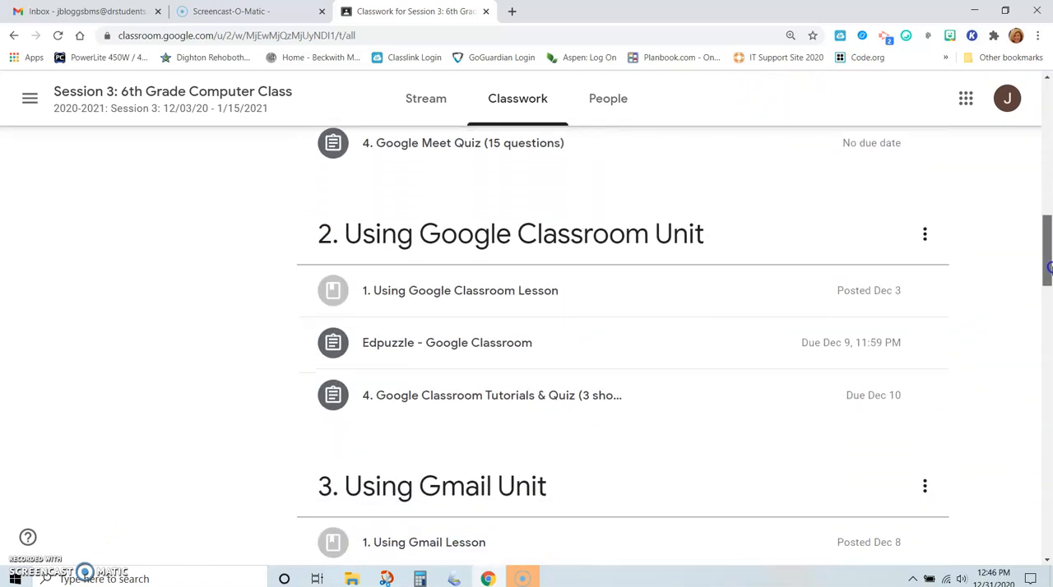
scroll(down, 3)
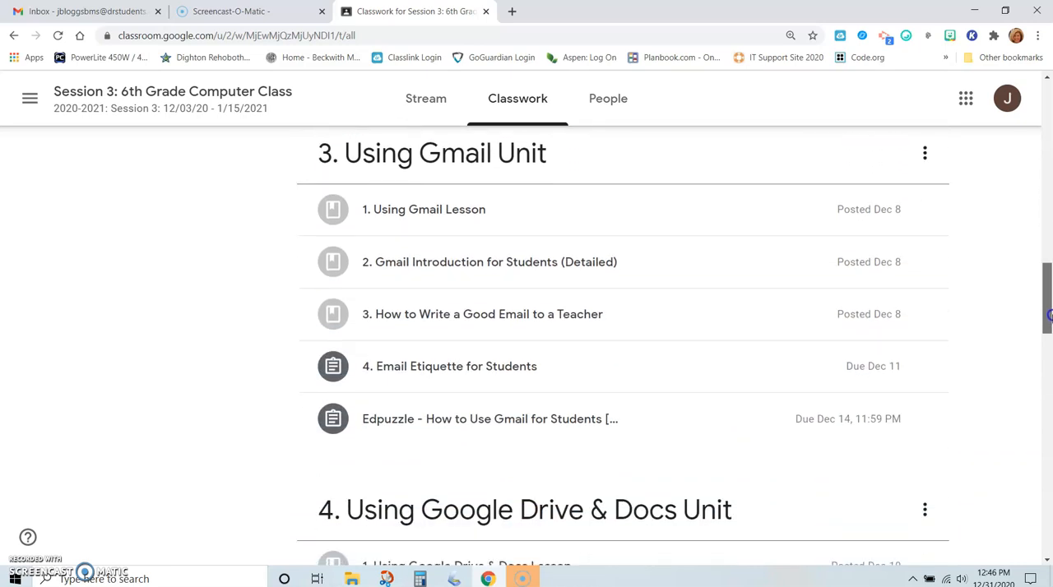
scroll(down, 3)
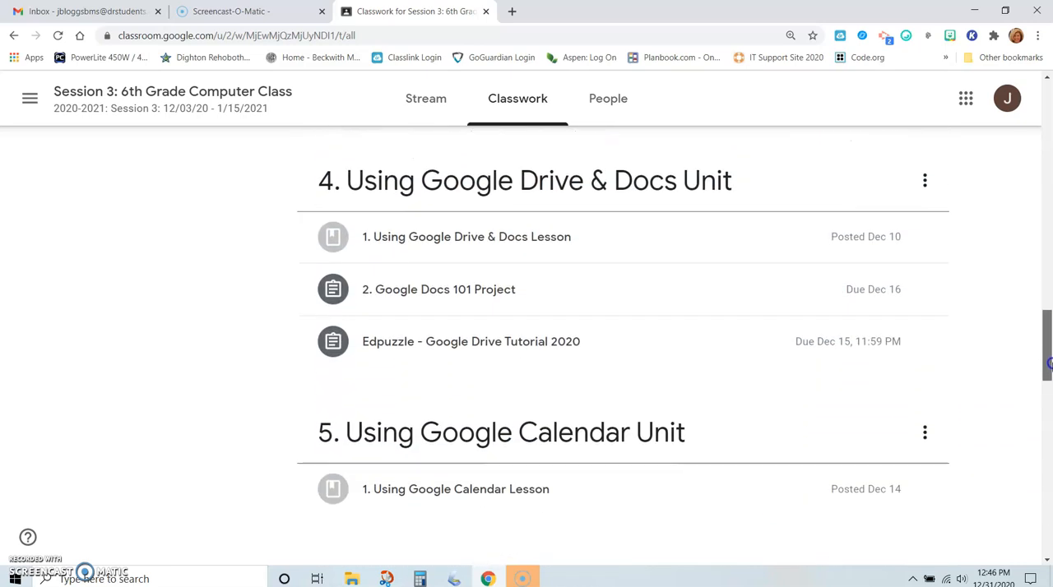
scroll(down, 3)
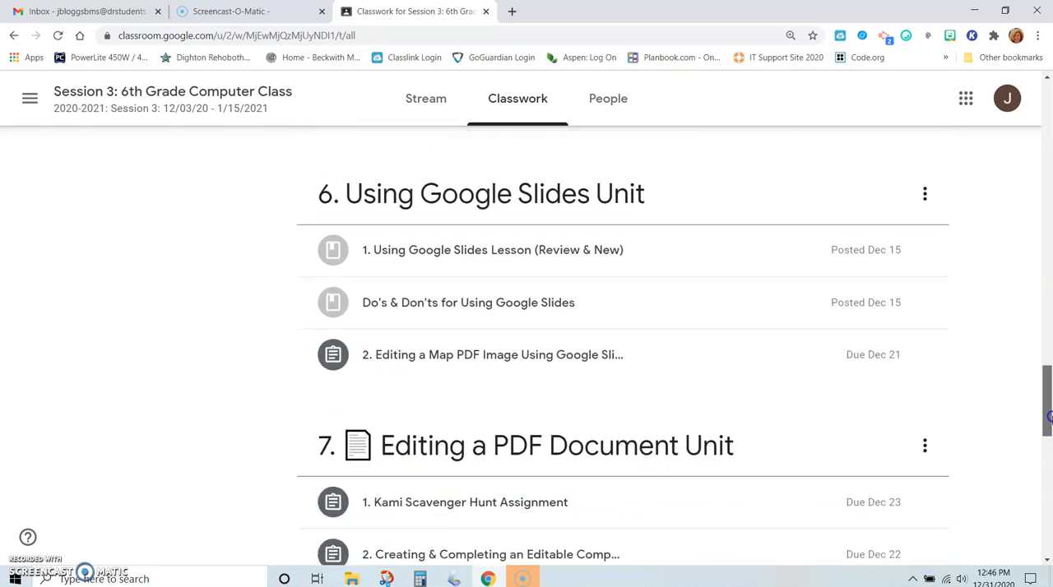
scroll(down, 3)
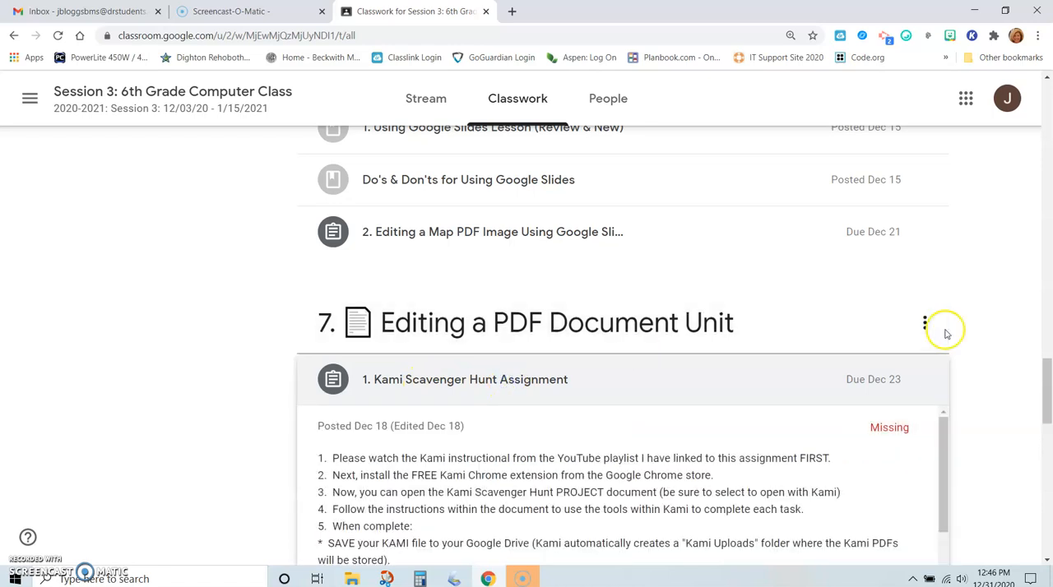
scroll(down, 3)
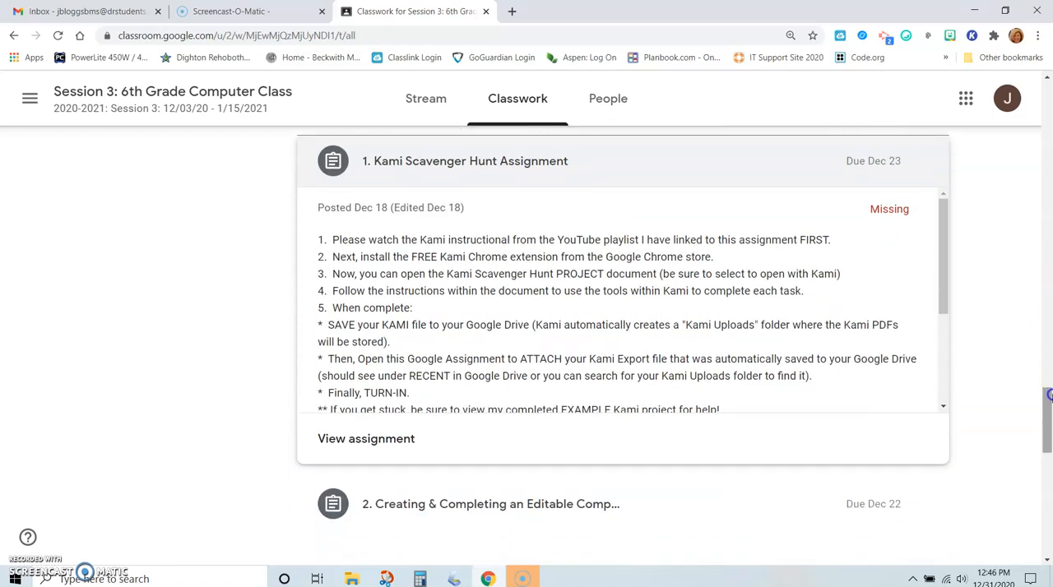
scroll(down, 3)
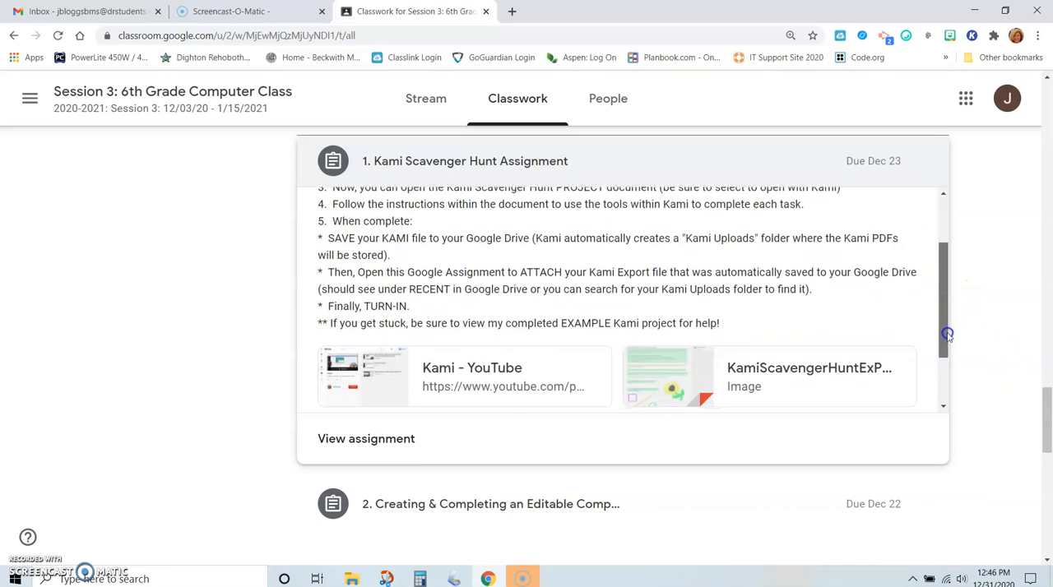
scroll(down, 3)
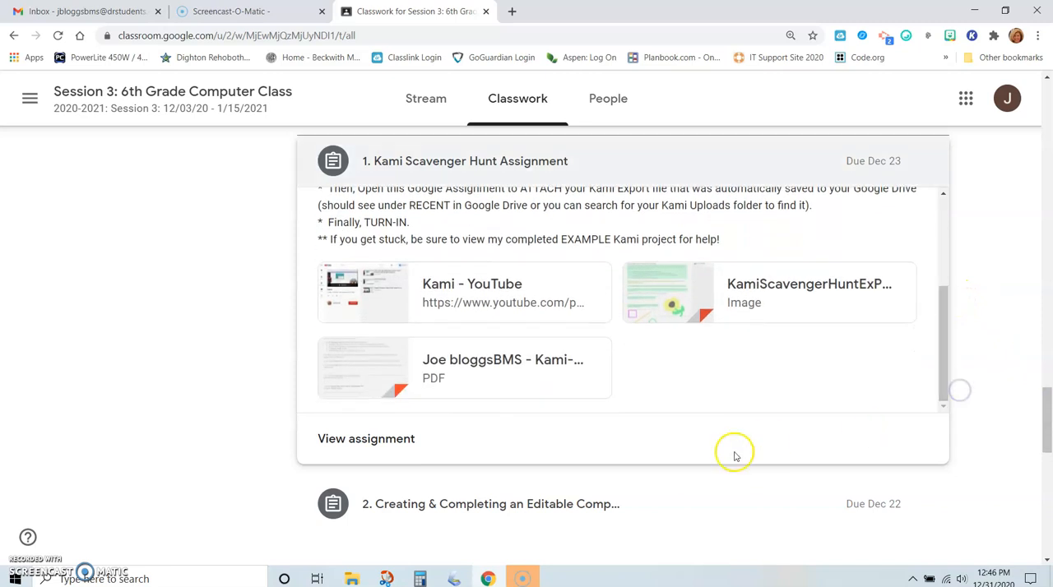
mouse_move(424, 362)
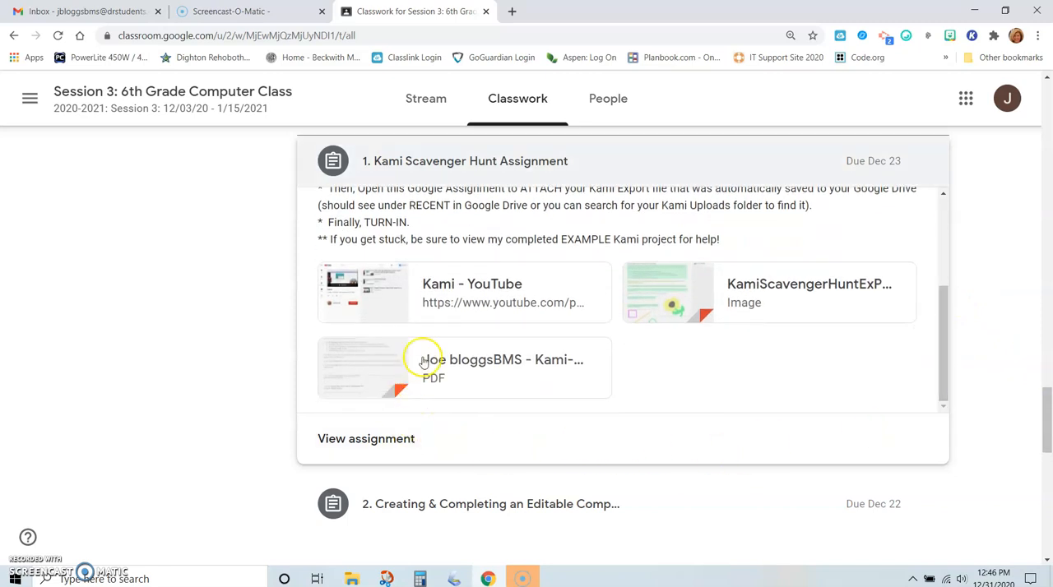
- Open the attached scavenger hunt PDF and launch it with Annotate with Kami
click(424, 367)
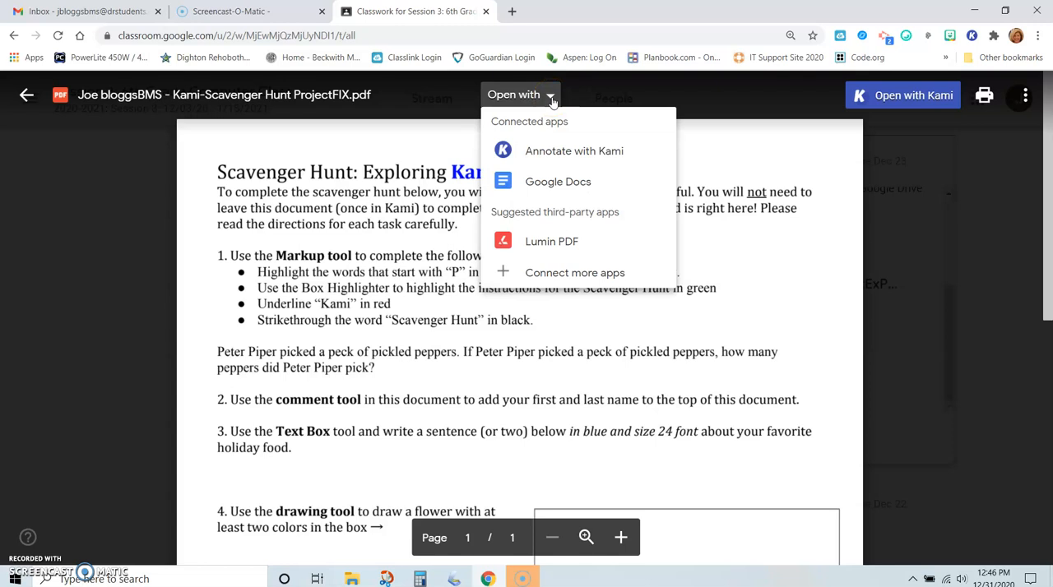
mouse_move(553, 153)
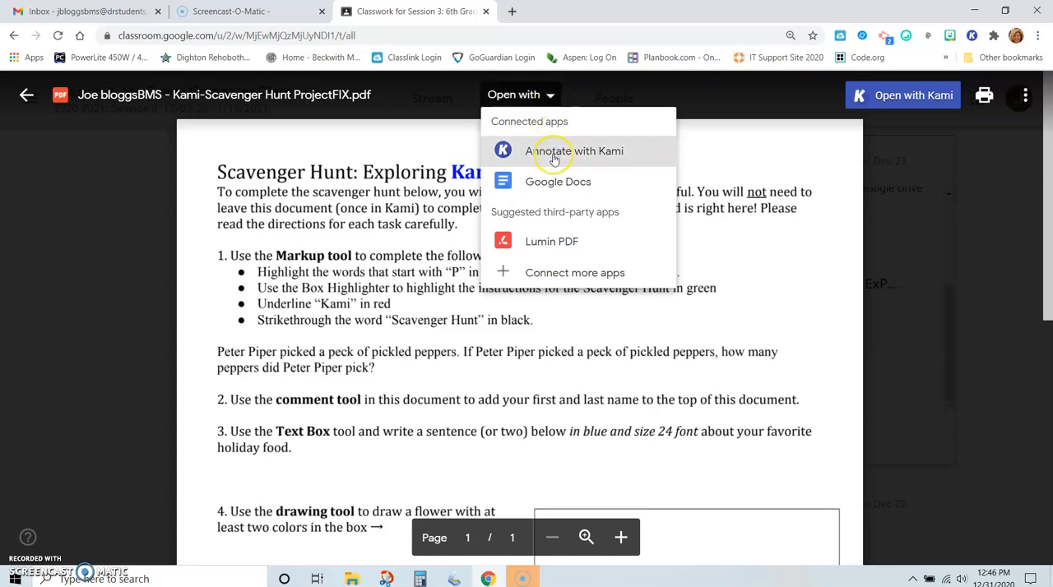
click(574, 150)
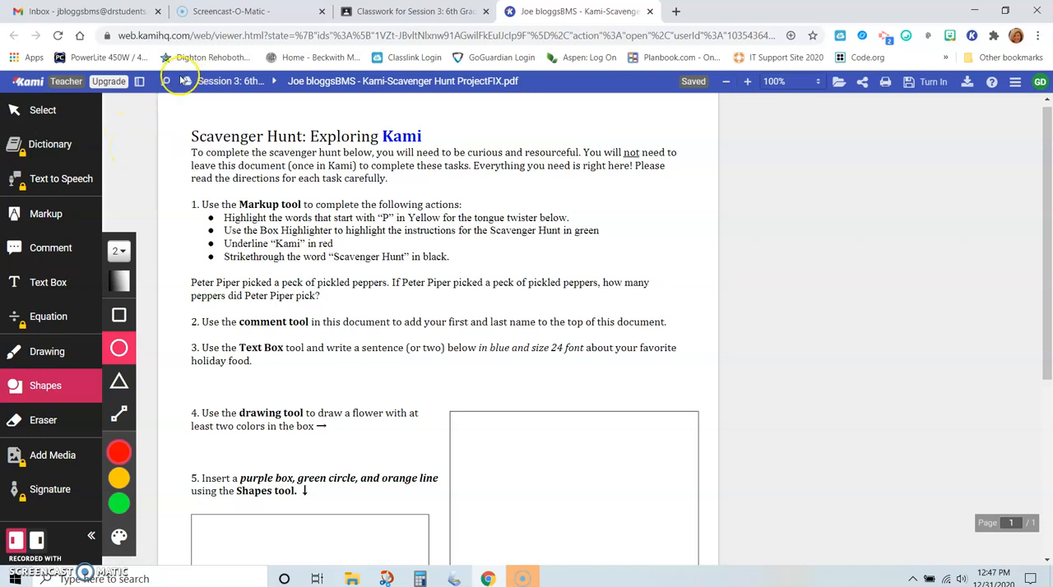
mouse_move(167, 81)
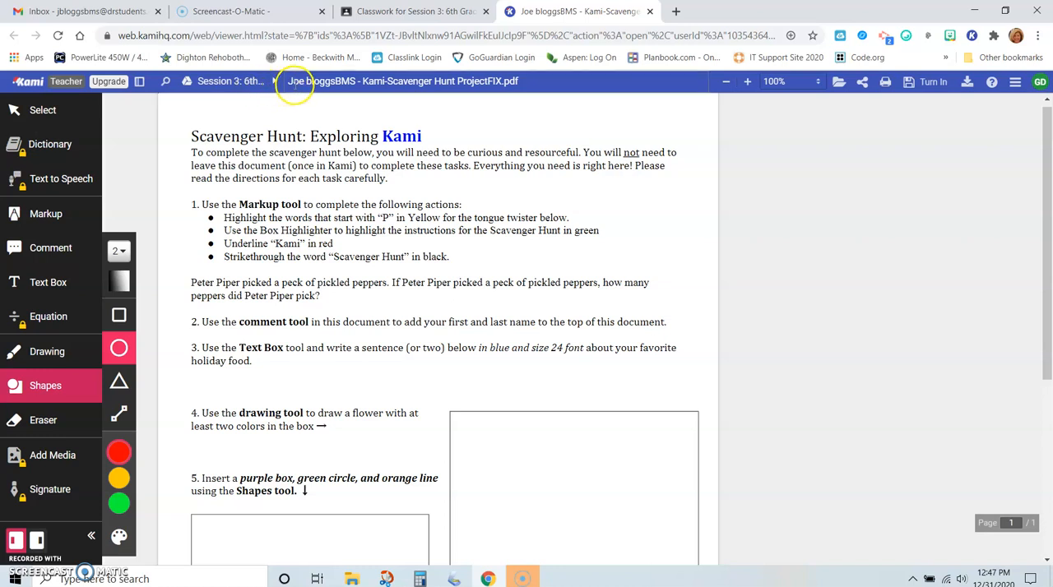
mouse_move(349, 81)
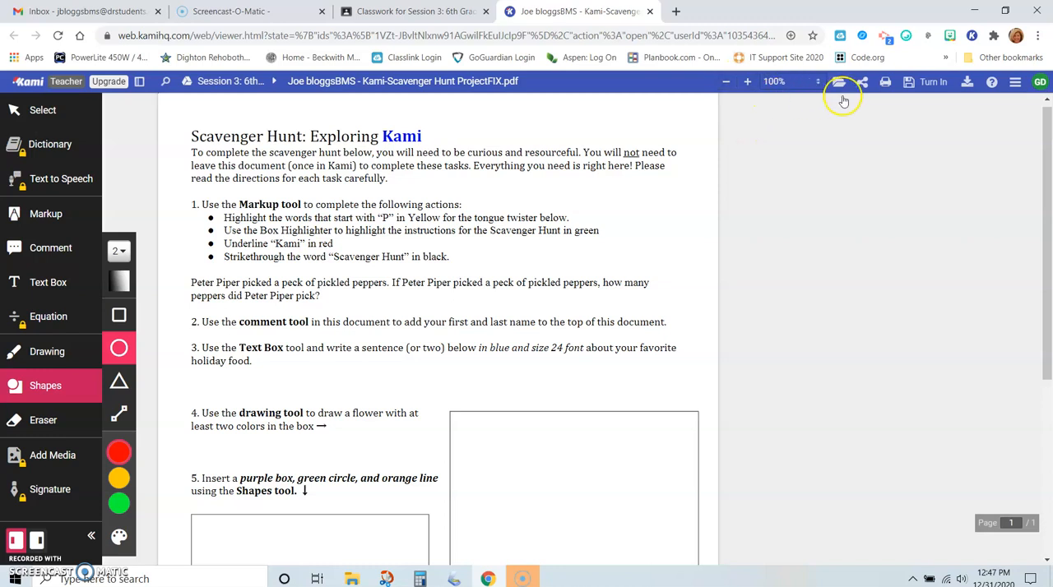
mouse_move(884, 81)
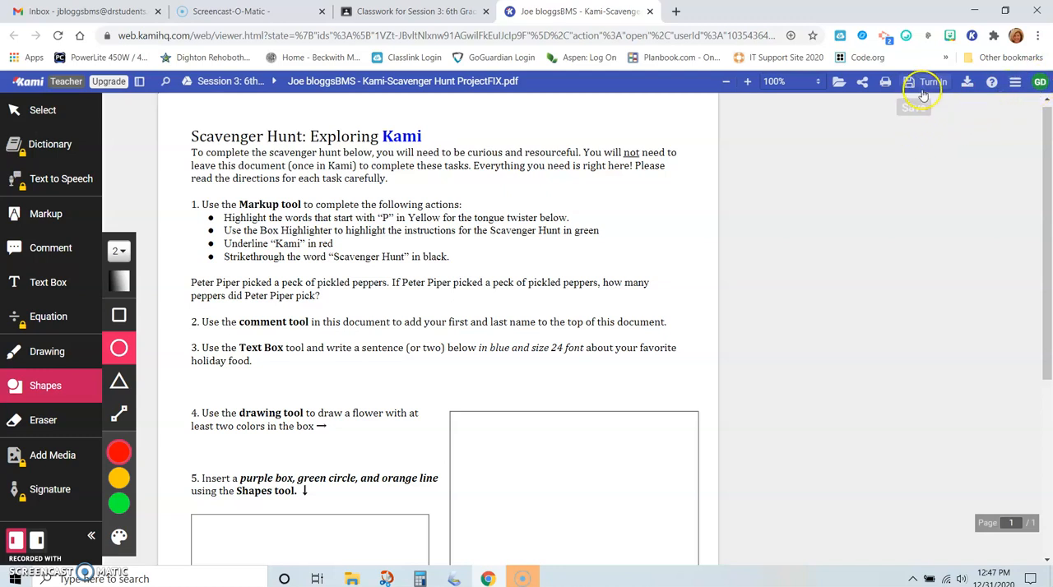
- Show Kami's Turn In panel with its Google Drive folder, Save Now and Auto Save options
click(930, 81)
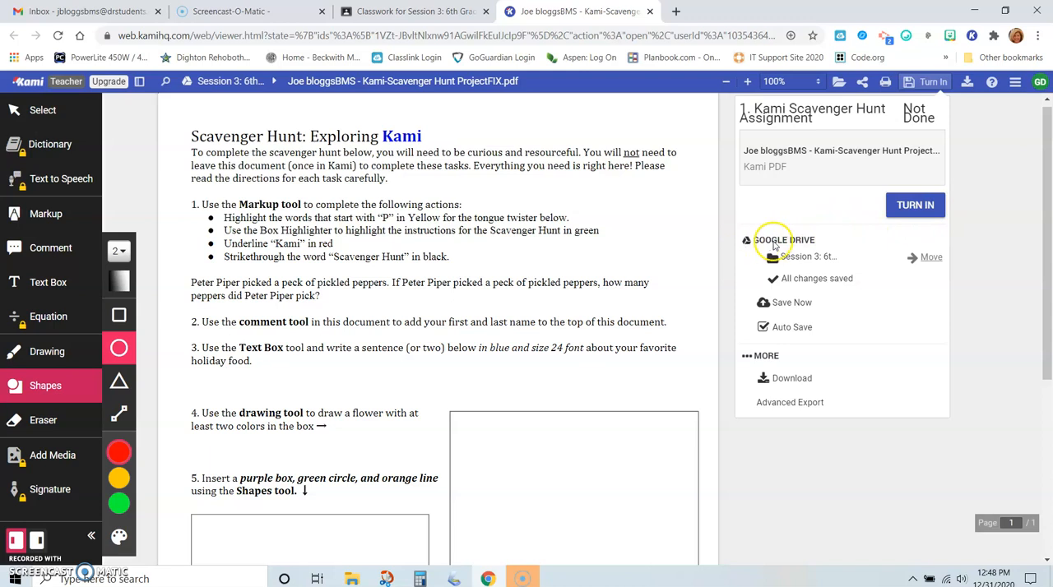
mouse_move(767, 259)
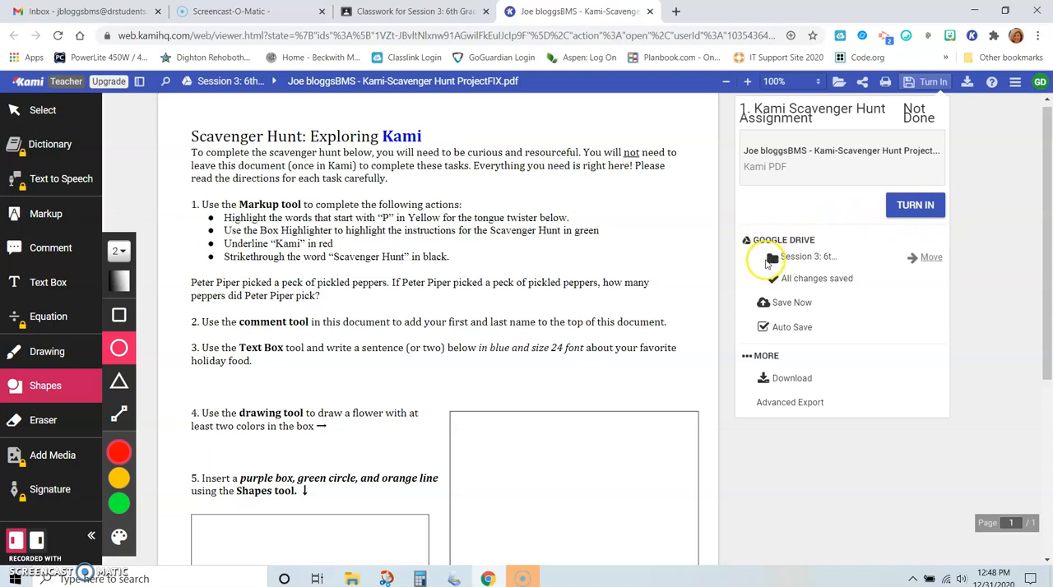
mouse_move(790, 262)
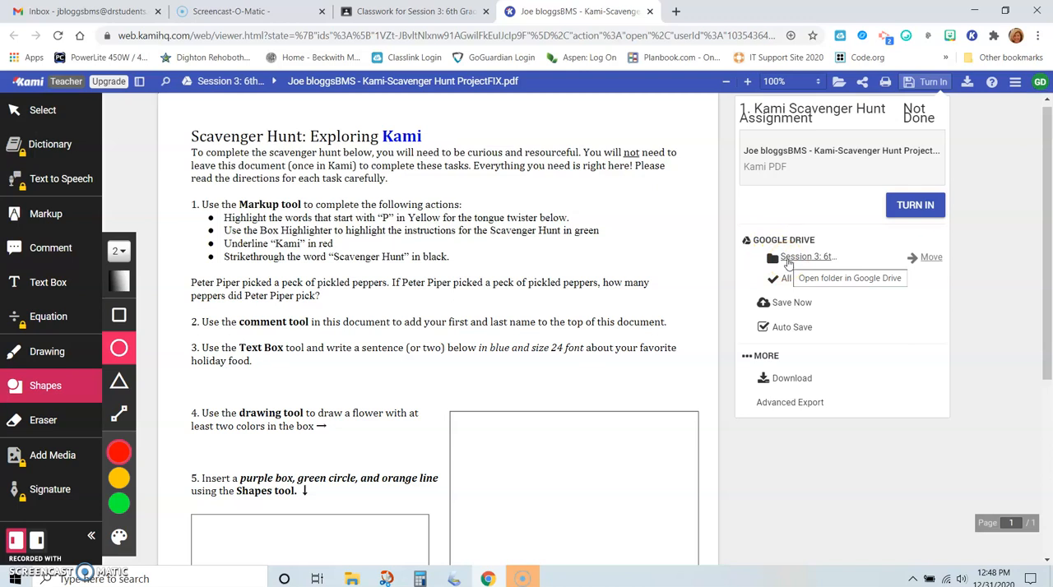
mouse_move(792, 263)
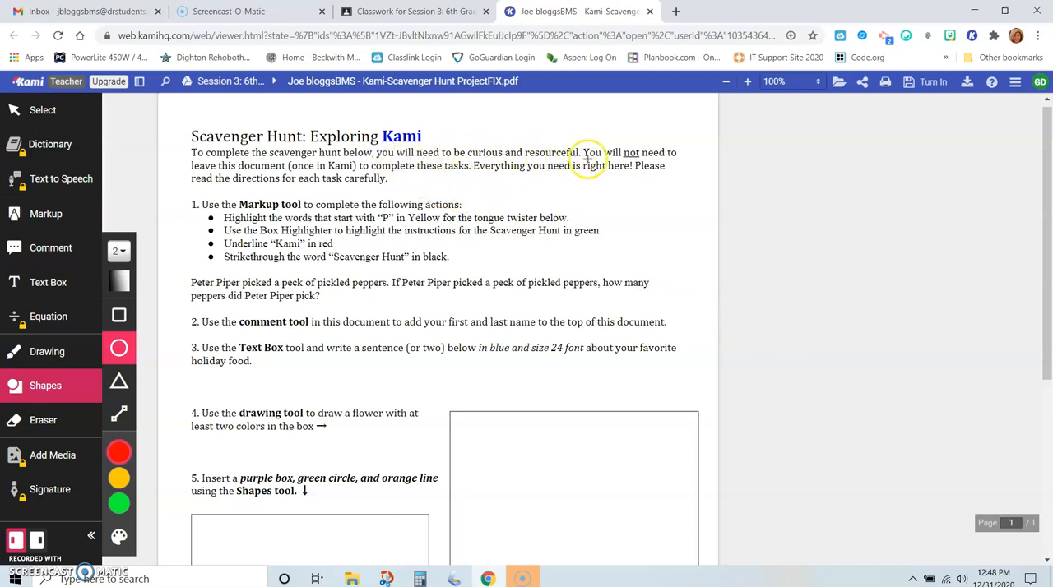
mouse_move(289, 166)
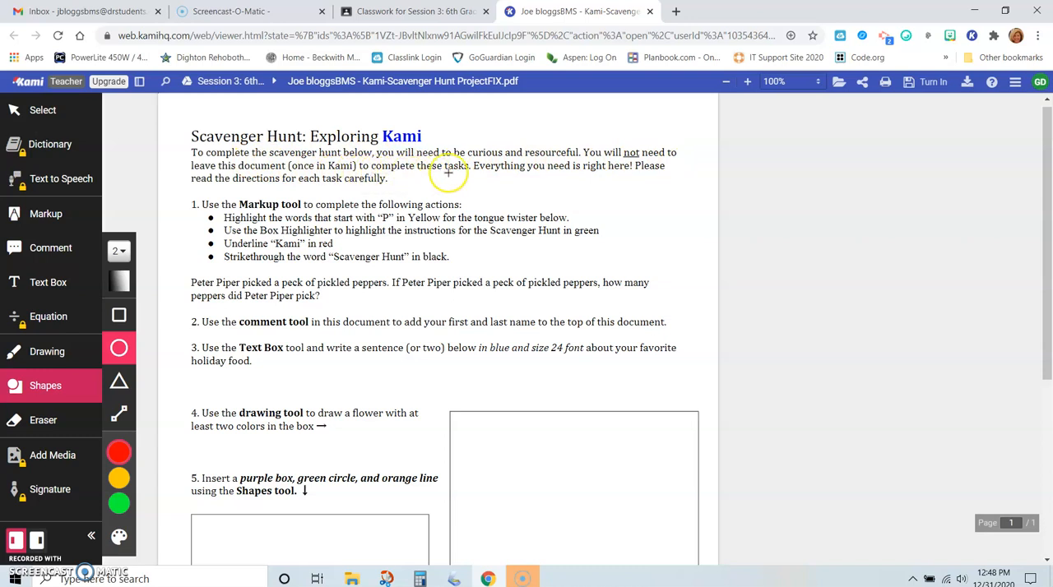
mouse_move(568, 173)
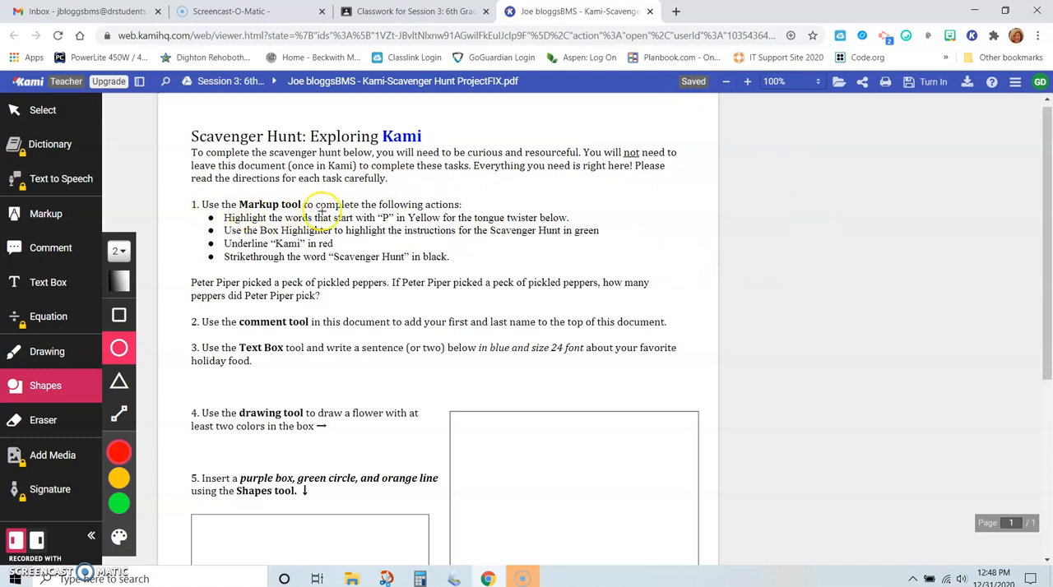
mouse_move(333, 218)
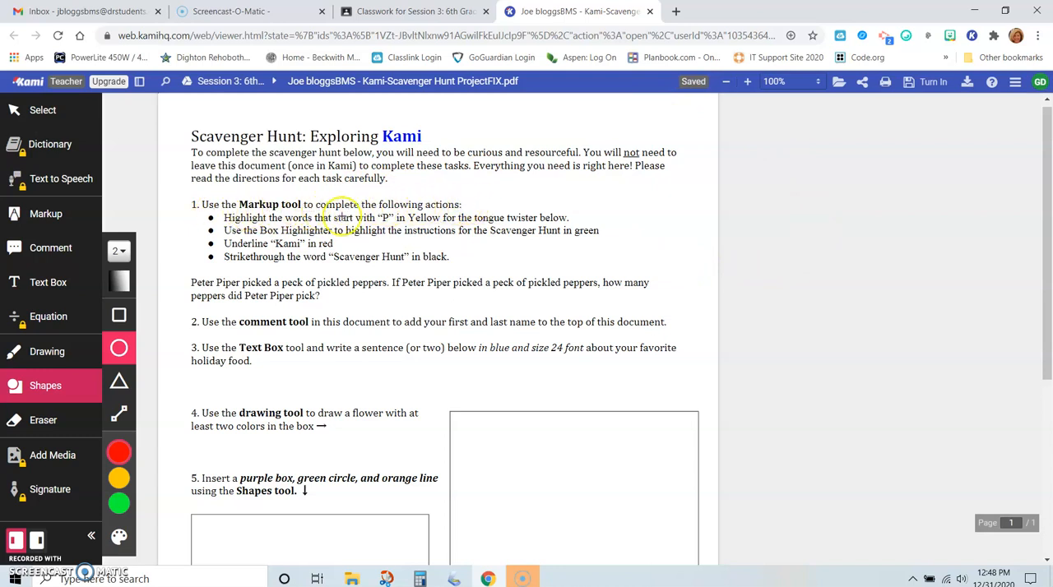
mouse_move(217, 259)
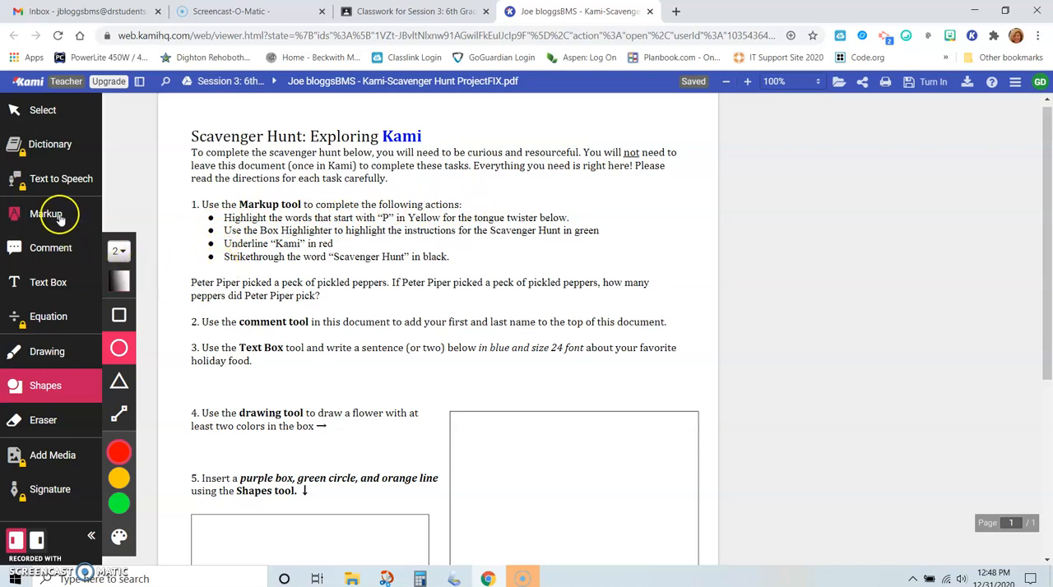
- Highlight the P words in the Peter Piper tongue twister, including 'peppers' and 'pick', in yellow
click(45, 213)
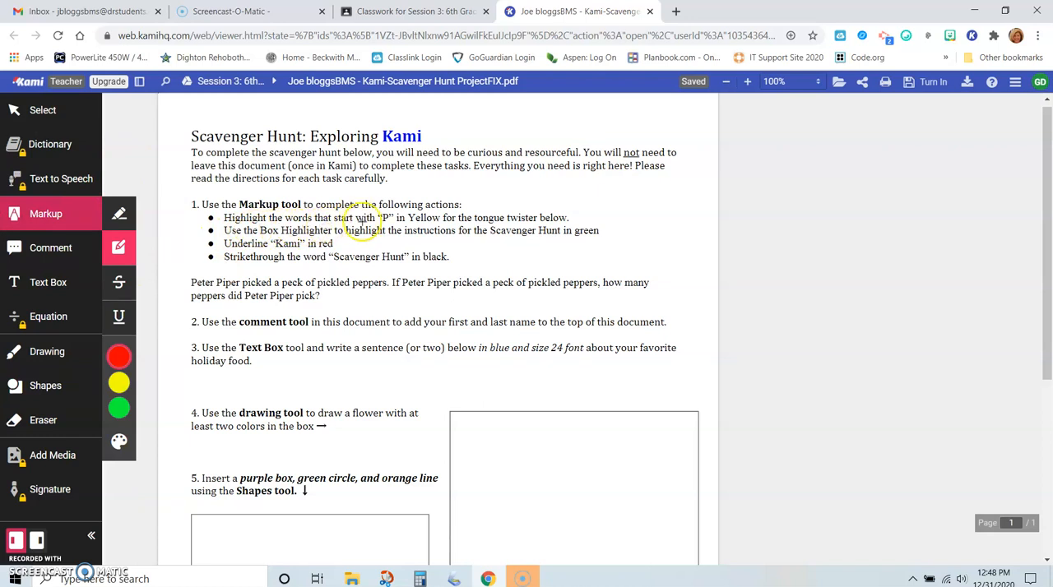
mouse_move(467, 224)
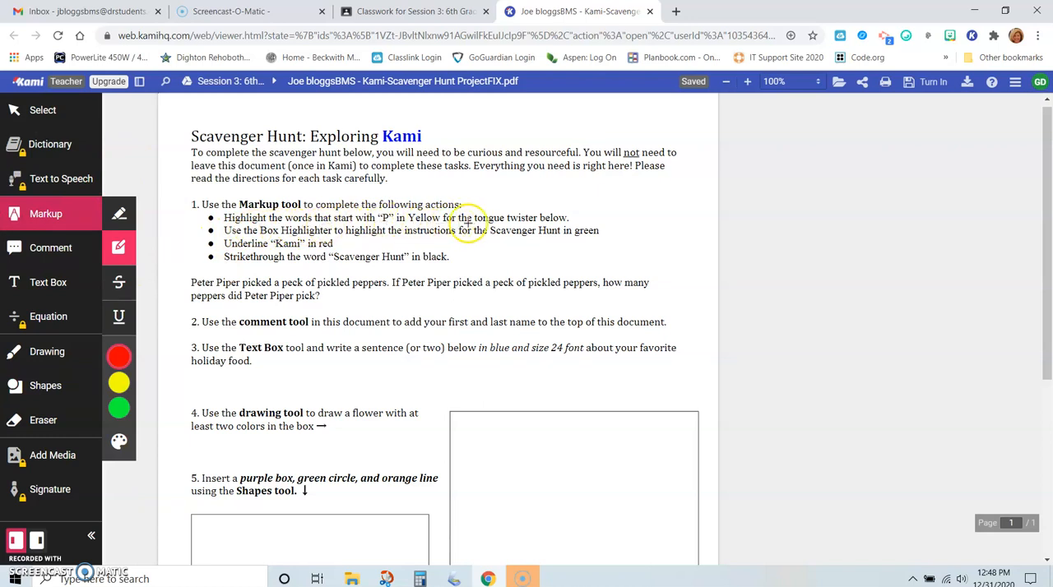
mouse_move(385, 245)
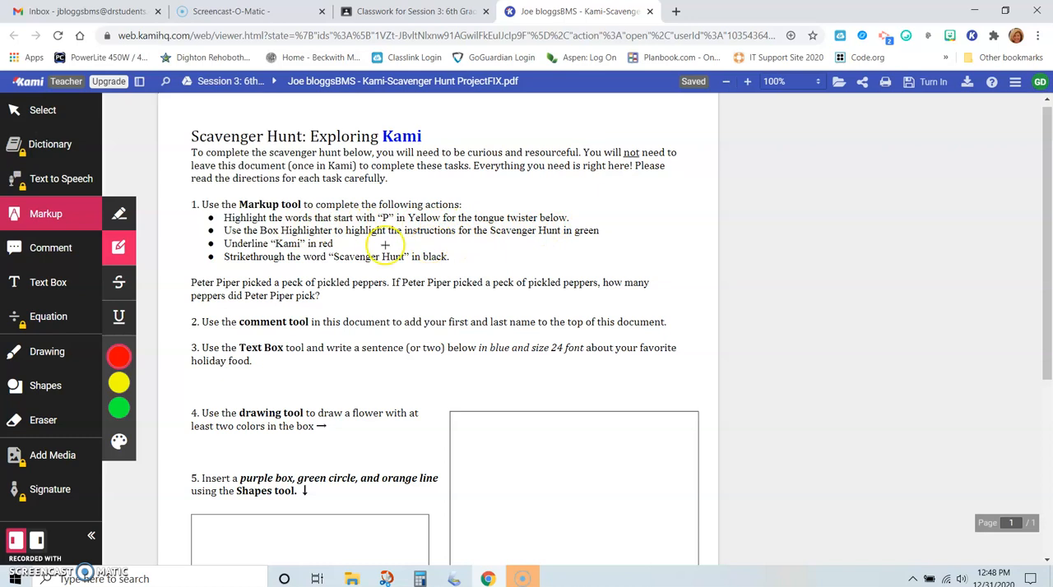
mouse_move(75, 214)
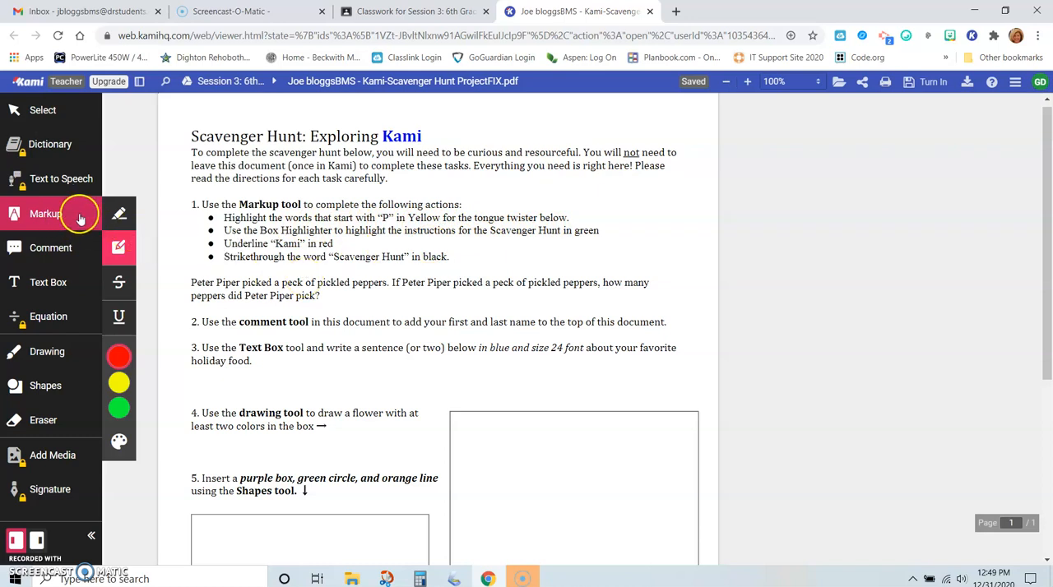
mouse_move(120, 214)
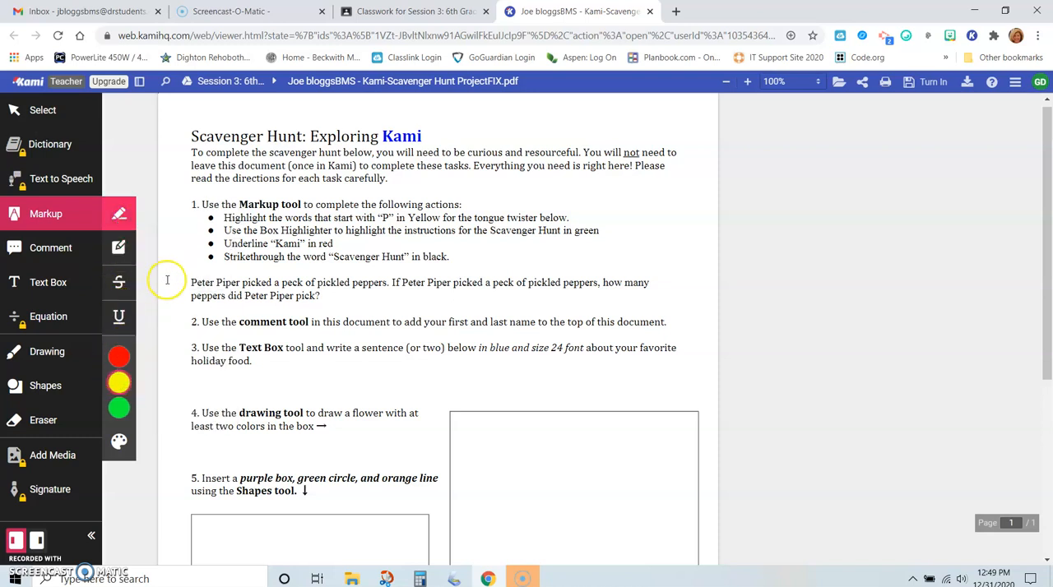
mouse_move(177, 279)
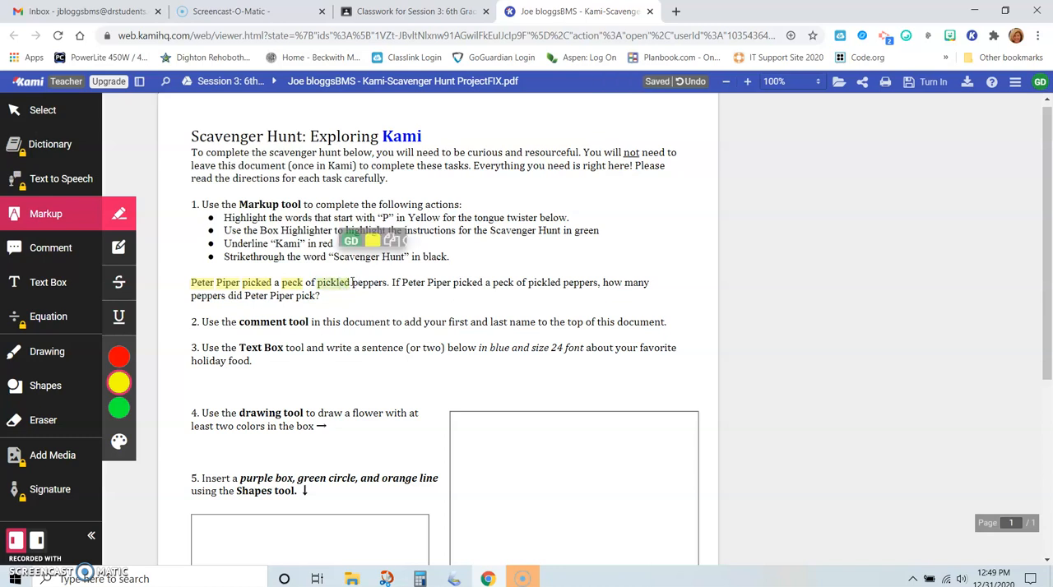
double_click(368, 282)
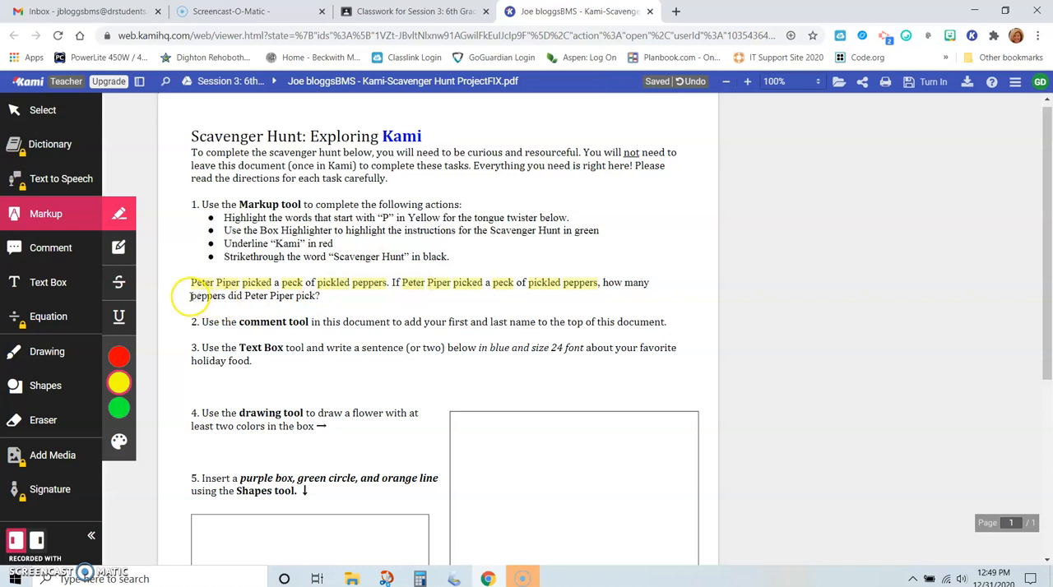
double_click(206, 295)
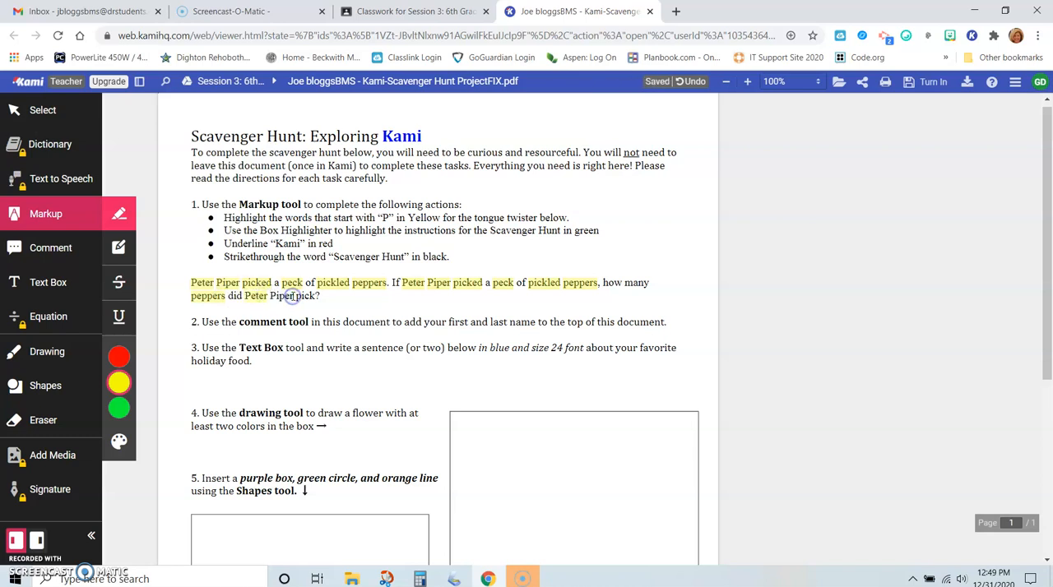
double_click(305, 295)
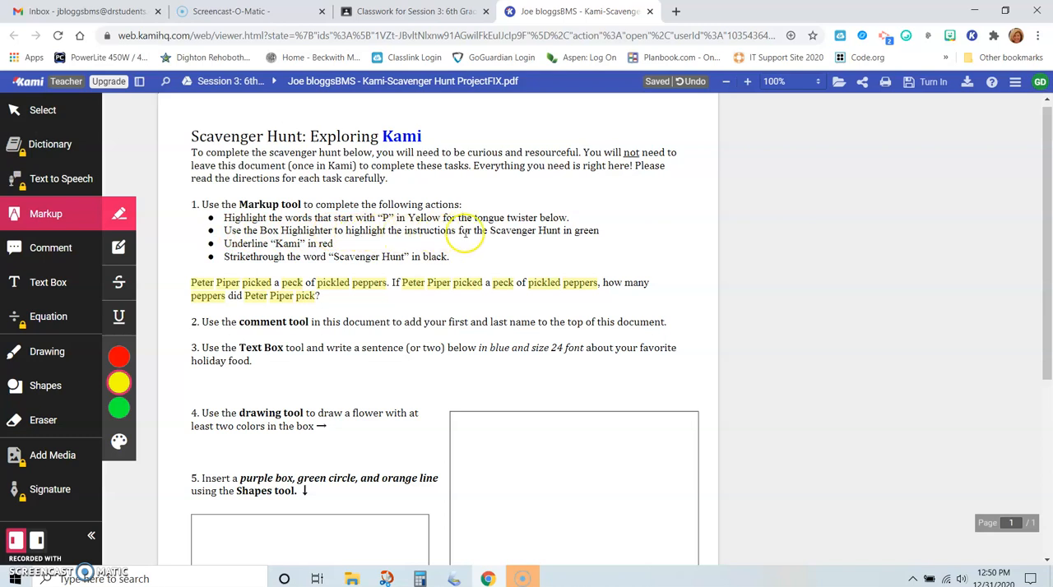
mouse_move(119, 248)
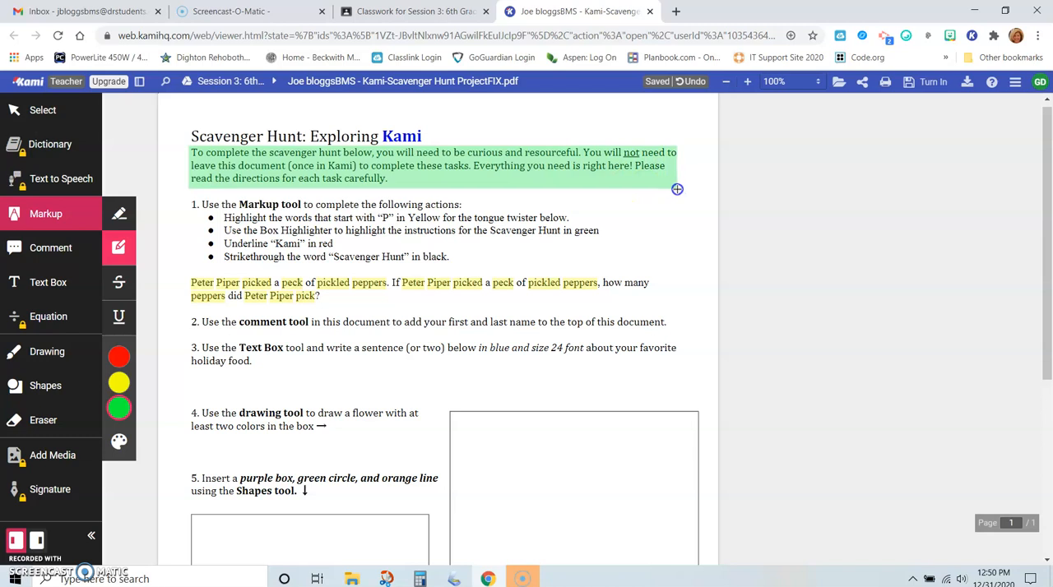
mouse_move(678, 184)
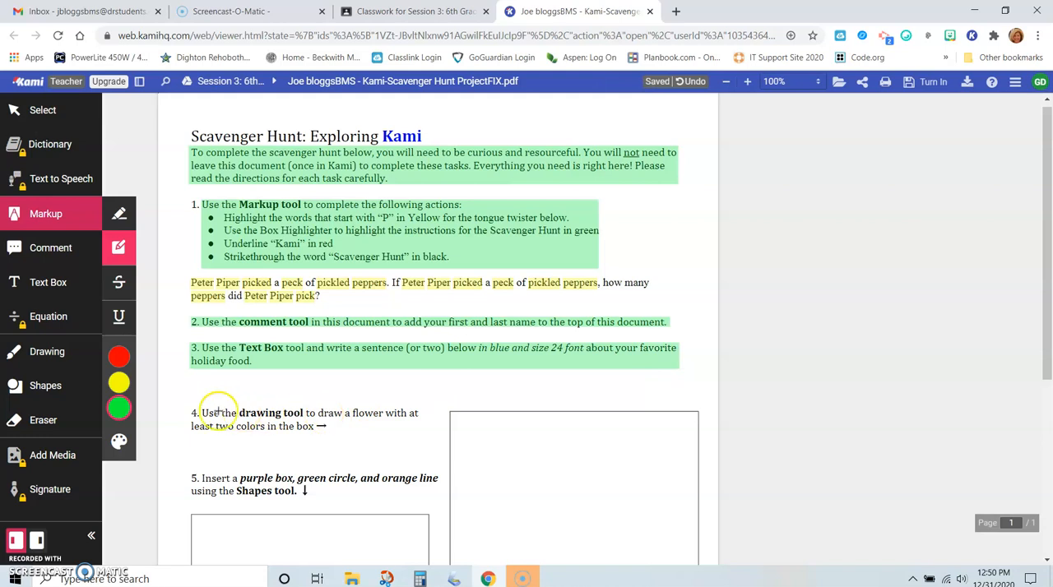
mouse_move(254, 432)
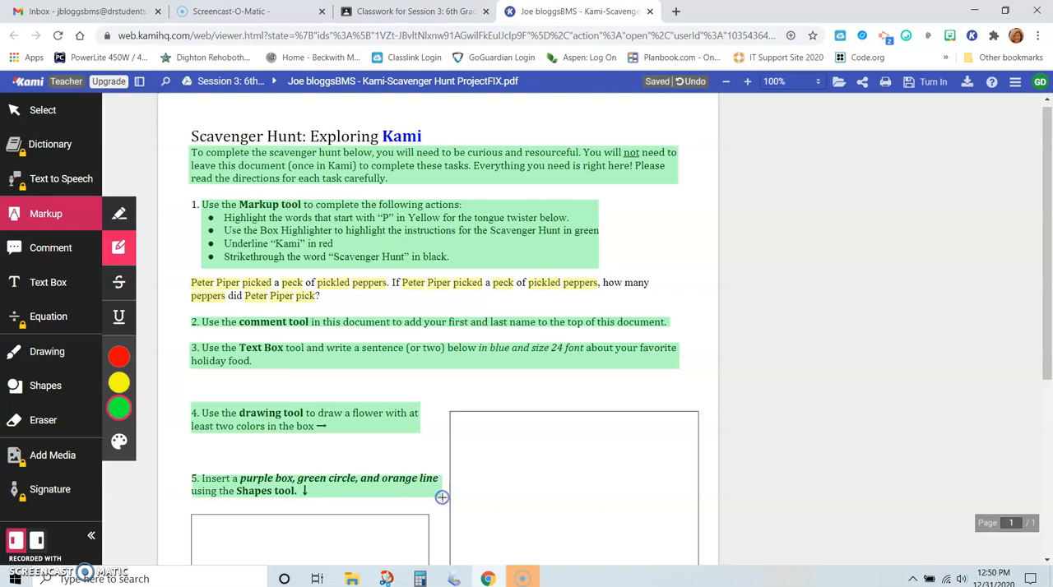
- Scroll down past the green-boxed introduction and task 1–5 instructions
scroll(down, 3)
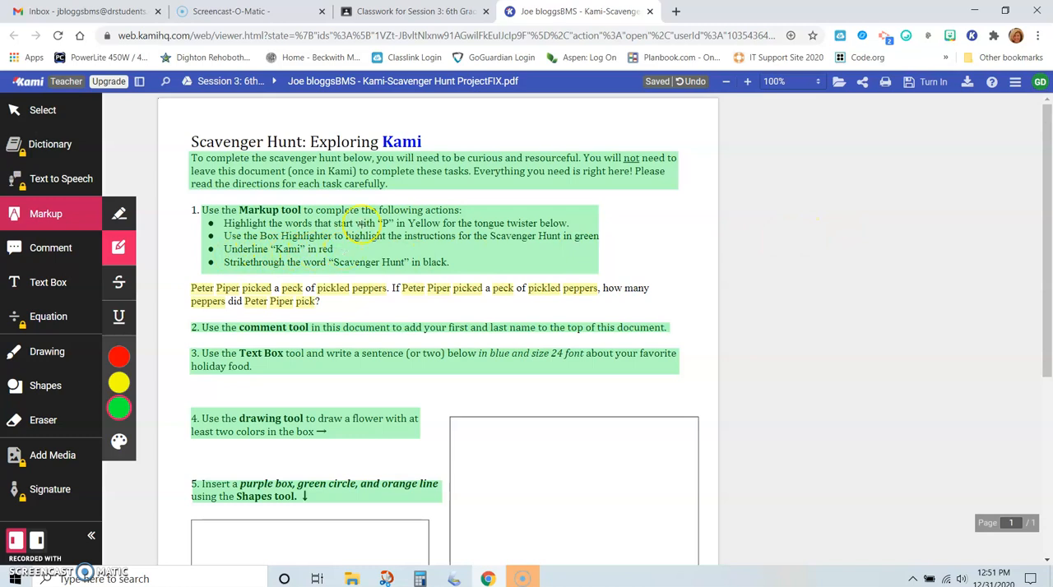
mouse_move(119, 248)
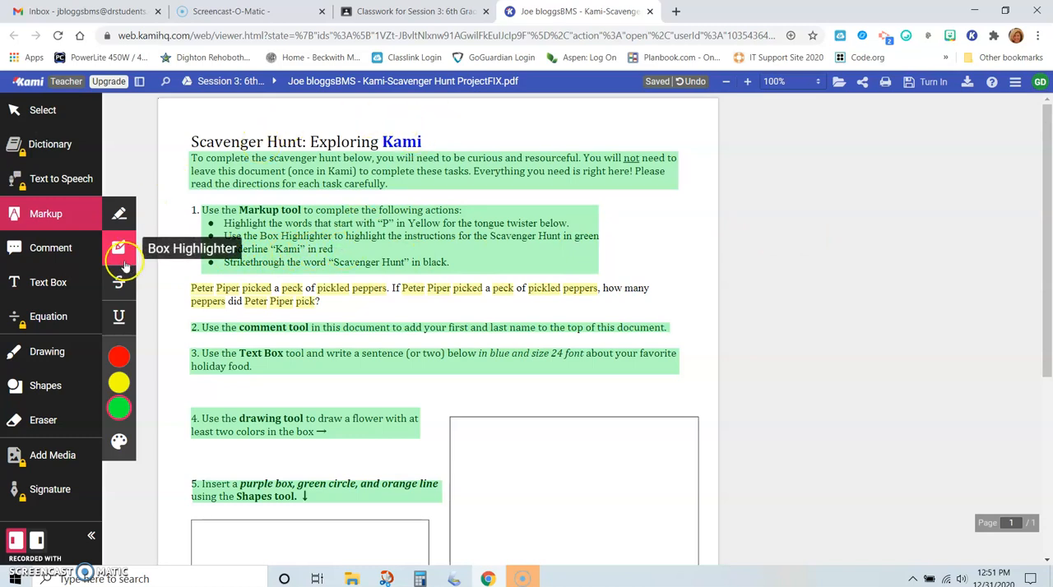
mouse_move(119, 321)
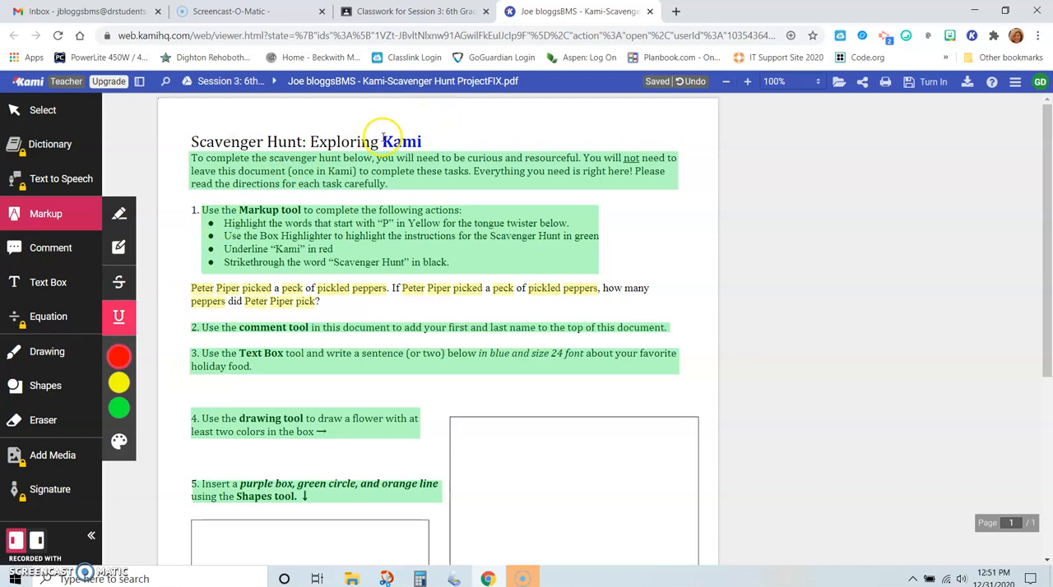
- Underline 'Kami' in the scavenger hunt title in red
double_click(404, 142)
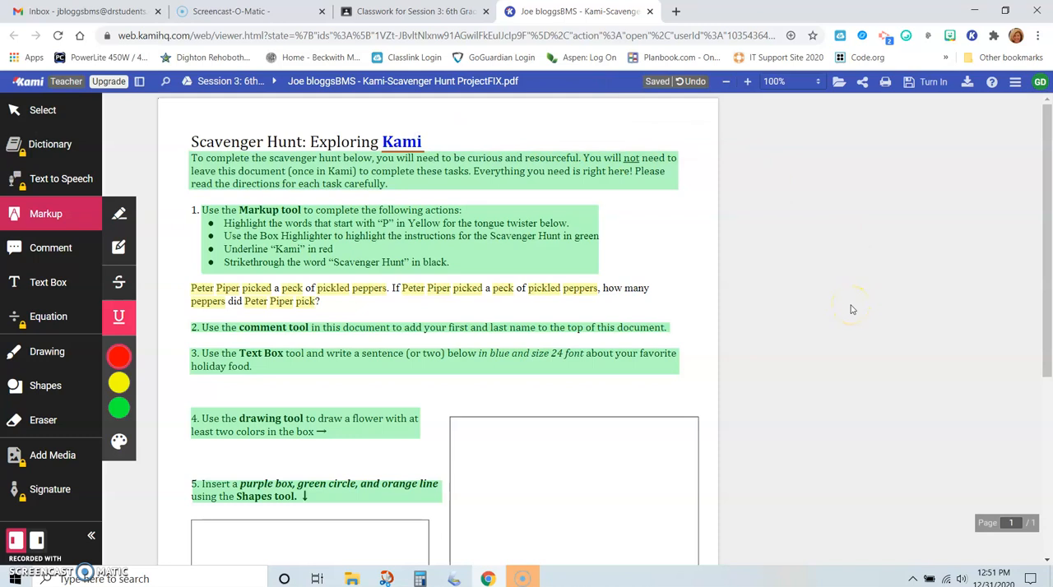
mouse_move(178, 263)
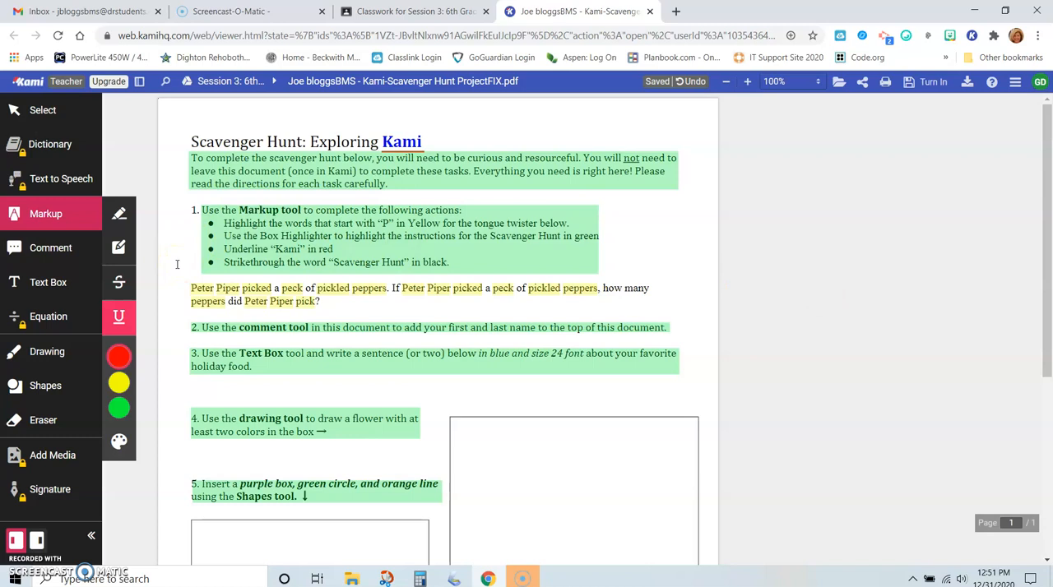
mouse_move(119, 282)
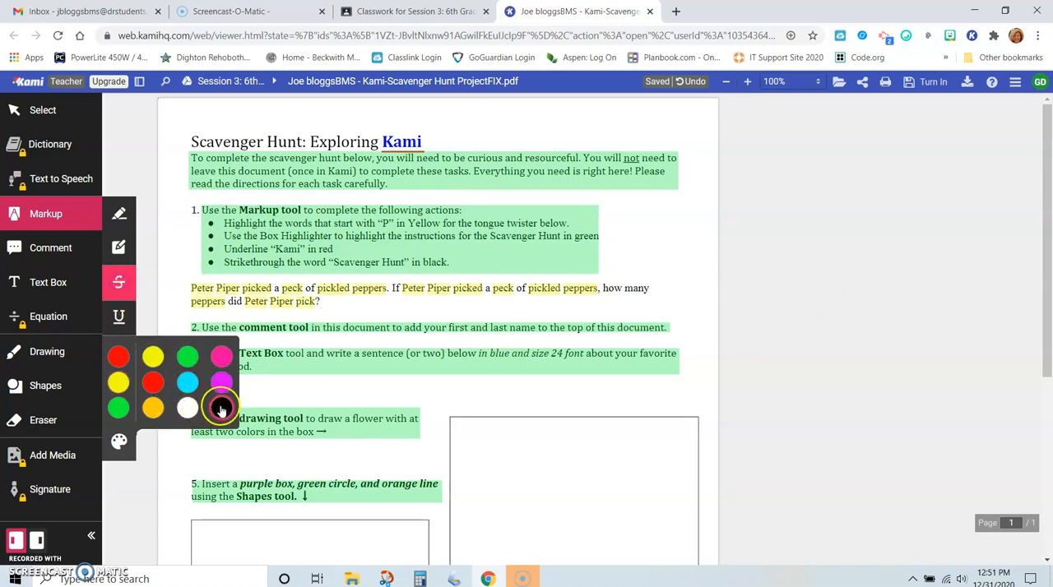
- Set the strikethrough colour to black and strike through 'Scavenger Hunt' in the title
click(220, 407)
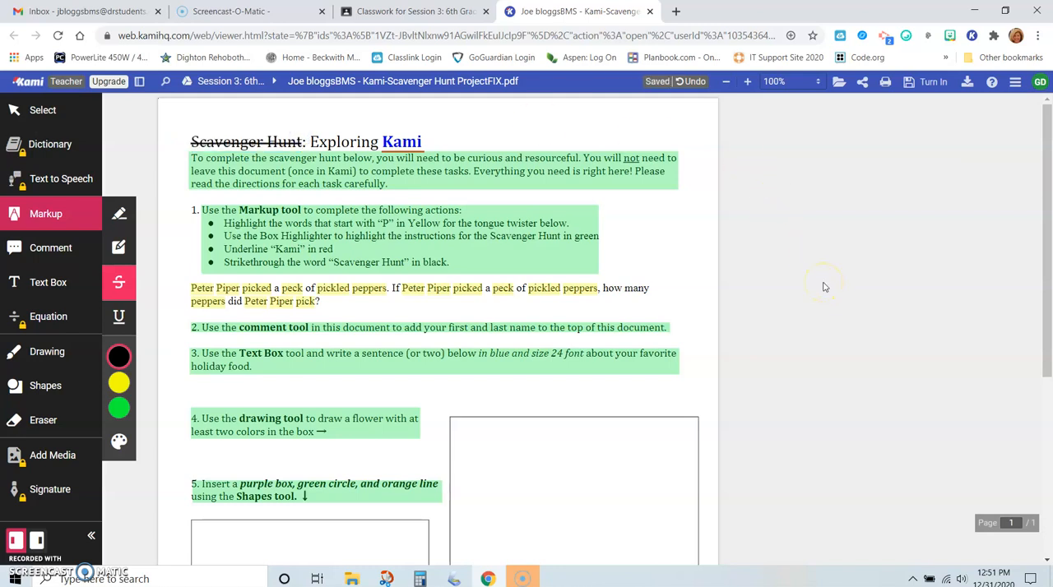
mouse_move(306, 341)
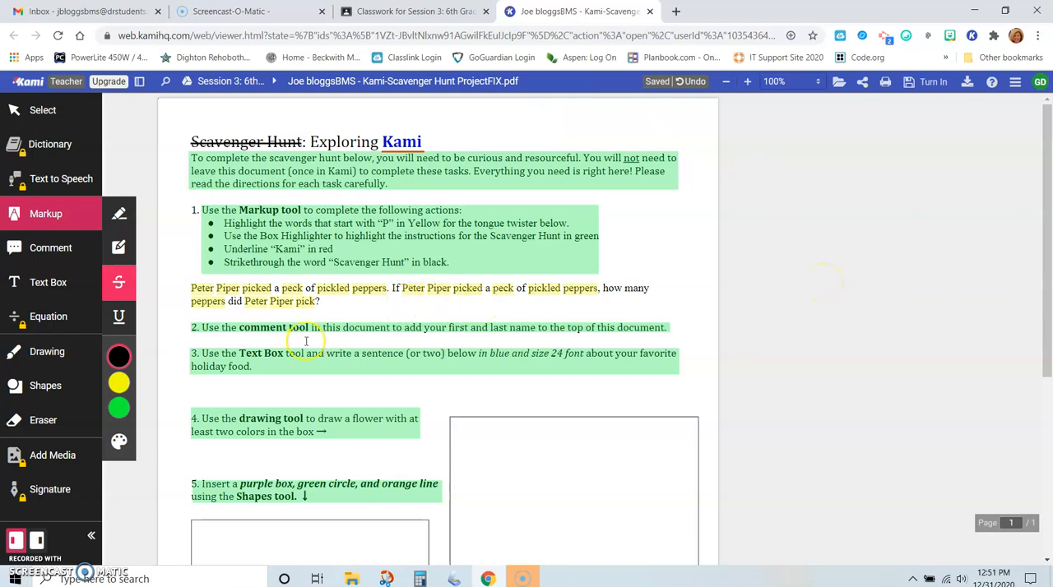
mouse_move(148, 347)
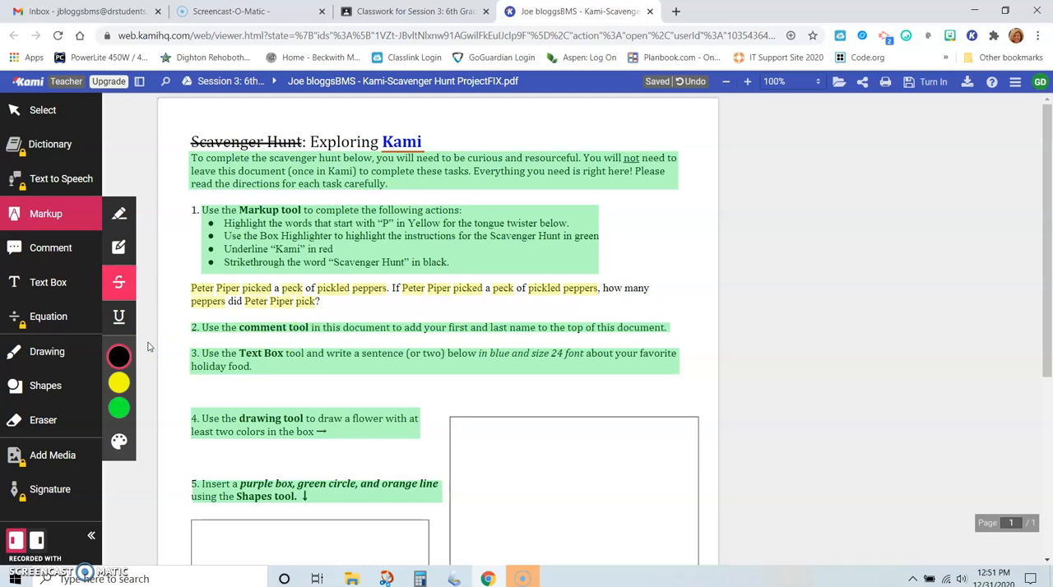
mouse_move(62, 248)
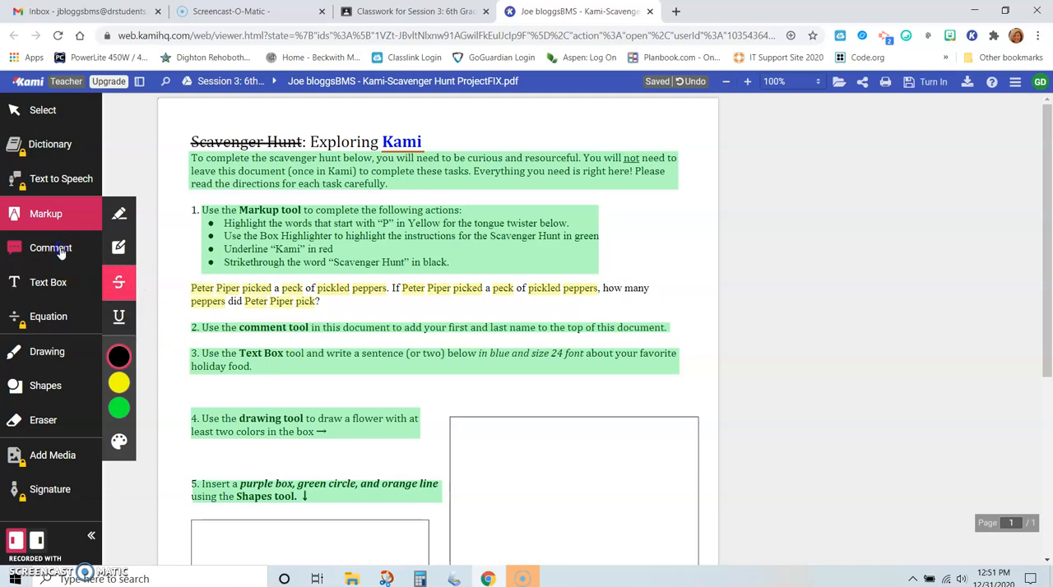
click(51, 247)
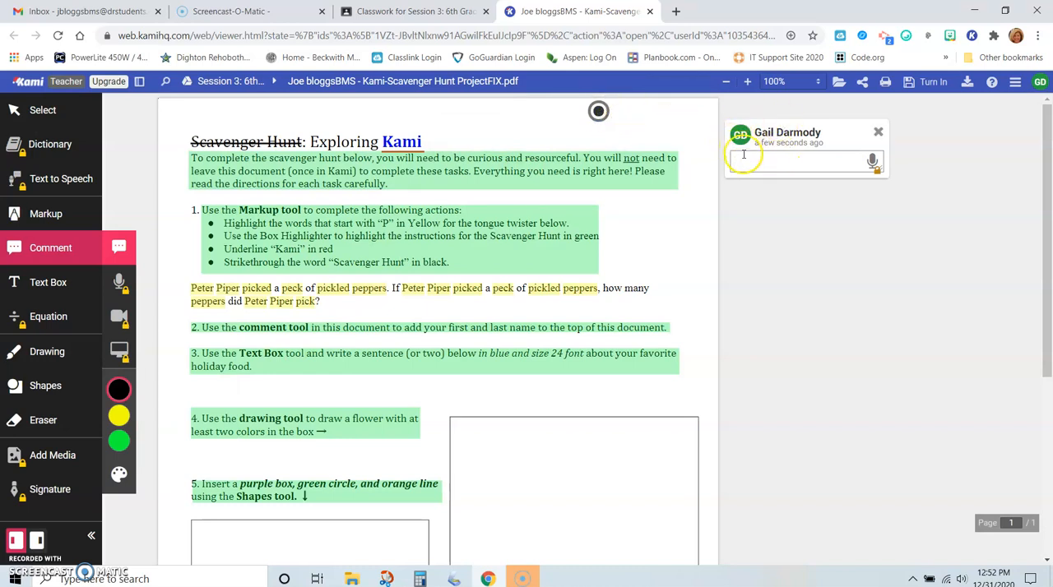
text(Gail Darmody)
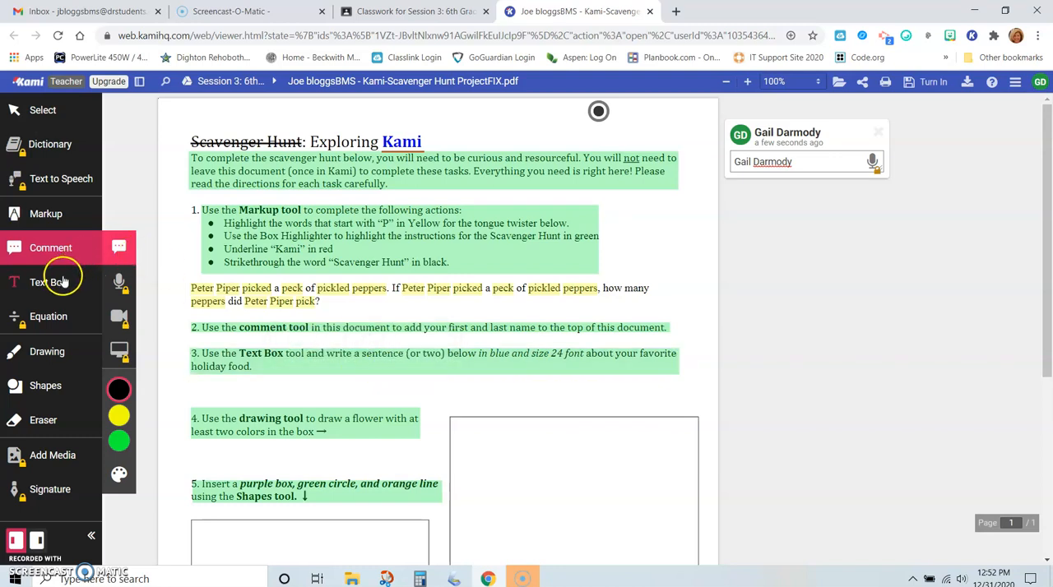
click(47, 283)
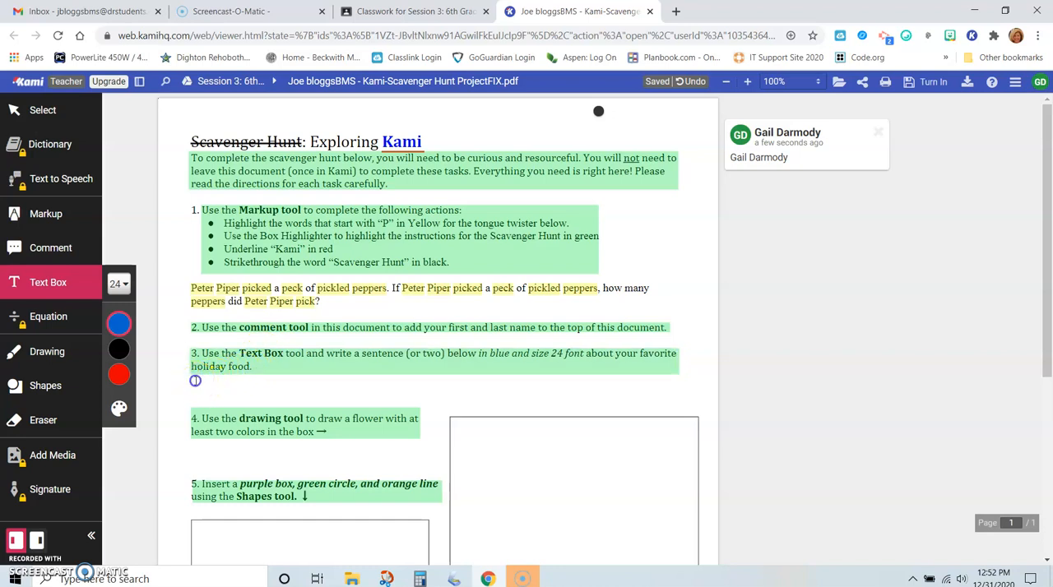
- Add a blue size-24 text box below task 3 saying the student could eat turkey every day
click(195, 381)
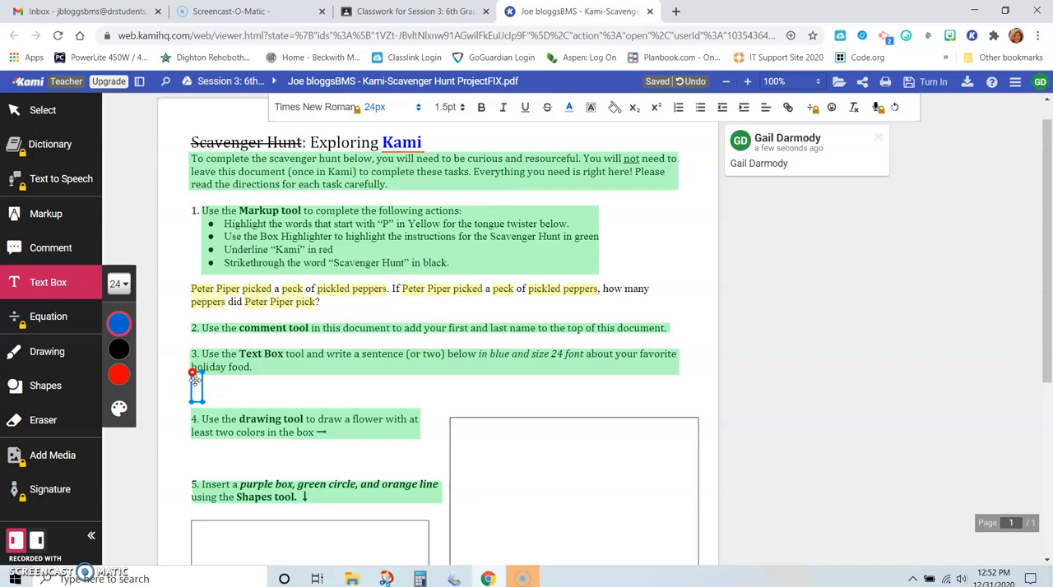
text(ONe of my favorite holiday foods is)
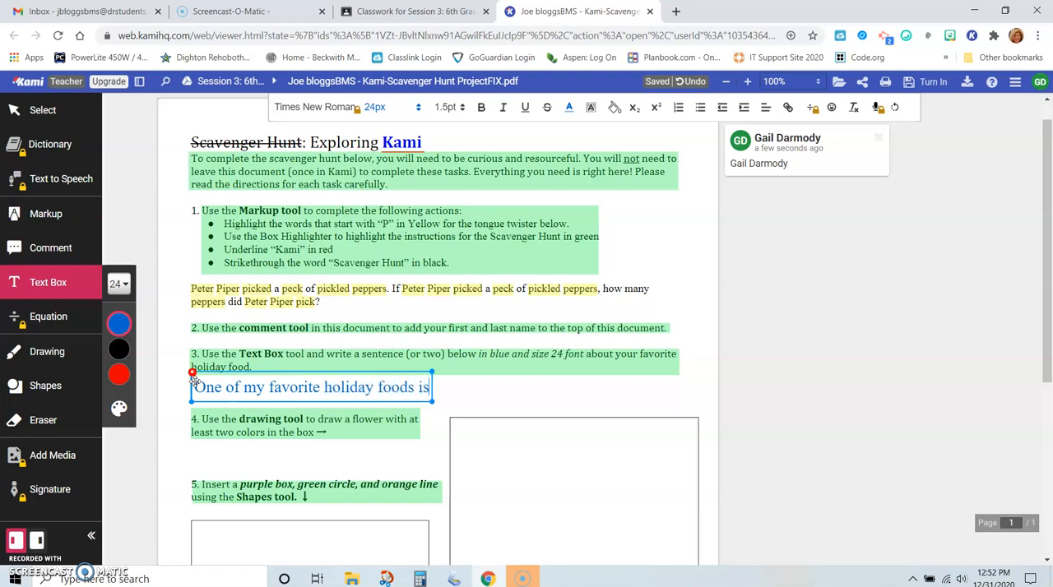
text(Turkey.  I could ea)
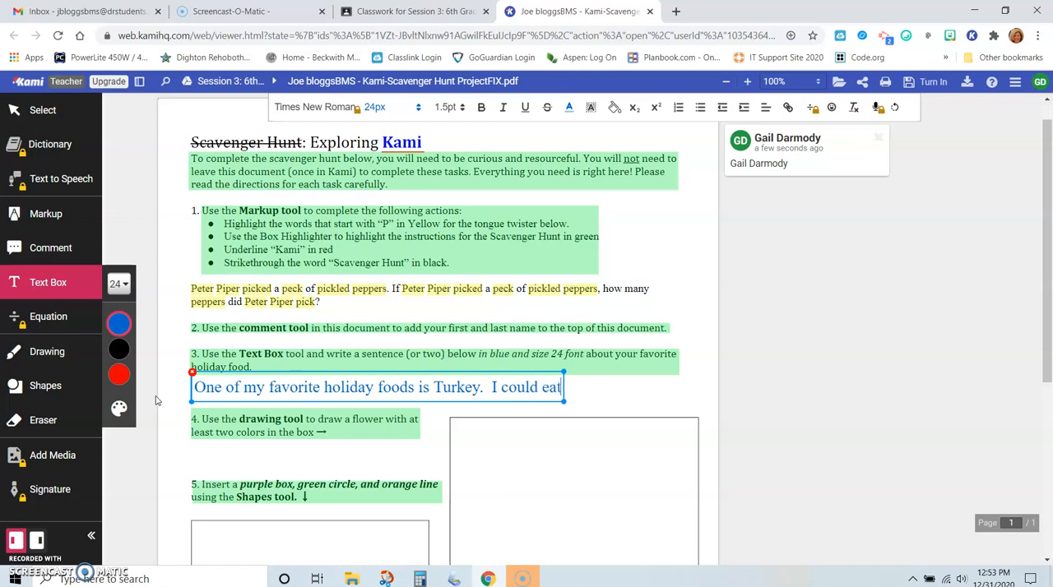
text(turkey)
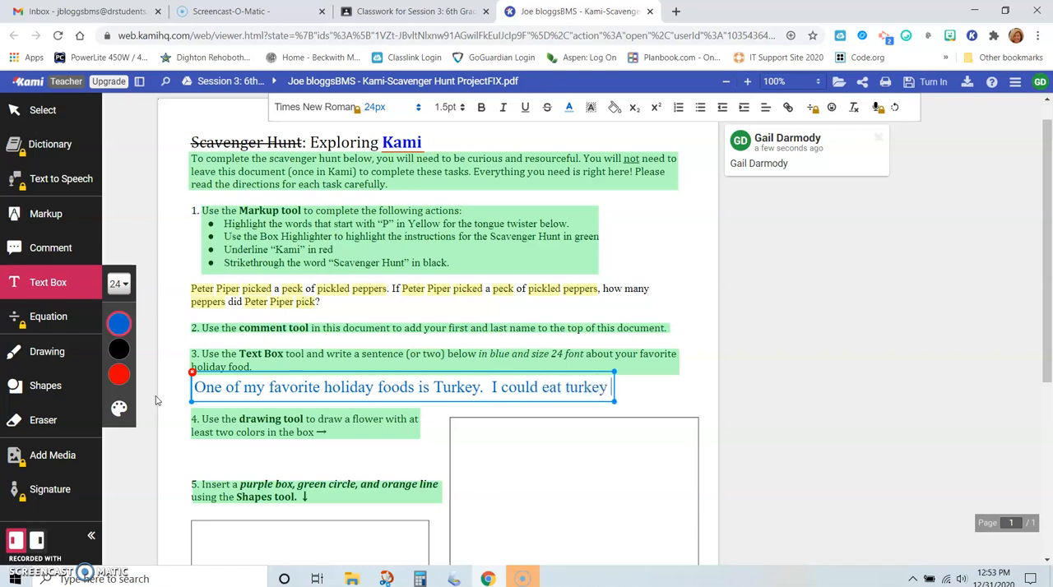
text(every day!)
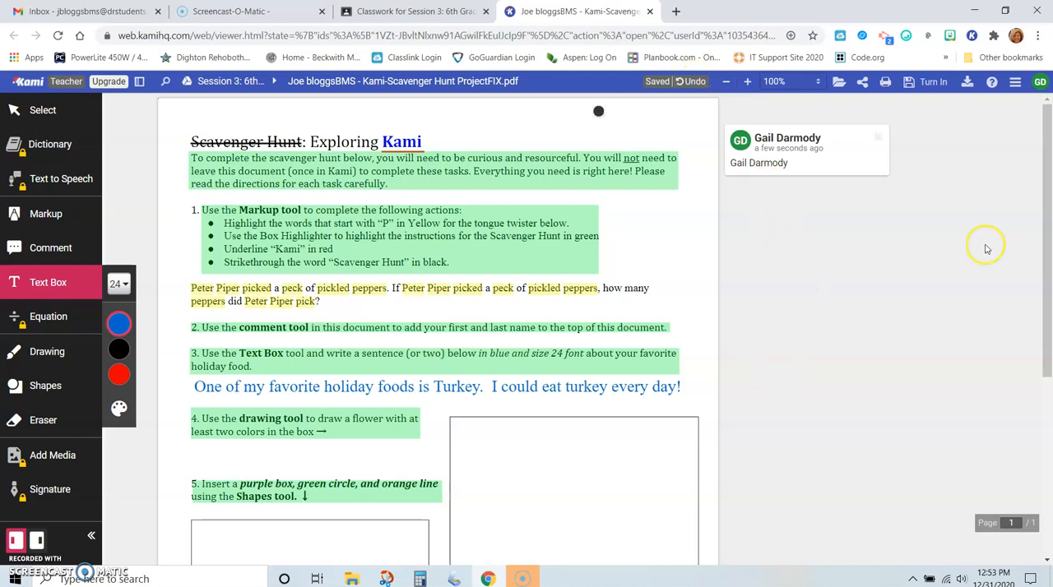
- Scroll to instruction 4 and set the drawing stroke thickness to 10
scroll(down, 3)
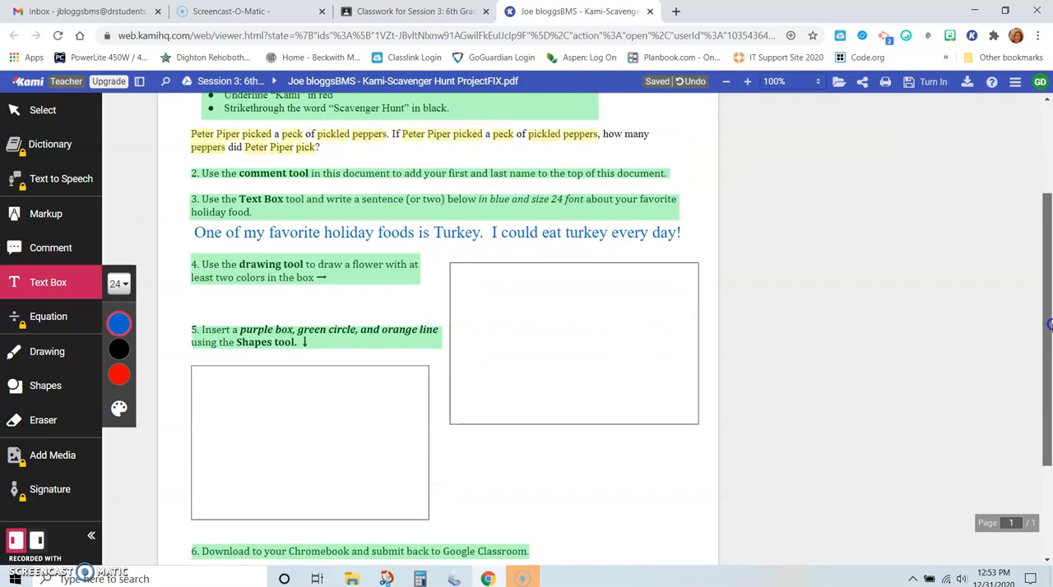
scroll(down, 3)
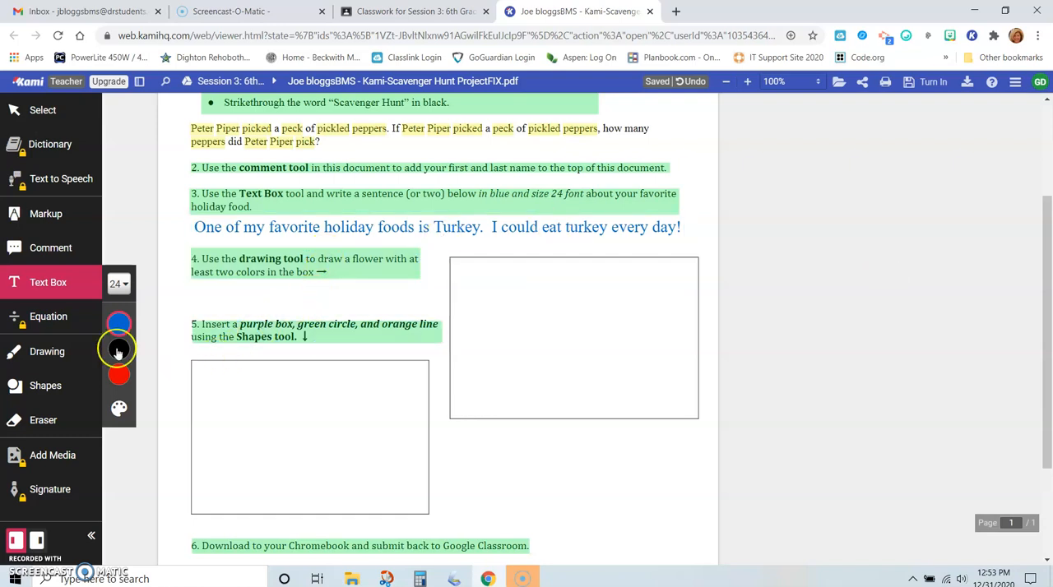
click(47, 351)
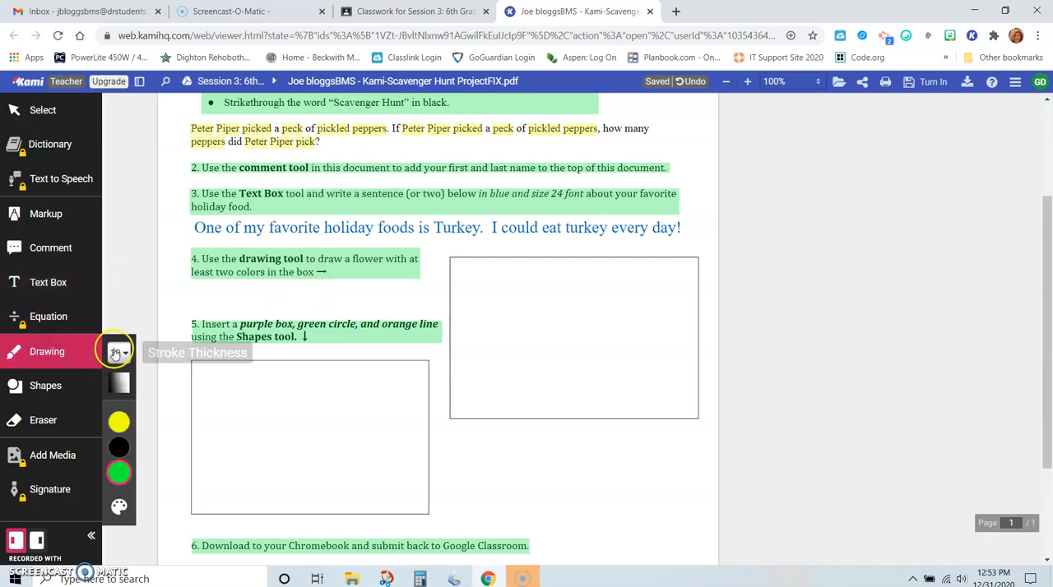
click(116, 352)
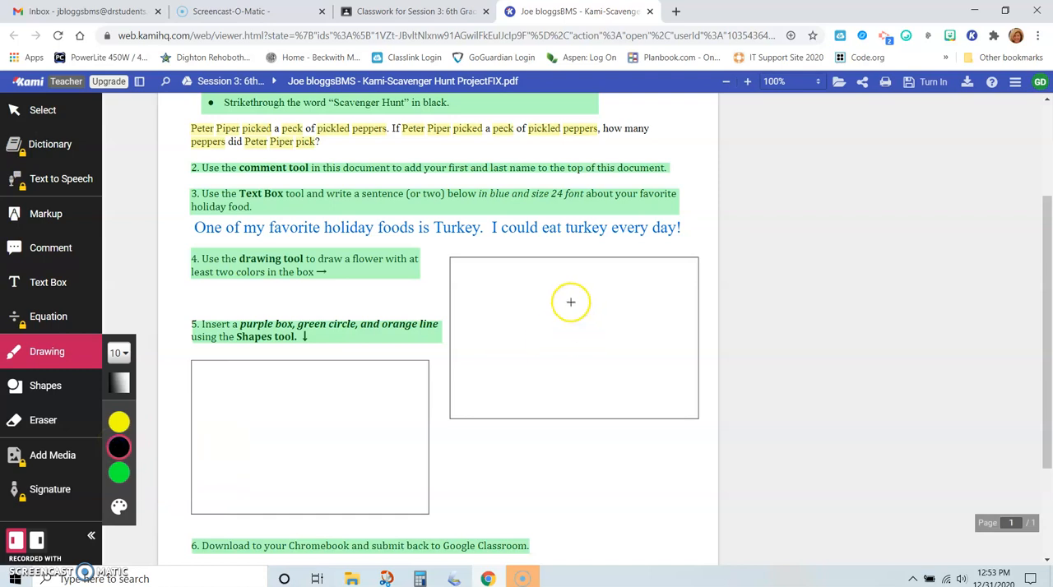
- Draw and fill a solid black circle in the box right of instruction 4
drag(572, 300, 559, 350)
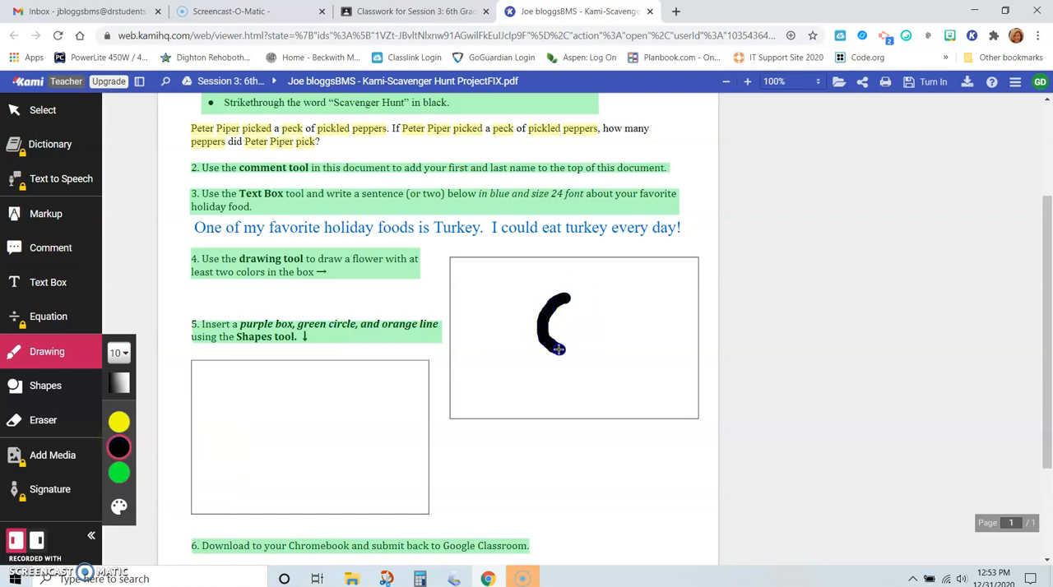
drag(558, 349, 566, 300)
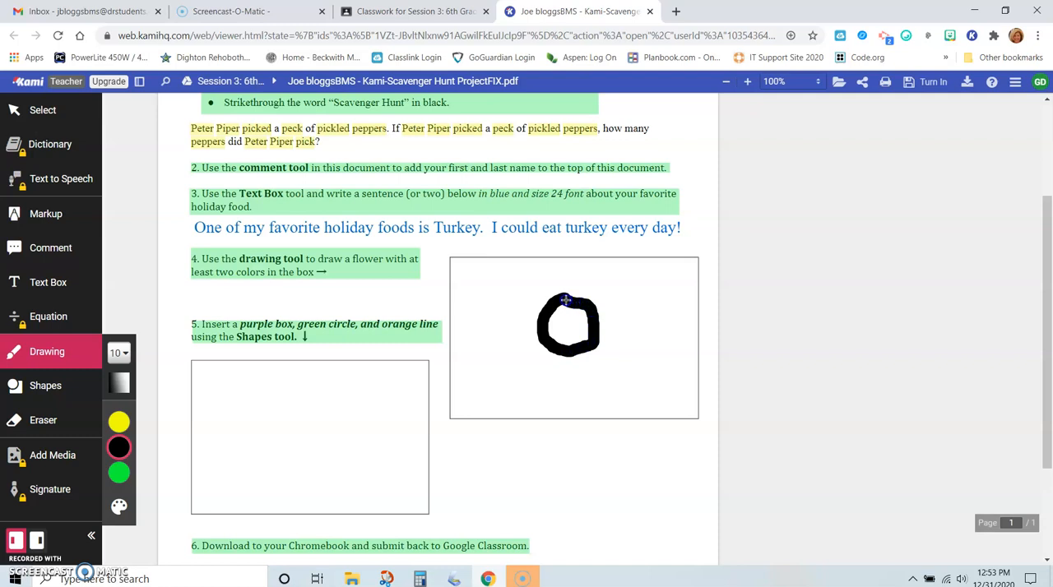
mouse_move(754, 264)
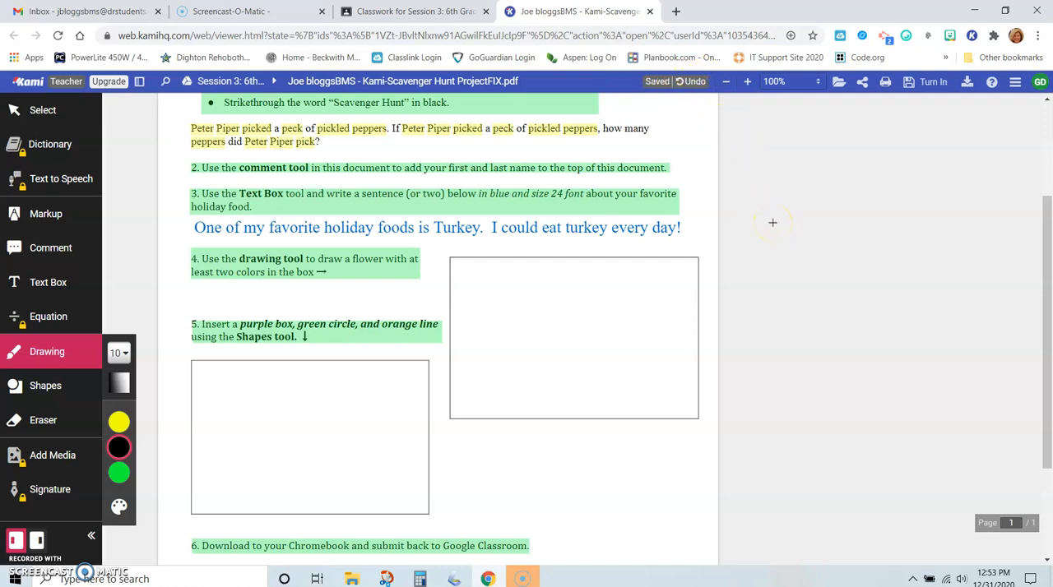
mouse_move(656, 252)
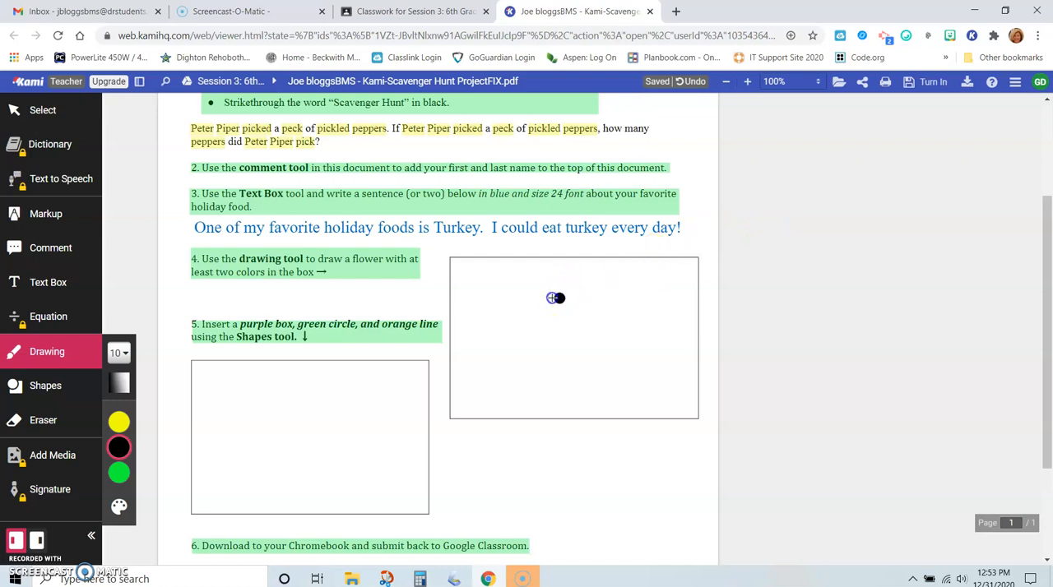
drag(555, 298, 545, 346)
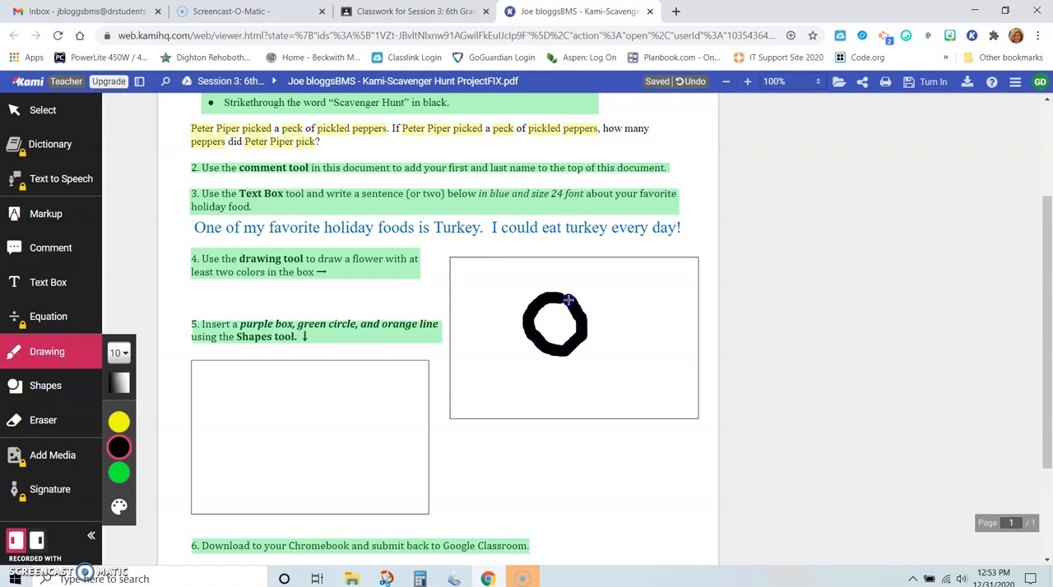
drag(568, 298, 564, 313)
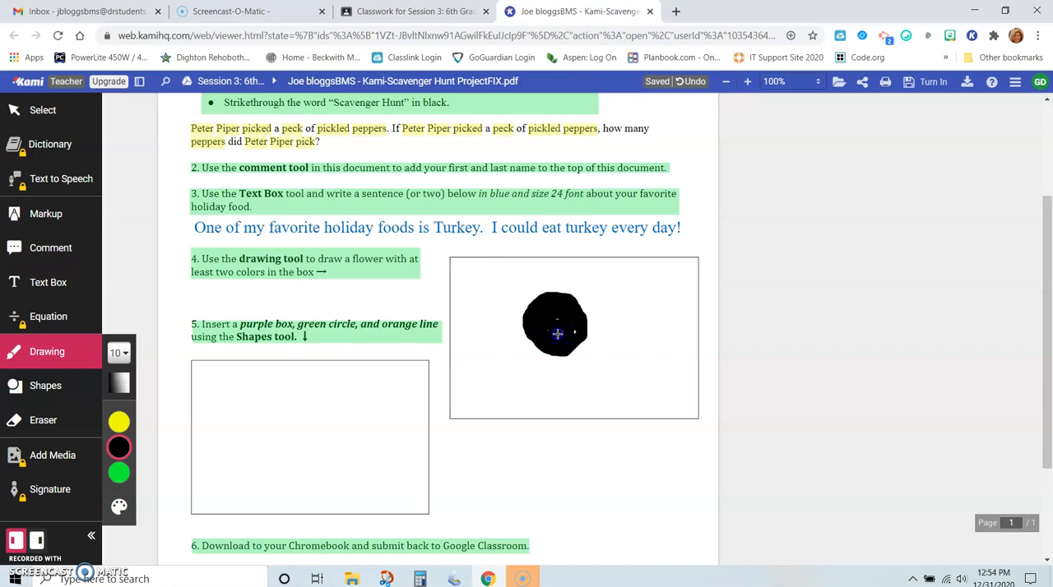
mouse_move(547, 324)
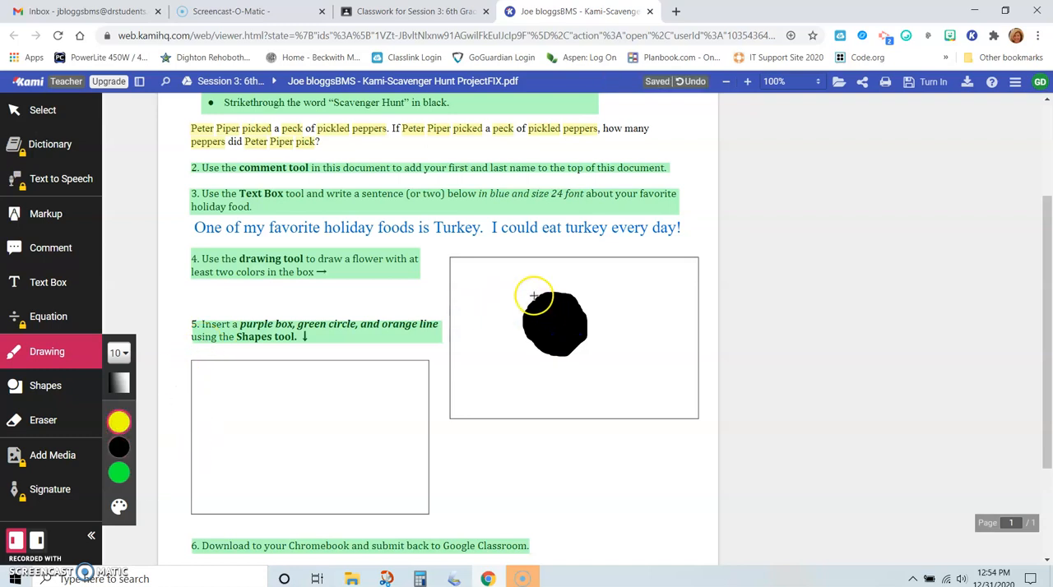
- Draw yellow petal loops all the way around the black flower centre
drag(533, 296, 543, 257)
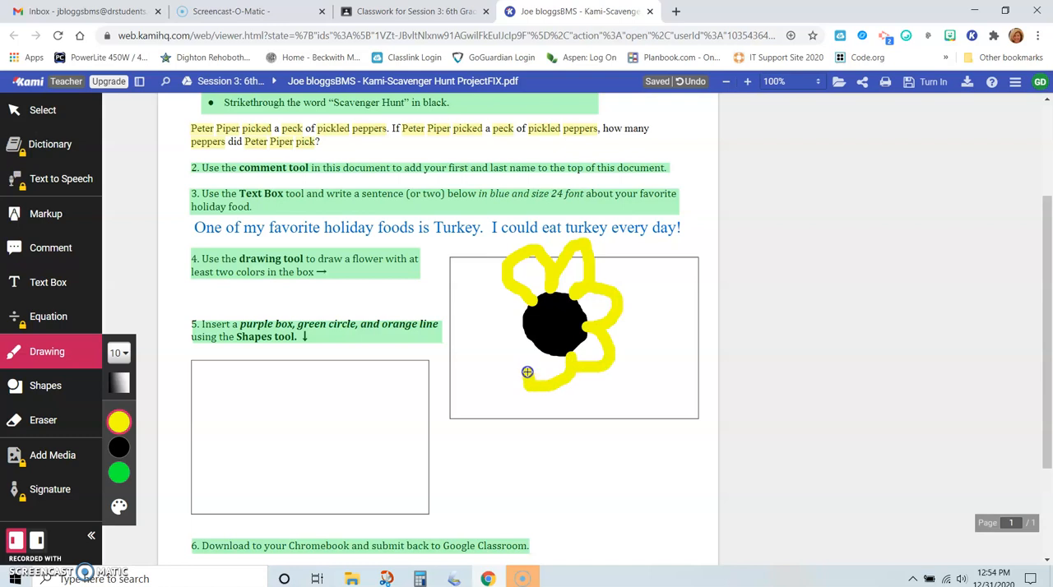
drag(527, 372, 514, 332)
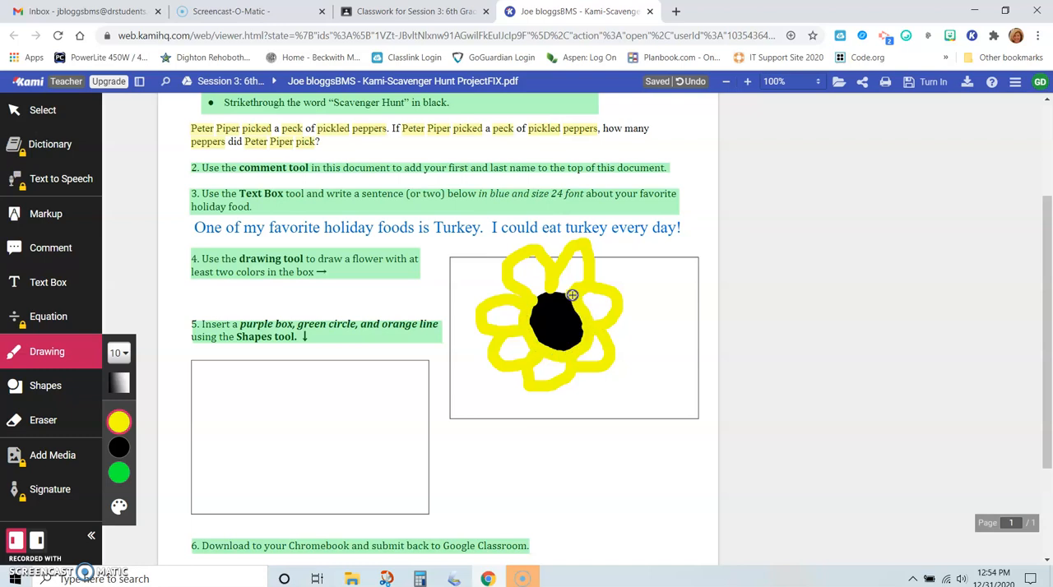
mouse_move(119, 383)
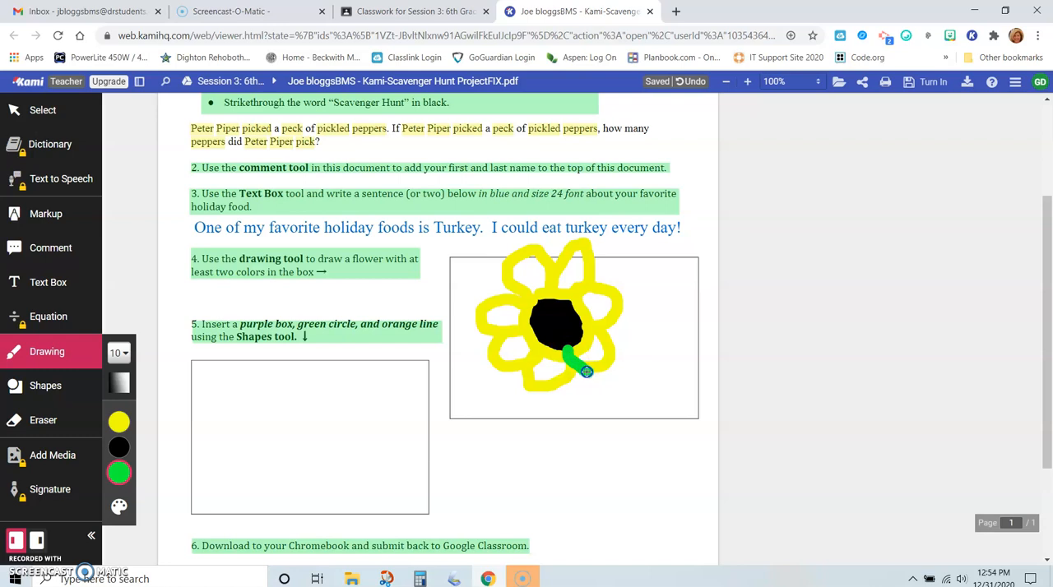
- Draw a green stem with two leaves under the flower, then raise stroke thickness to 12
drag(576, 362, 616, 415)
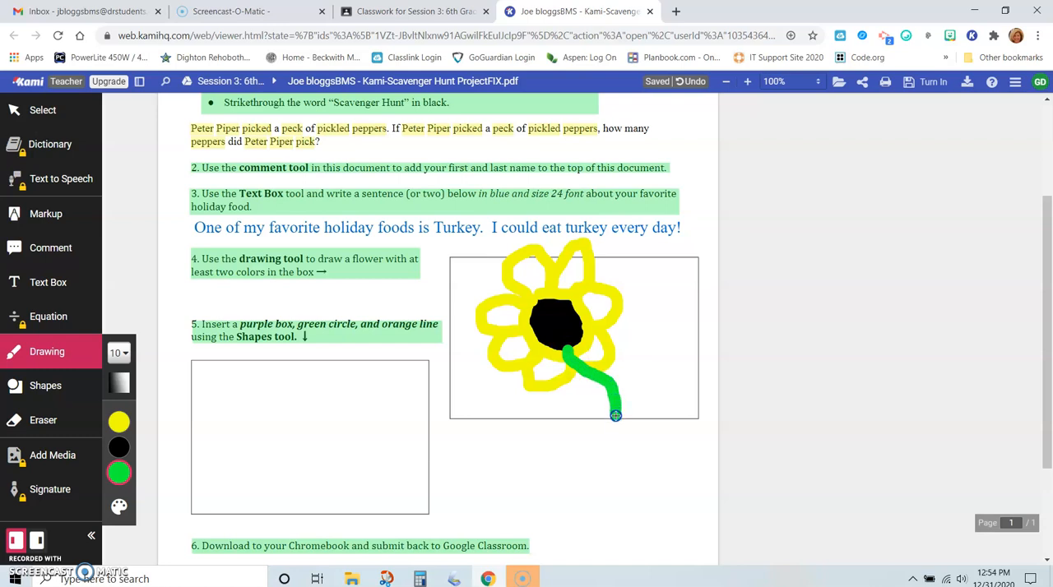
drag(615, 416, 628, 353)
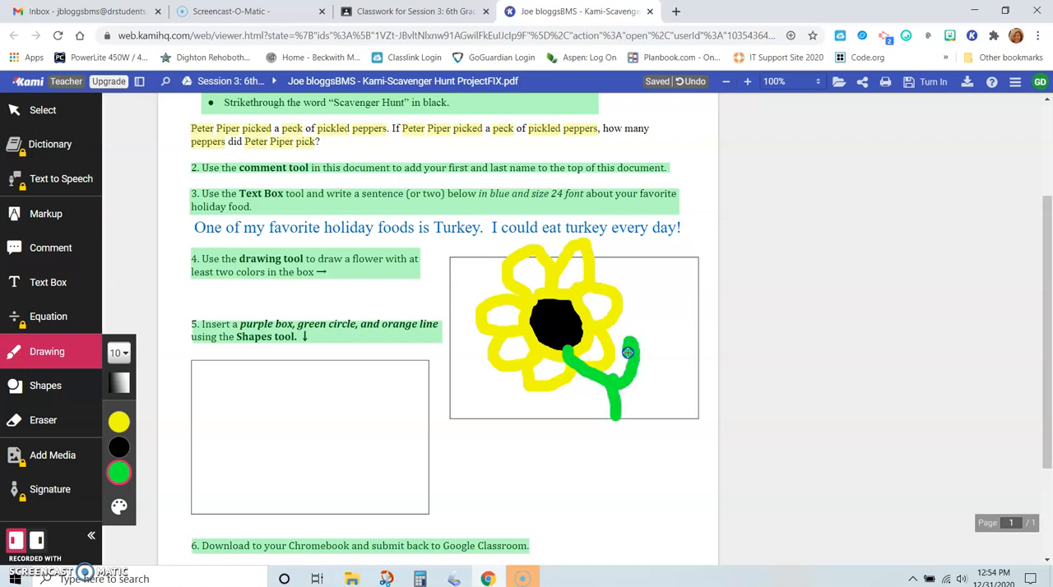
drag(628, 352, 623, 368)
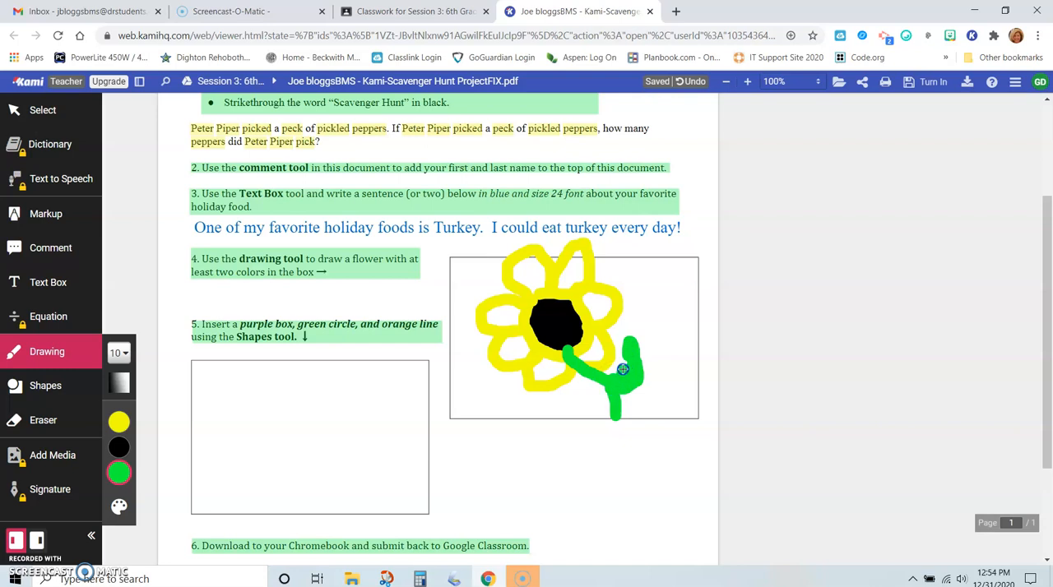
drag(622, 369, 578, 388)
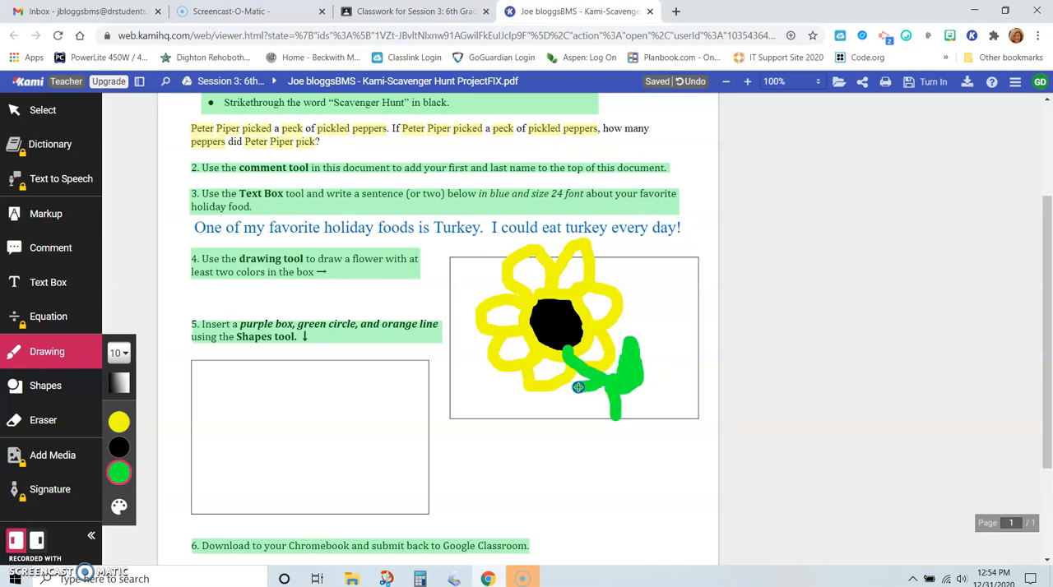
drag(579, 387, 600, 385)
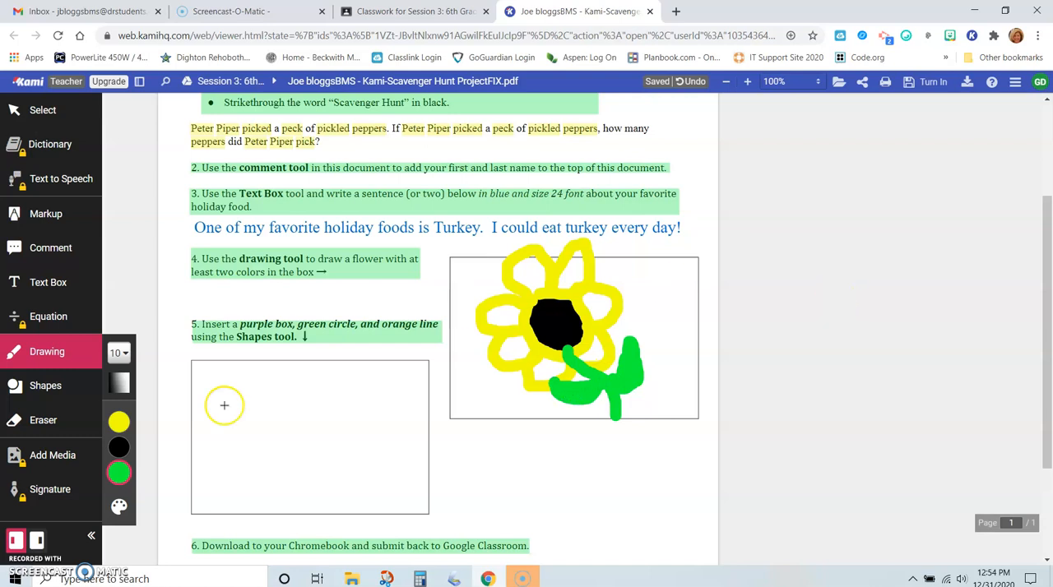
mouse_move(121, 353)
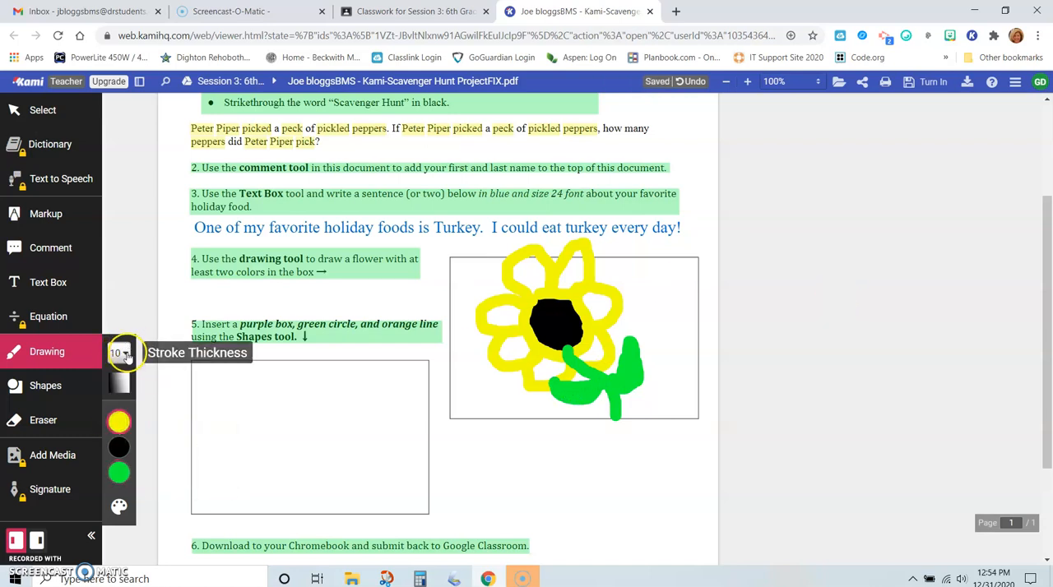
click(119, 352)
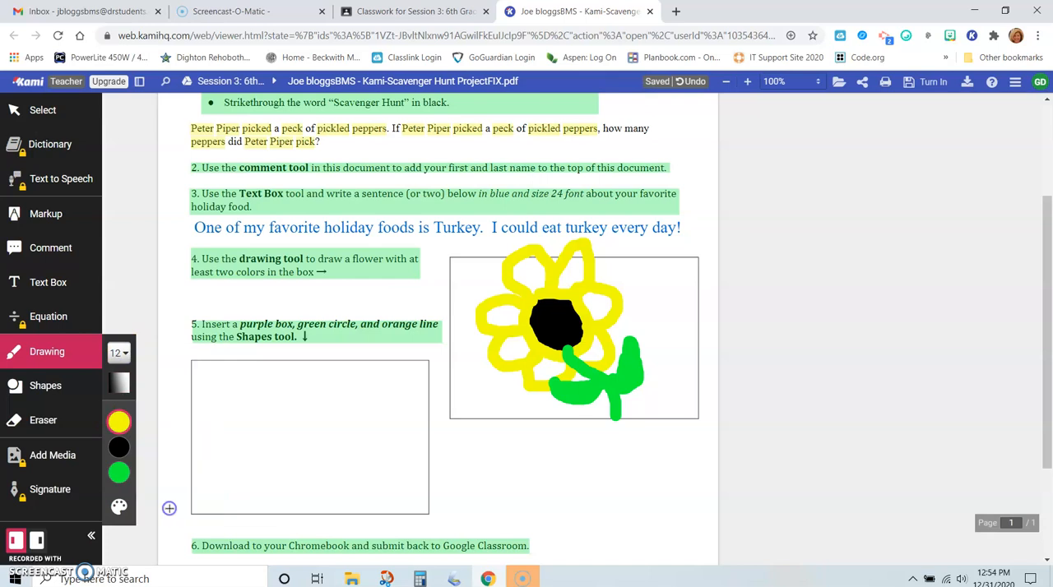
mouse_move(492, 320)
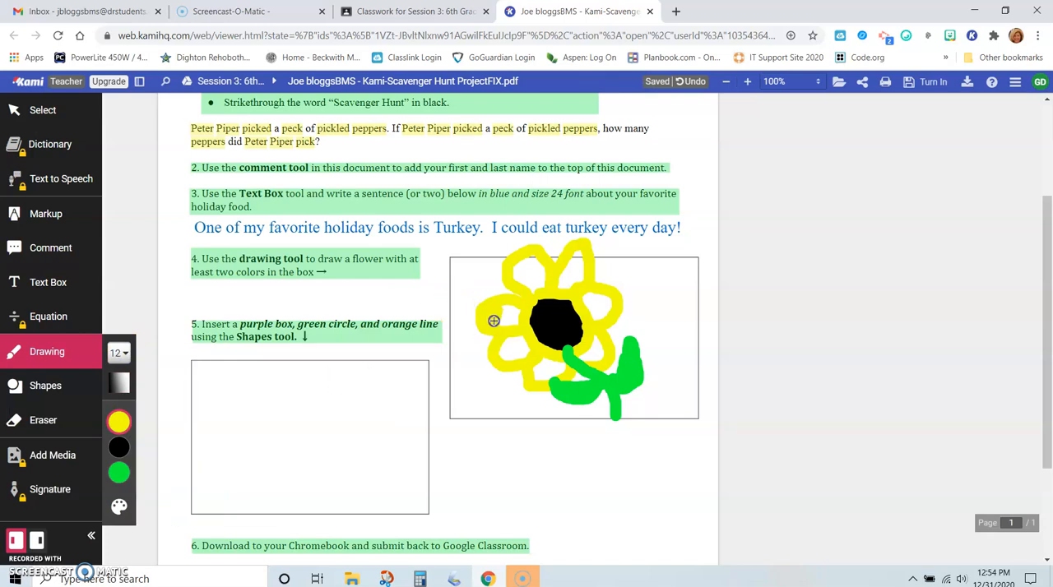
mouse_move(503, 320)
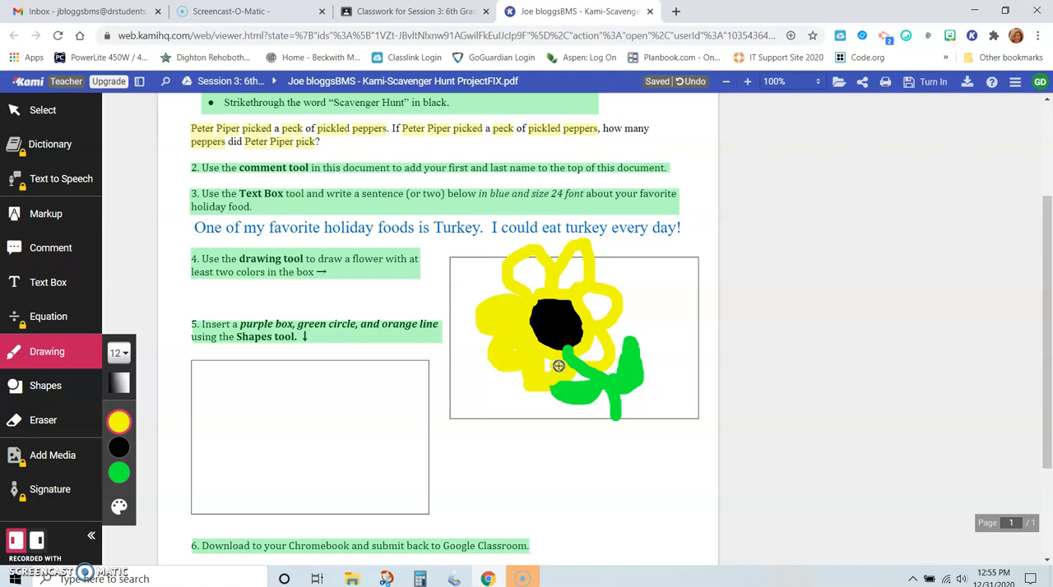
mouse_move(516, 262)
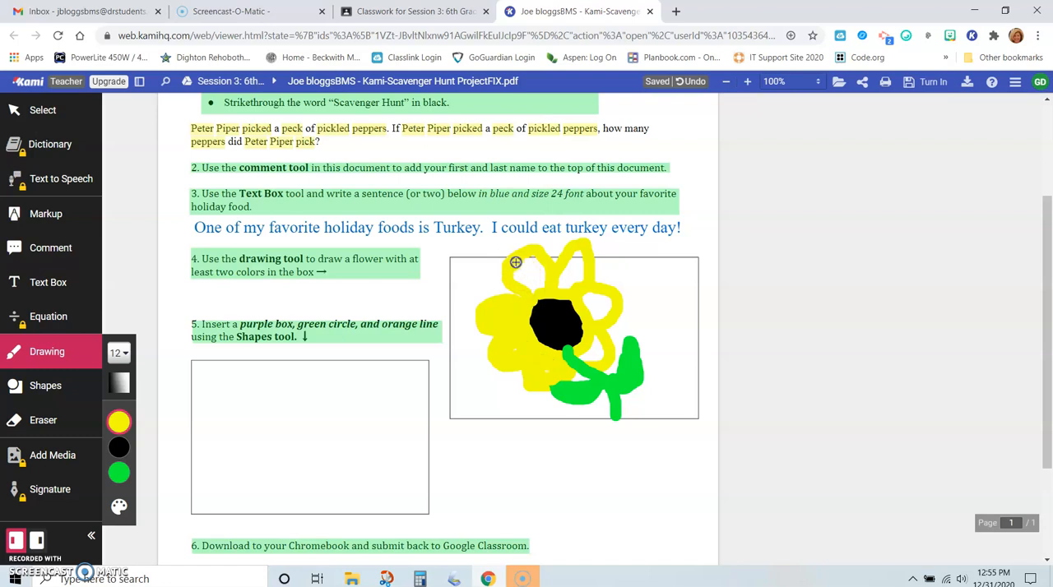
mouse_move(531, 284)
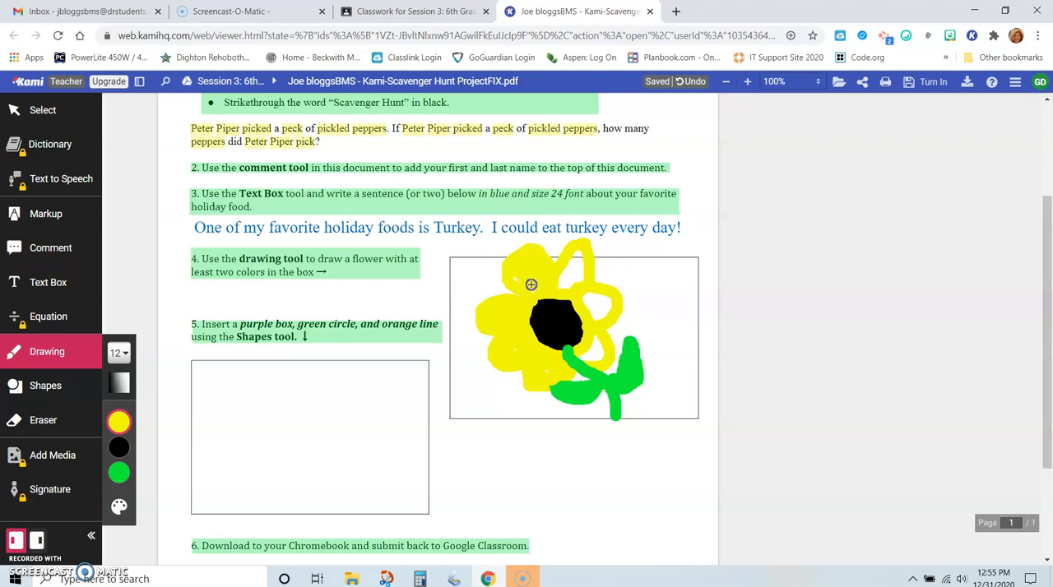
mouse_move(586, 275)
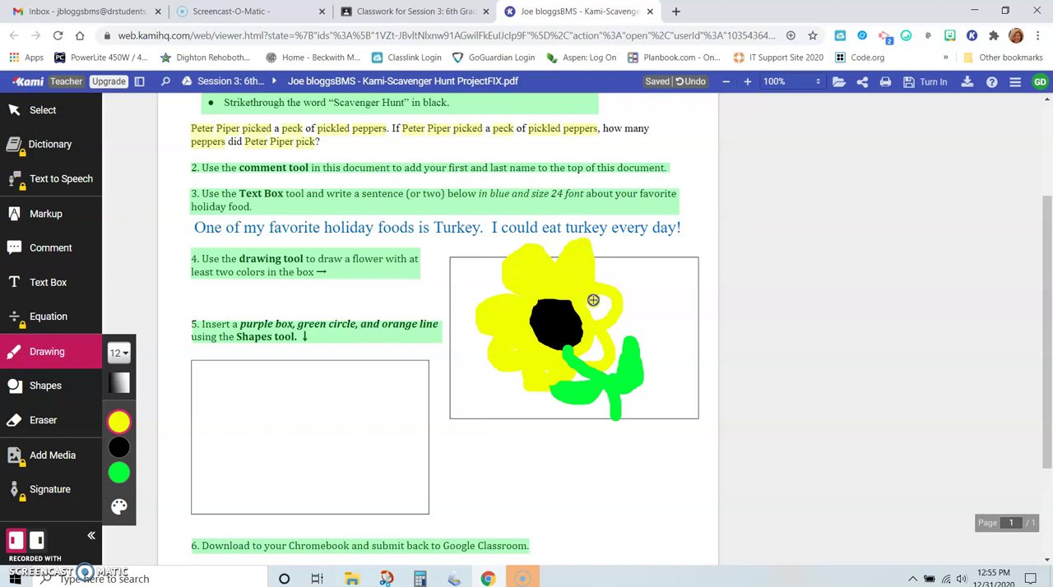
mouse_move(594, 338)
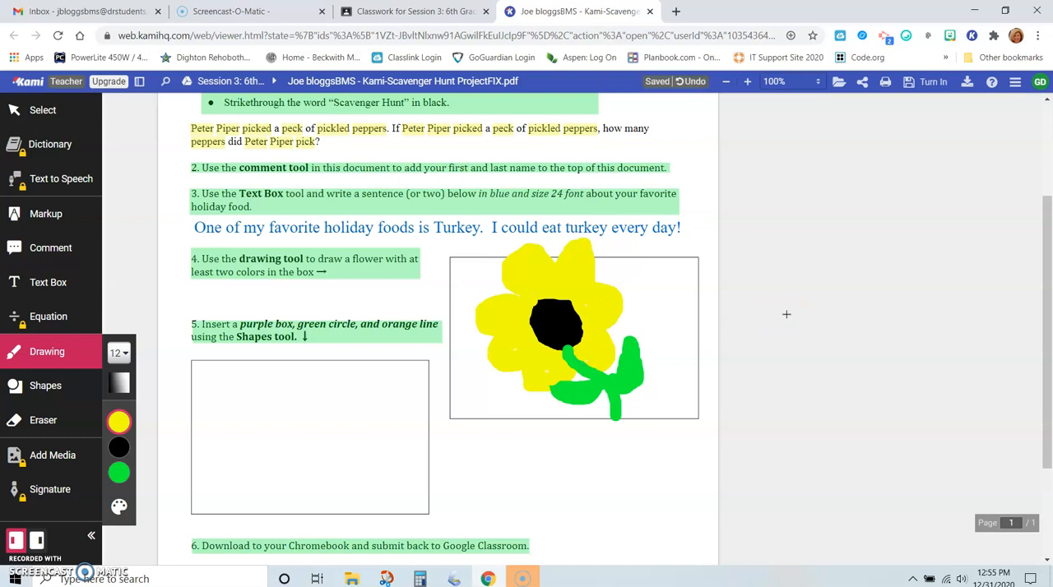
mouse_move(171, 248)
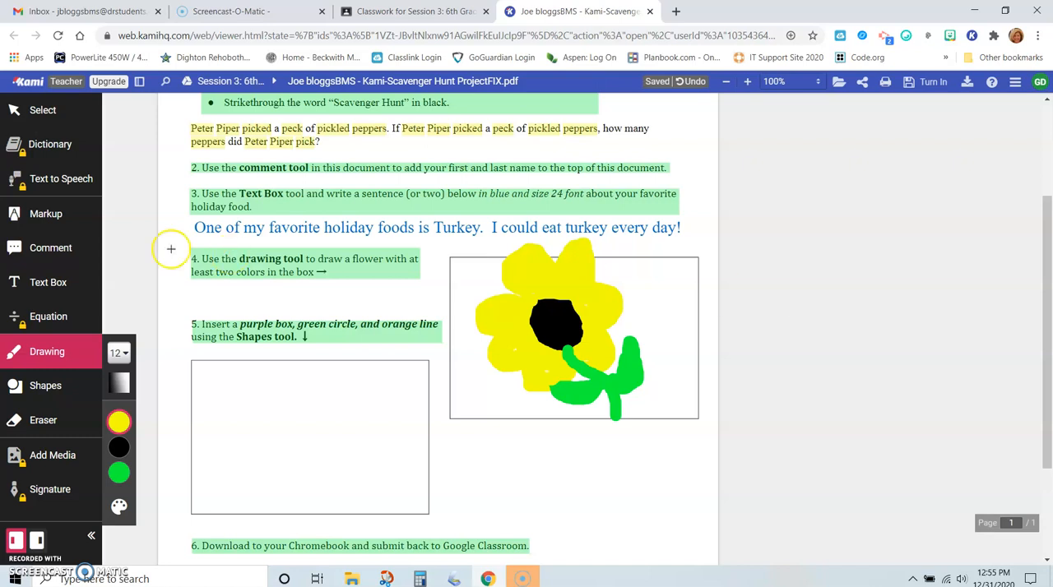
mouse_move(126, 271)
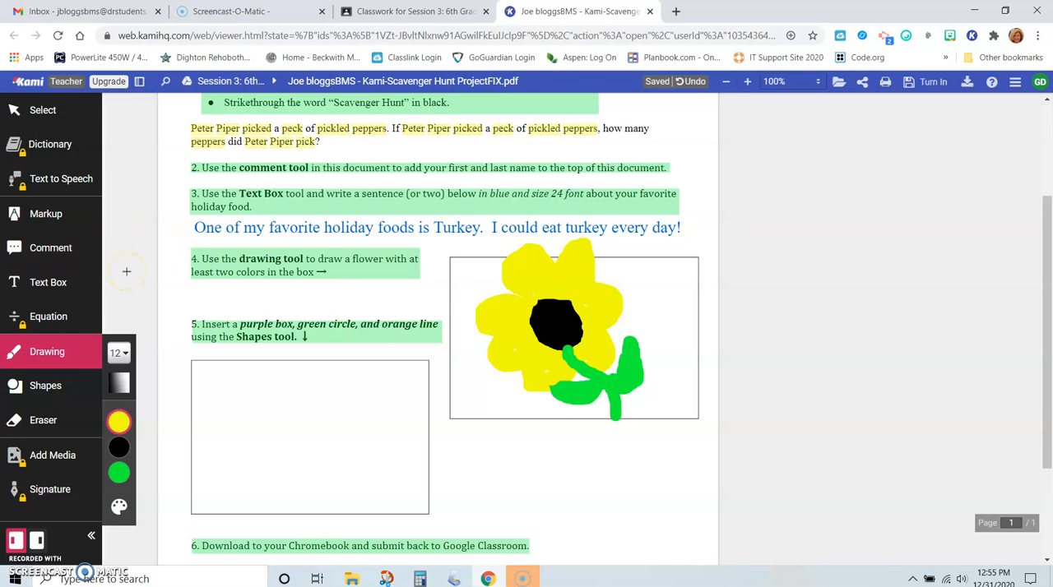
mouse_move(100, 306)
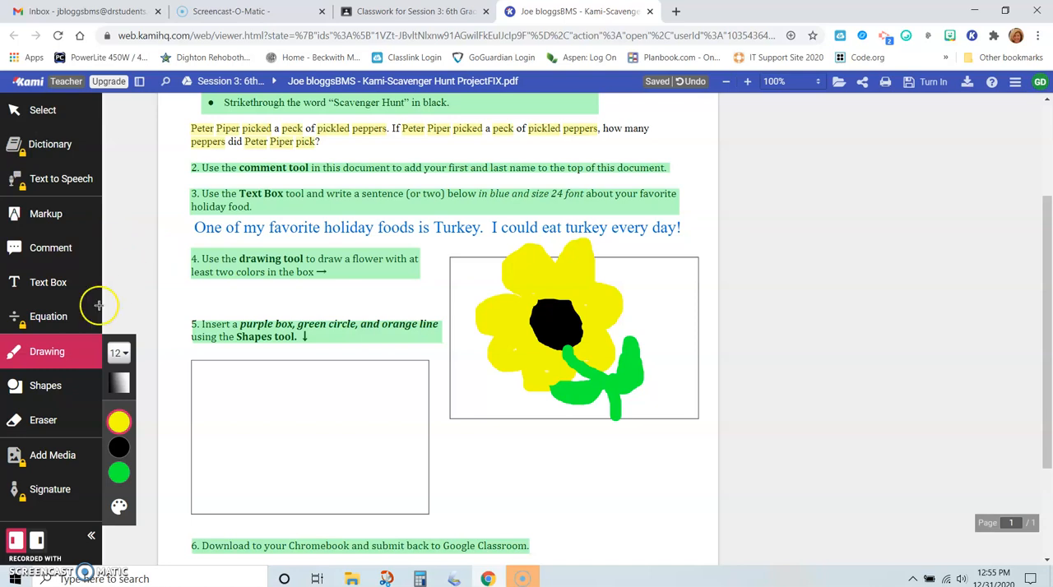
- Insert a purple rectangle inside the lower shapes frame
click(44, 385)
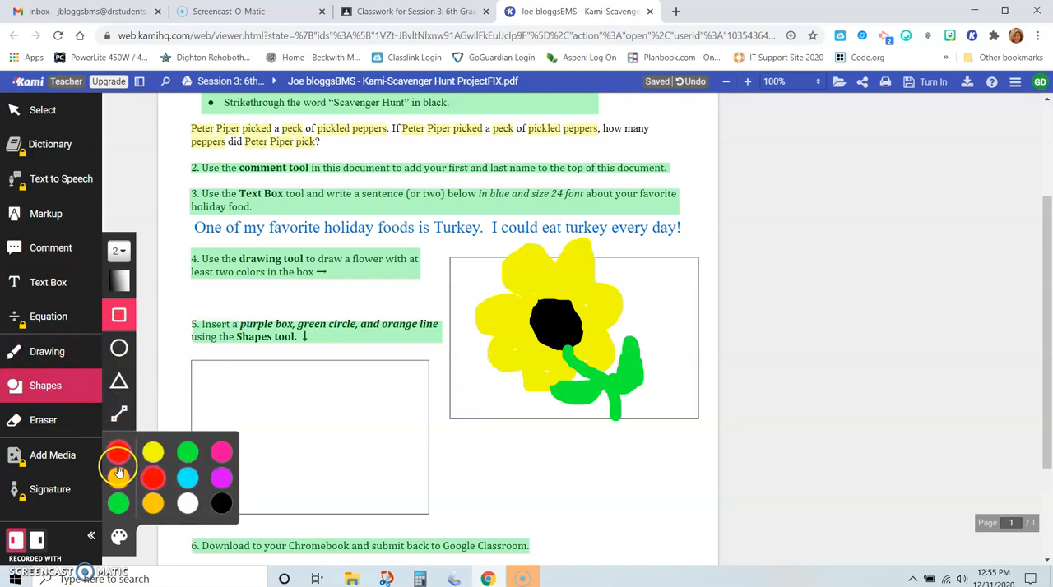
click(222, 479)
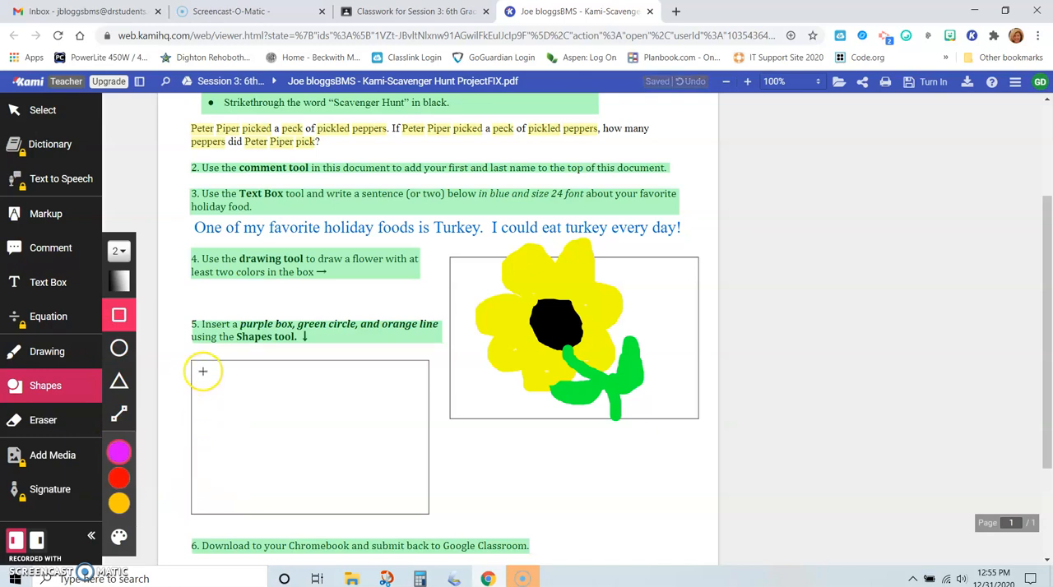
drag(203, 371, 277, 436)
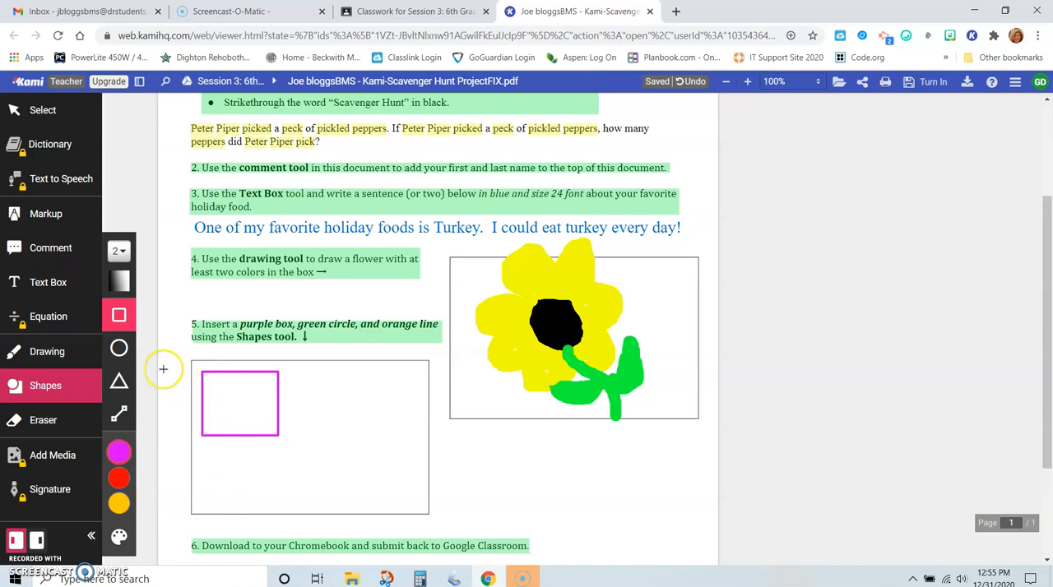
mouse_move(120, 348)
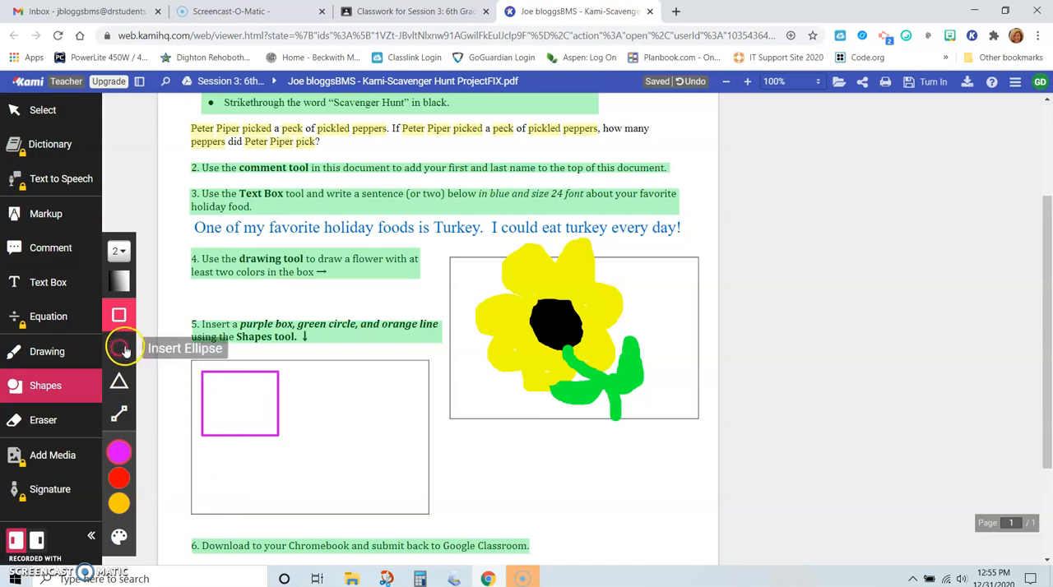
- Add a green circle and an orange diagonal line beside the purple box
click(119, 348)
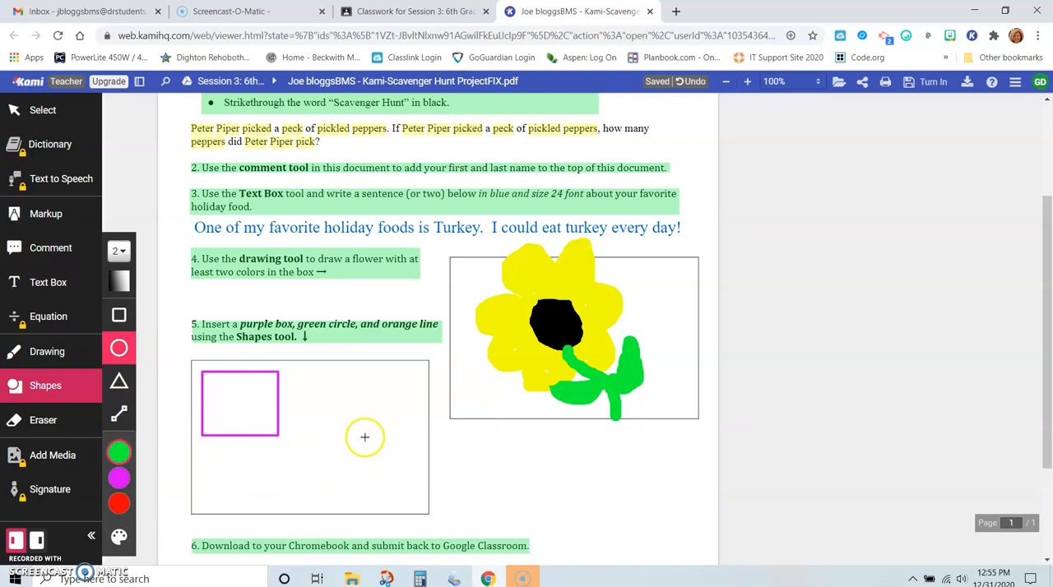
drag(365, 436, 424, 505)
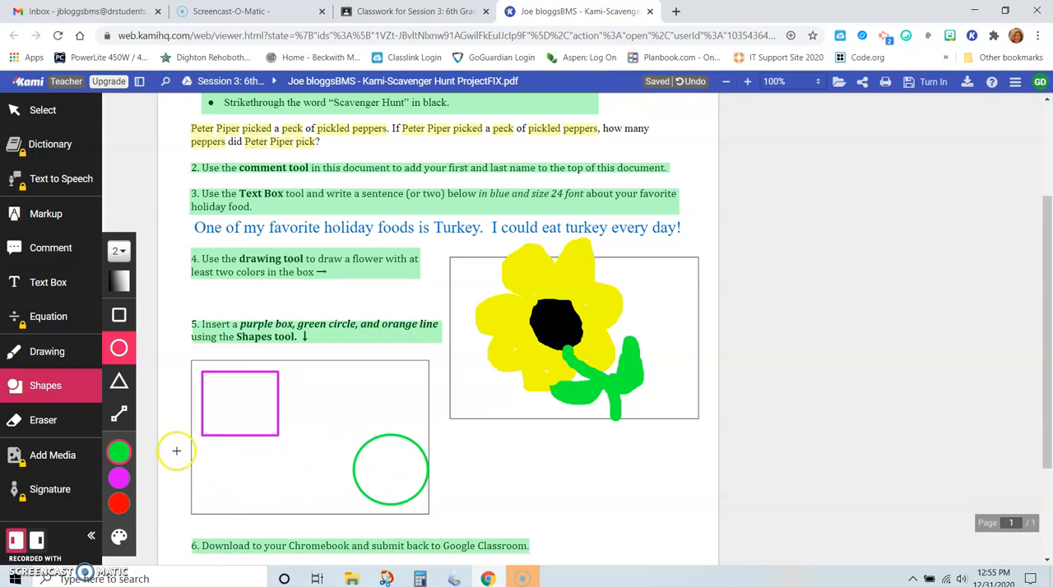
click(119, 413)
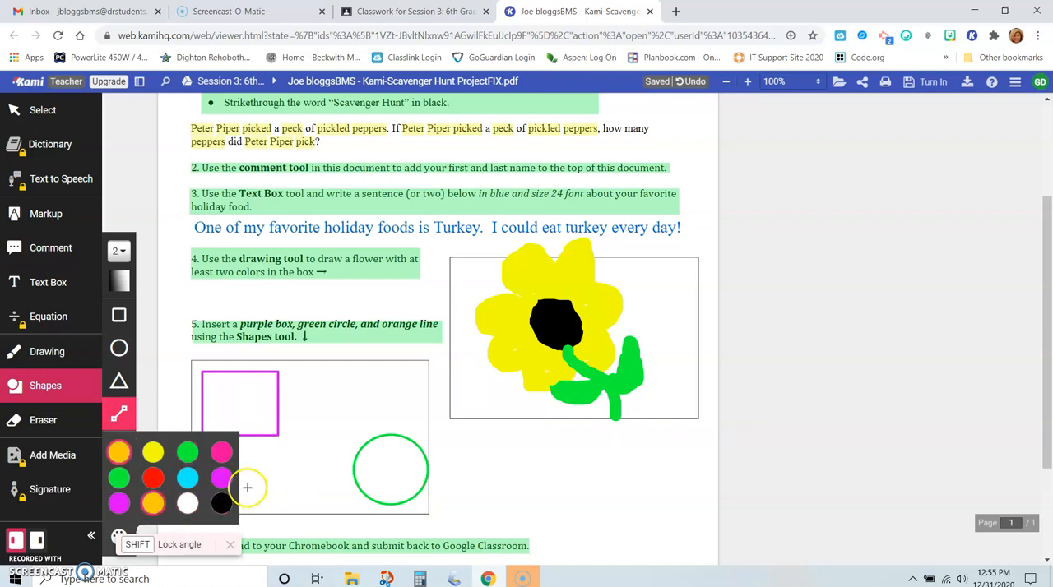
drag(234, 485, 353, 399)
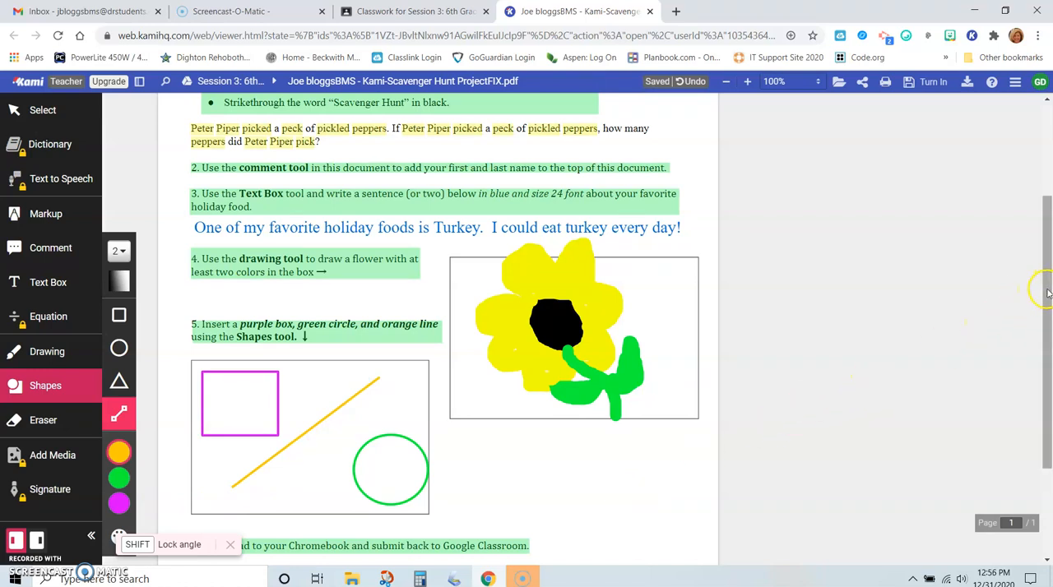
- Scroll down to instruction 6 and pick the Eraser to clear its green highlight
scroll(down, 3)
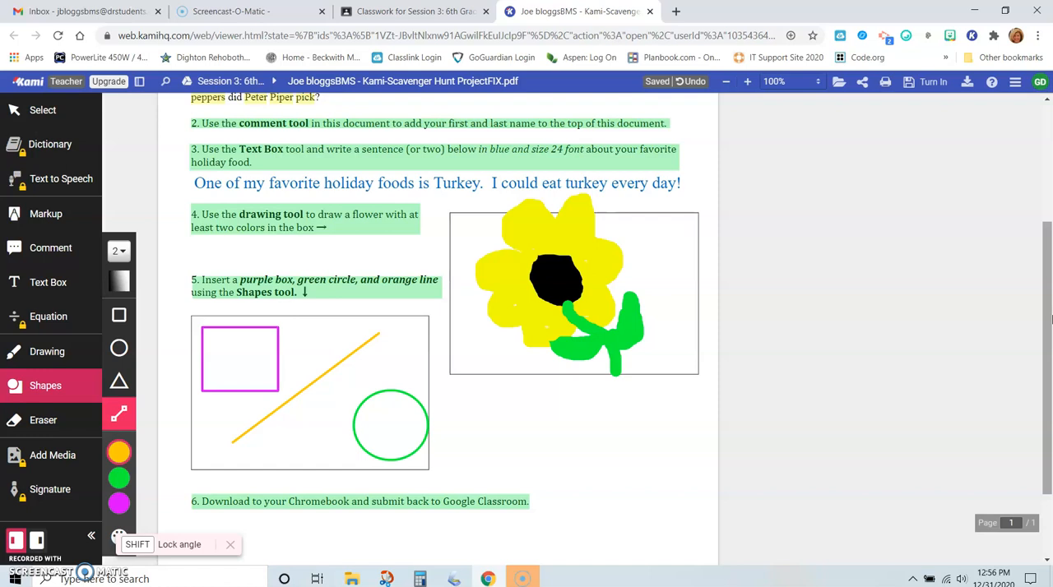
mouse_move(935, 333)
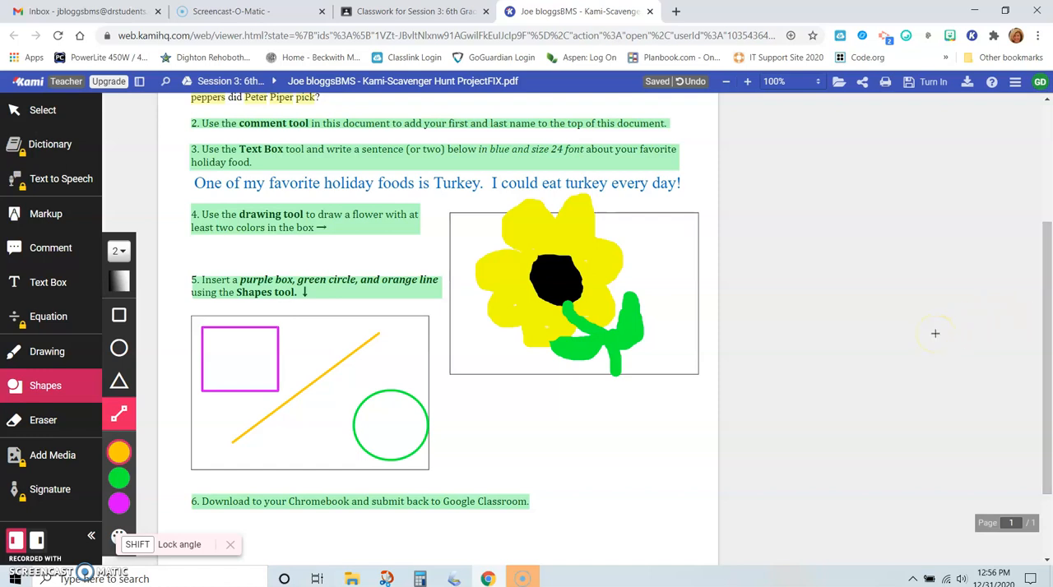
mouse_move(141, 256)
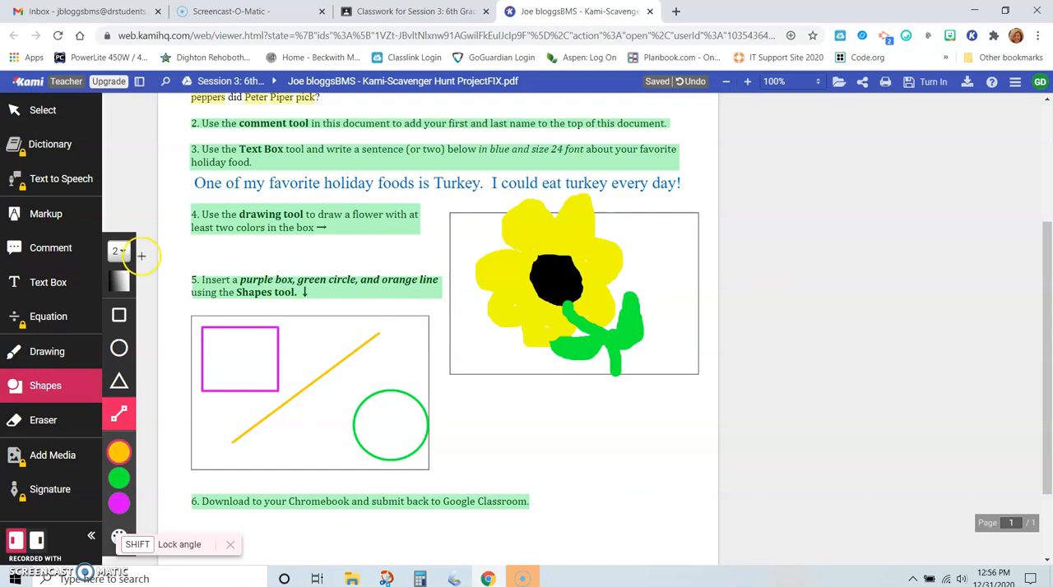
mouse_move(119, 179)
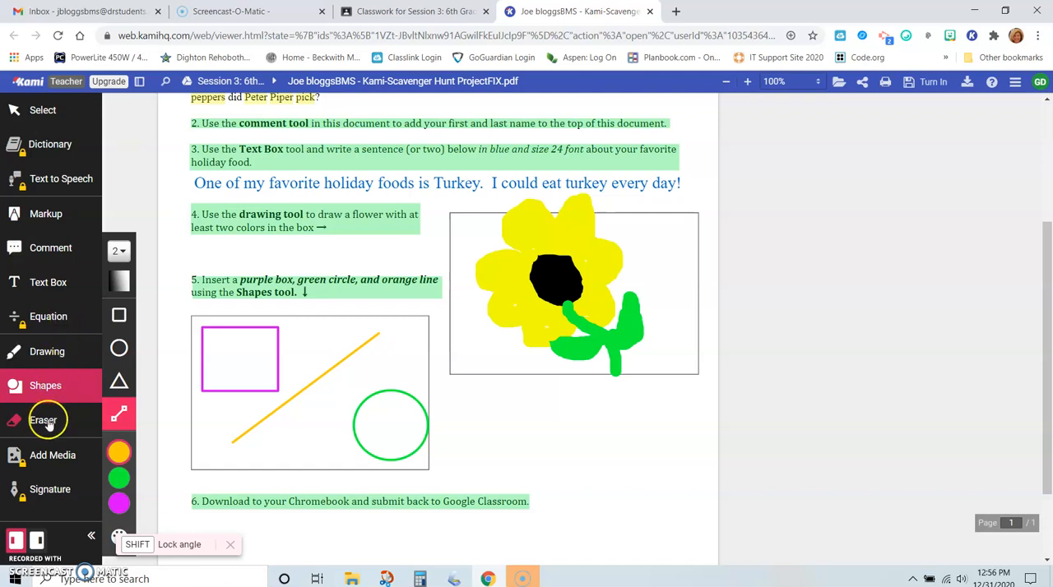
click(43, 419)
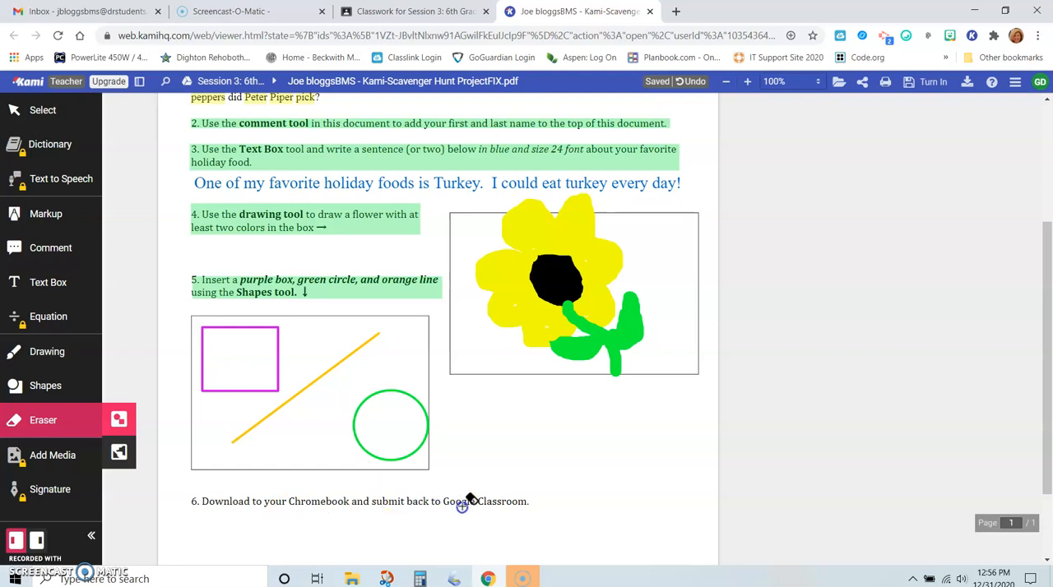
mouse_move(216, 491)
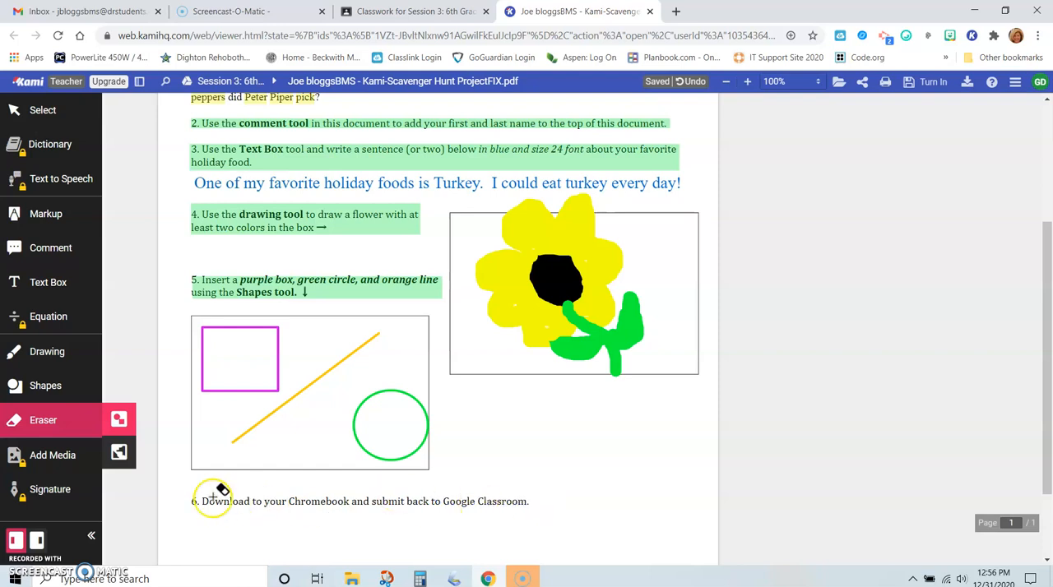
mouse_move(387, 501)
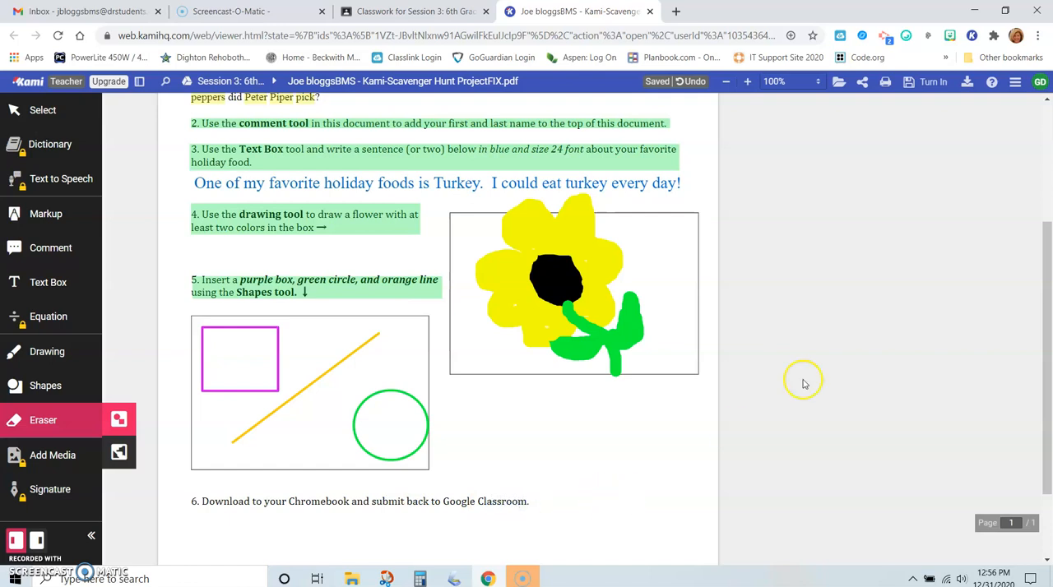
mouse_move(842, 242)
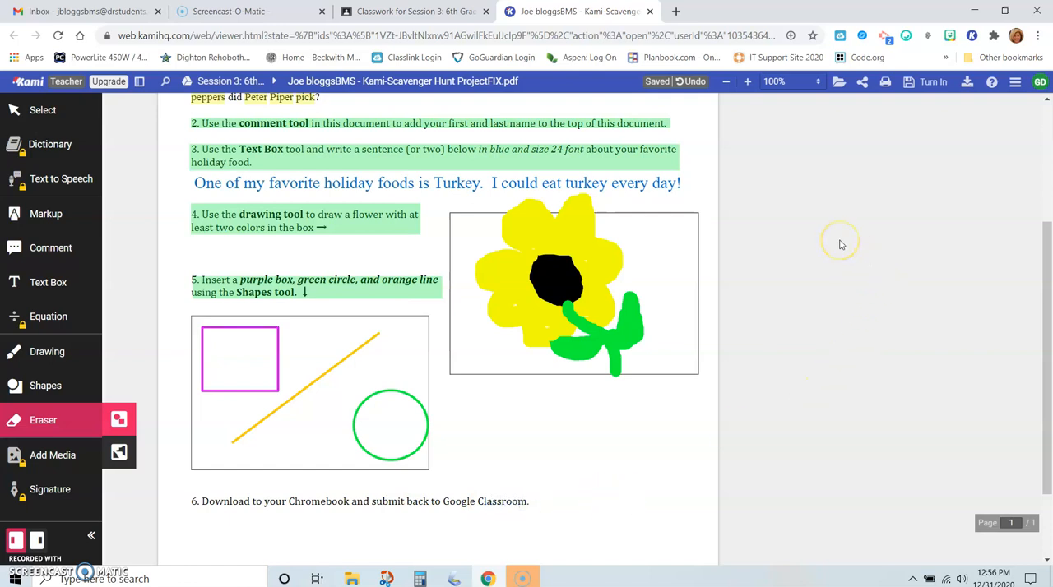
mouse_move(843, 244)
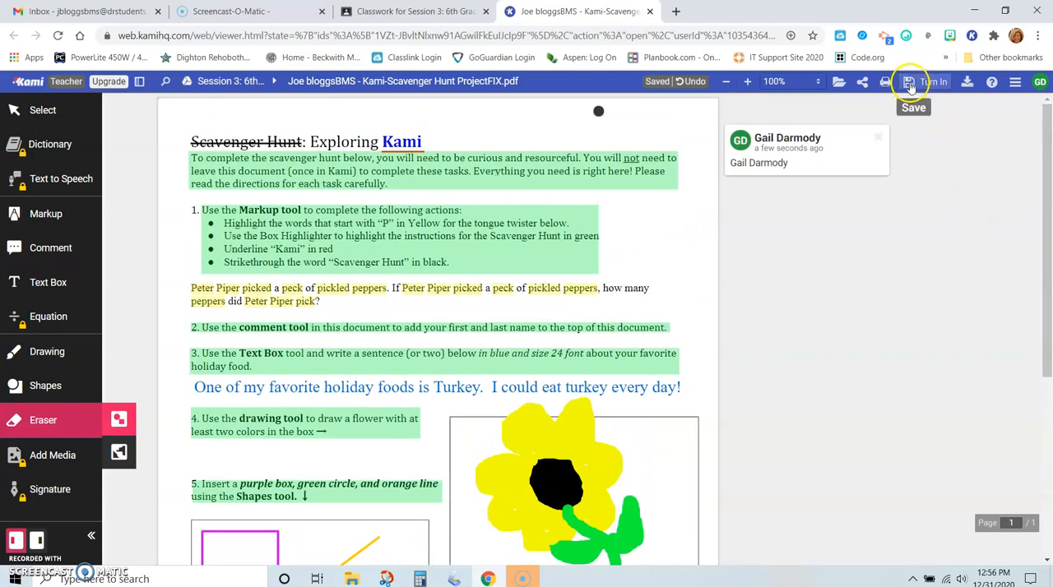
- Save the annotated PDF to Google Drive through Save/Turn In, Save Now
click(930, 81)
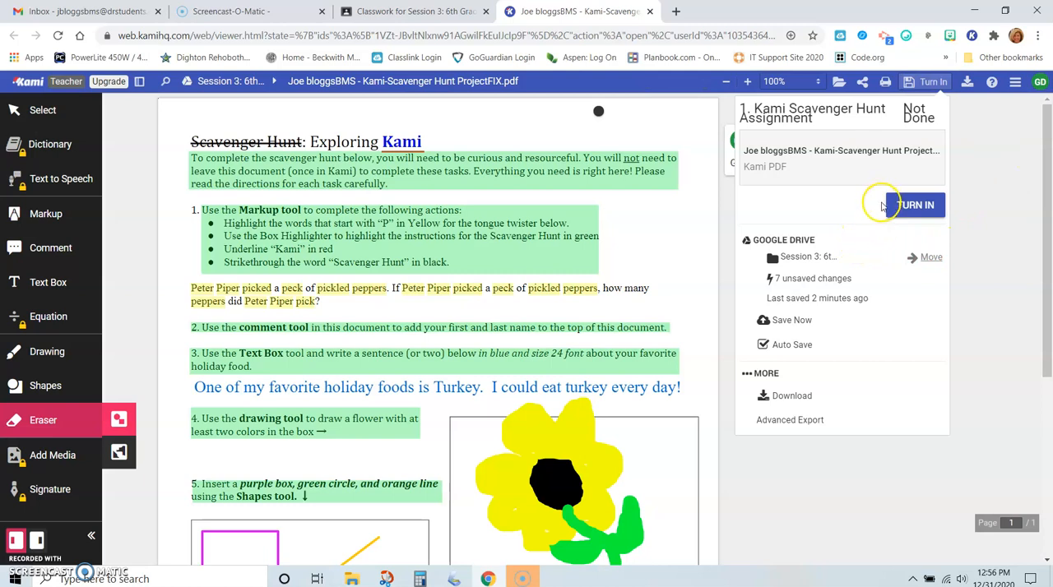
mouse_move(880, 210)
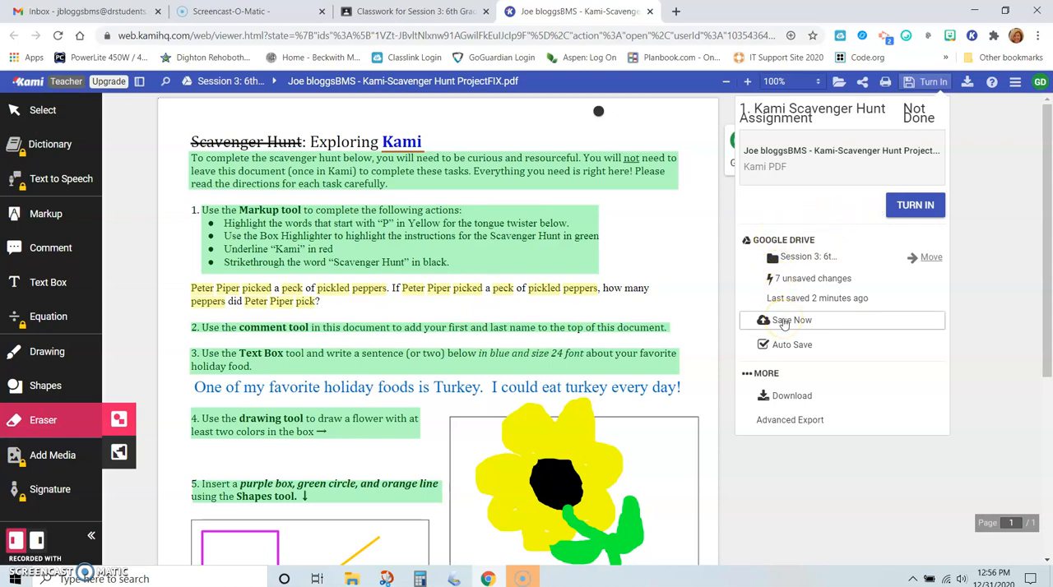
click(787, 320)
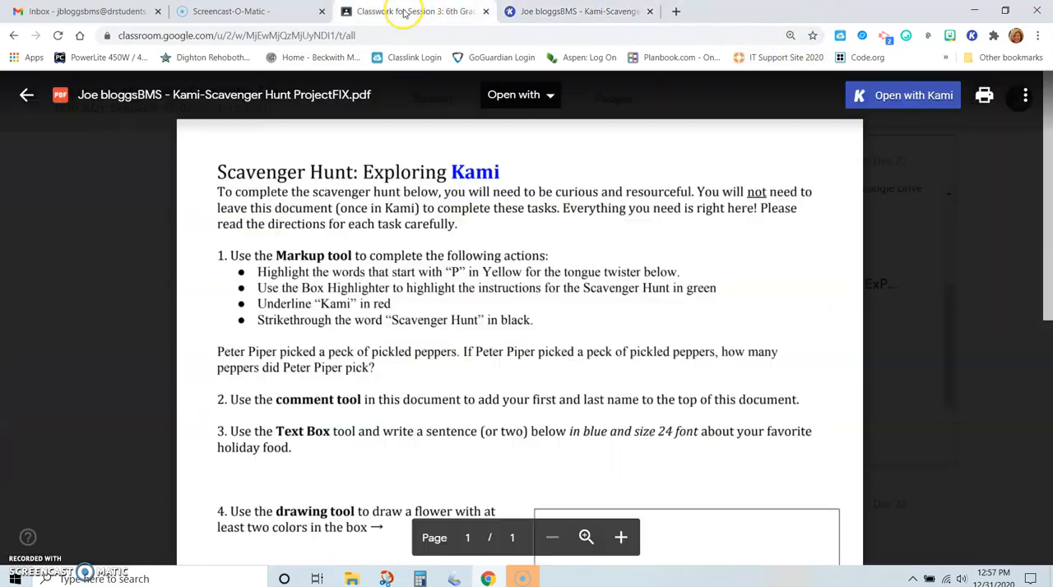
- Go to the class's Classwork list, dismiss the image preview, and open Kami Scavenger Hunt Assignment
click(416, 11)
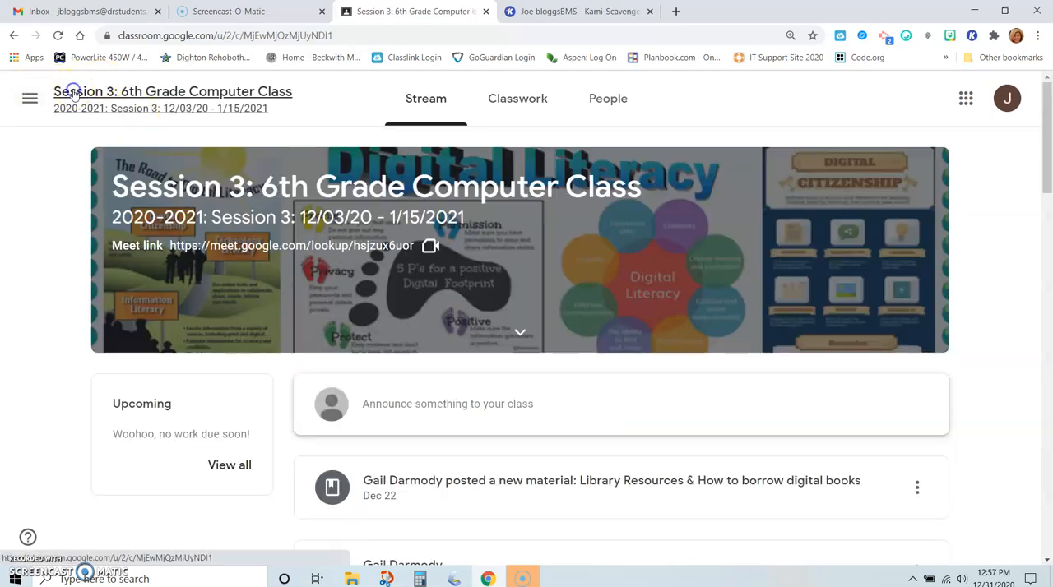
mouse_move(44, 195)
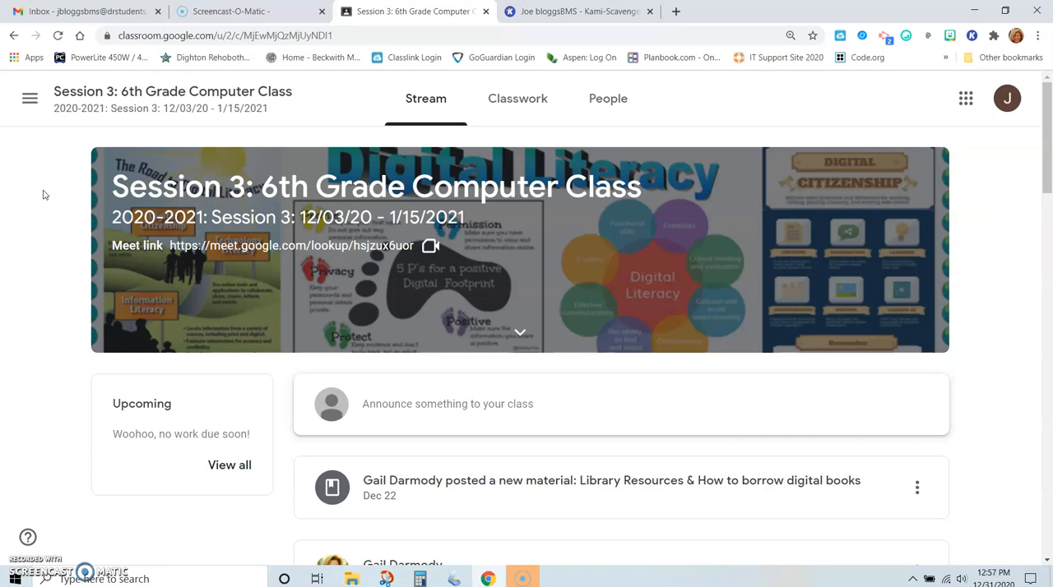
mouse_move(196, 136)
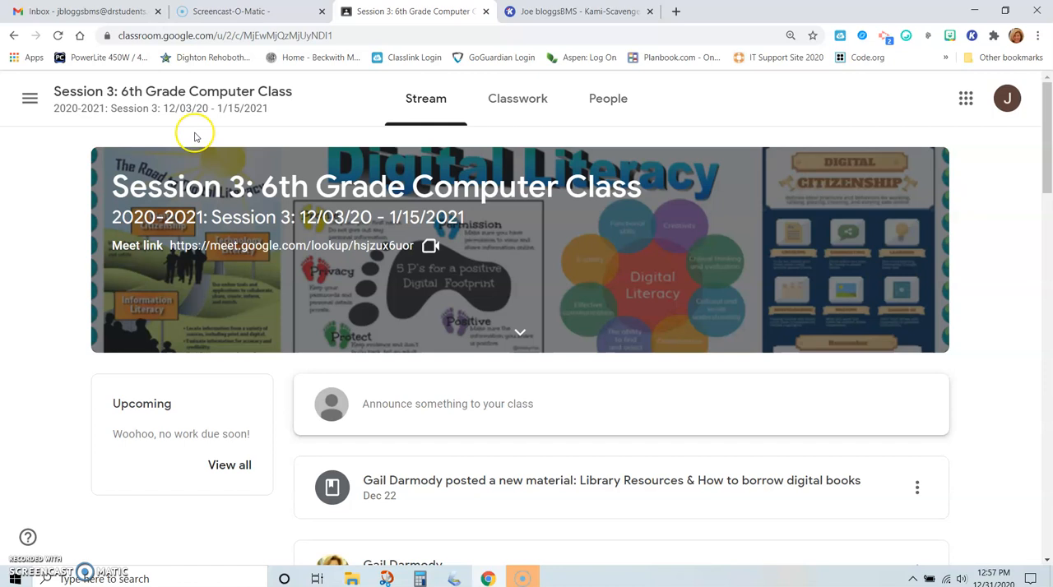
mouse_move(364, 90)
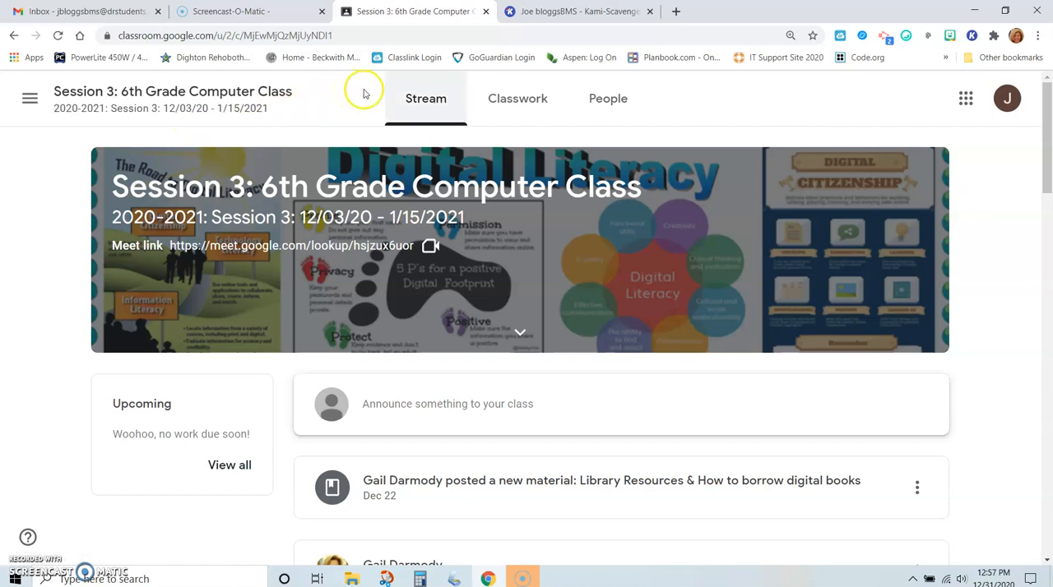
click(518, 98)
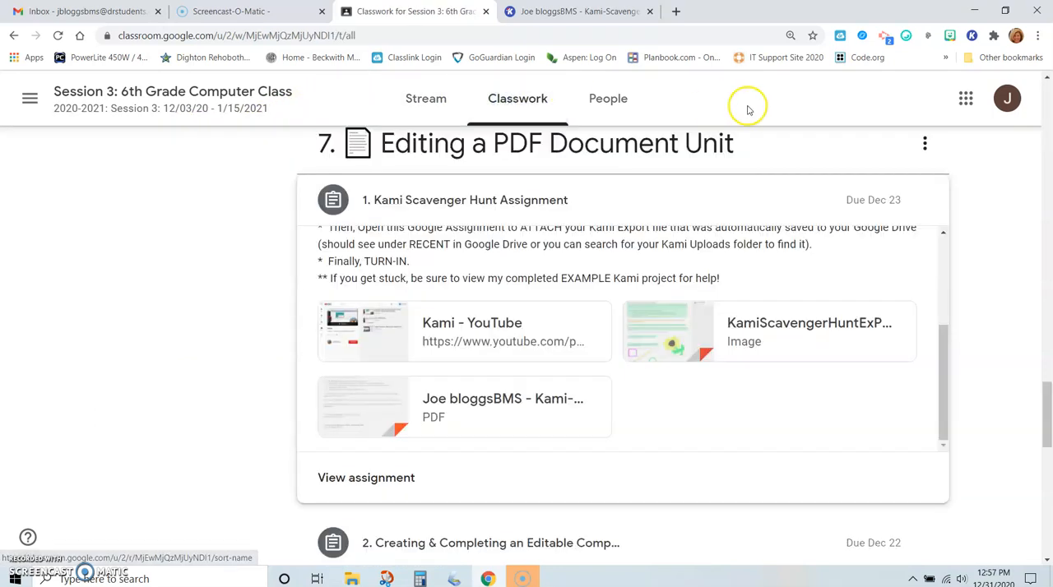
mouse_move(1011, 324)
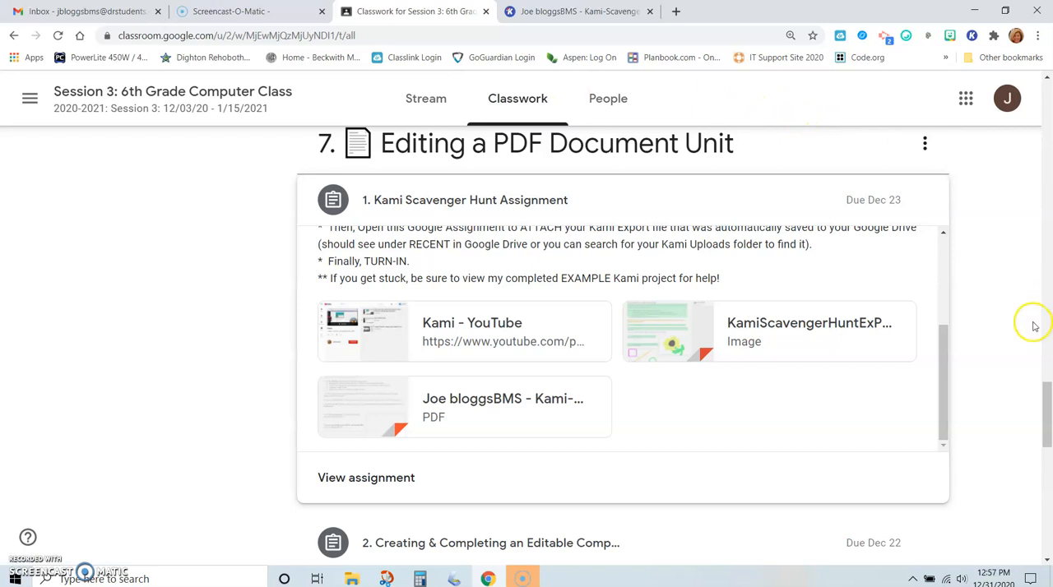
mouse_move(765, 335)
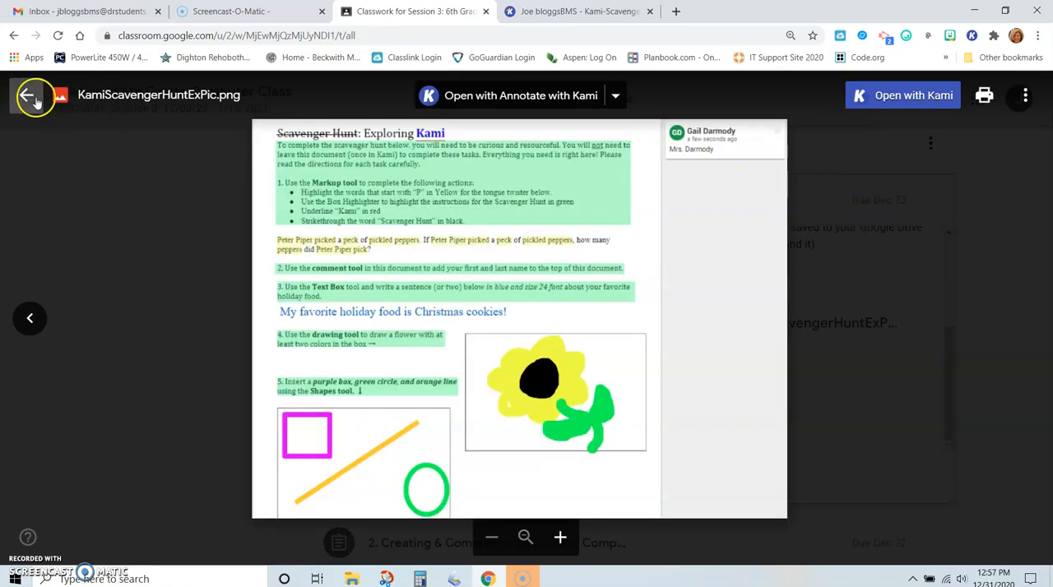
click(30, 95)
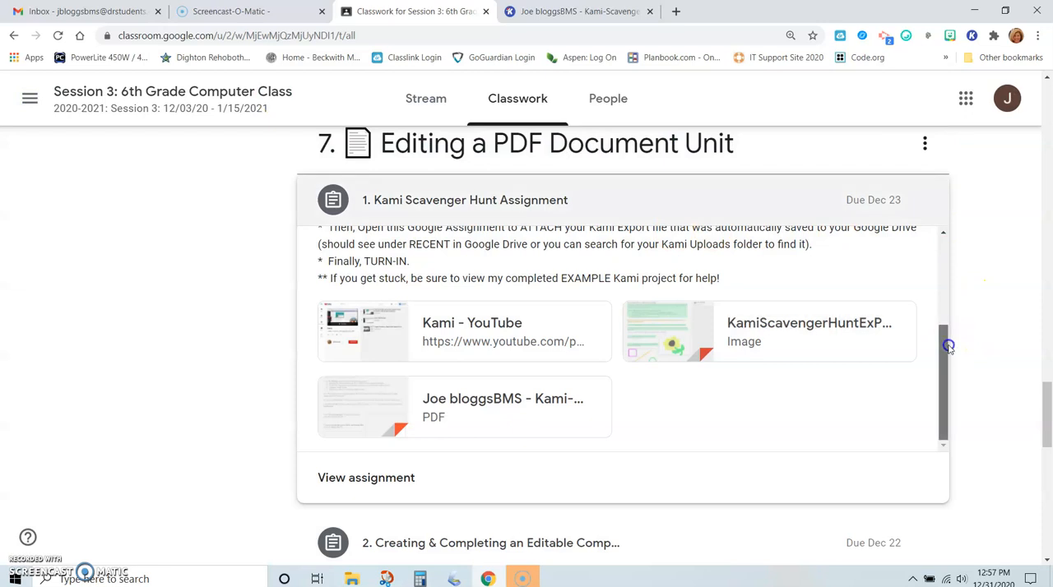
click(365, 478)
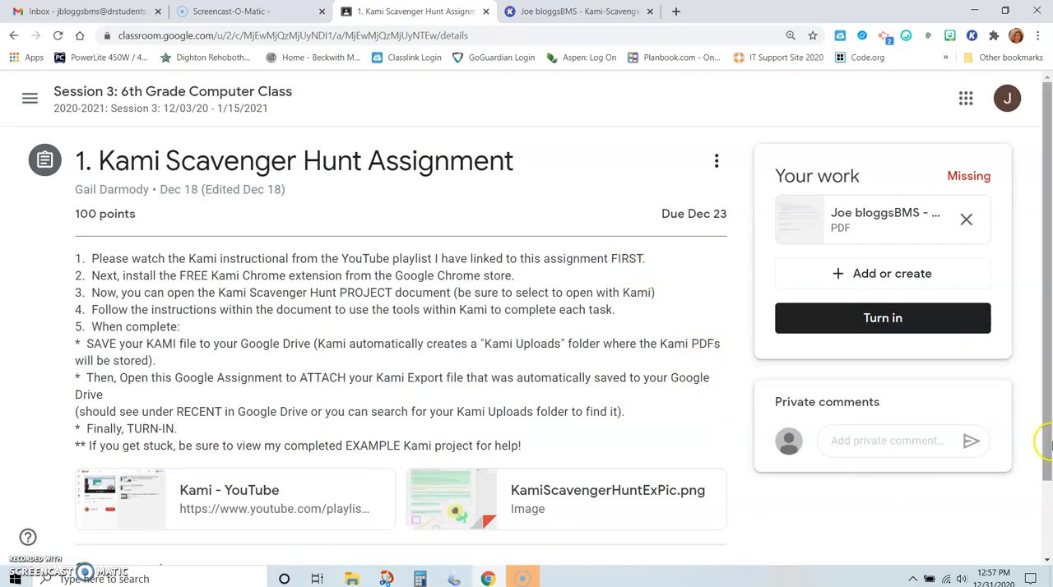
- Turn in the attached PDF and confirm the submission
click(883, 317)
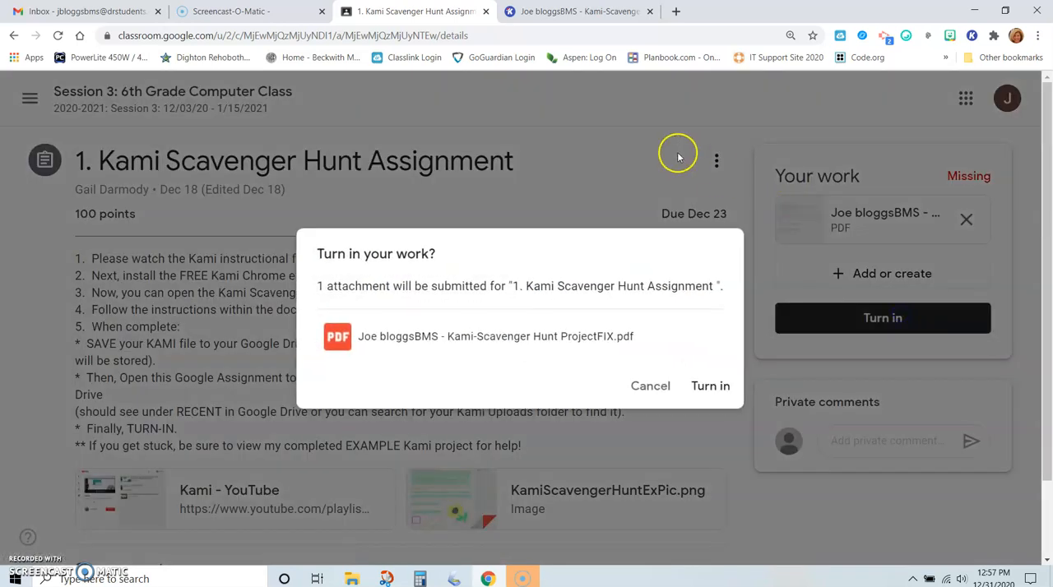
click(710, 385)
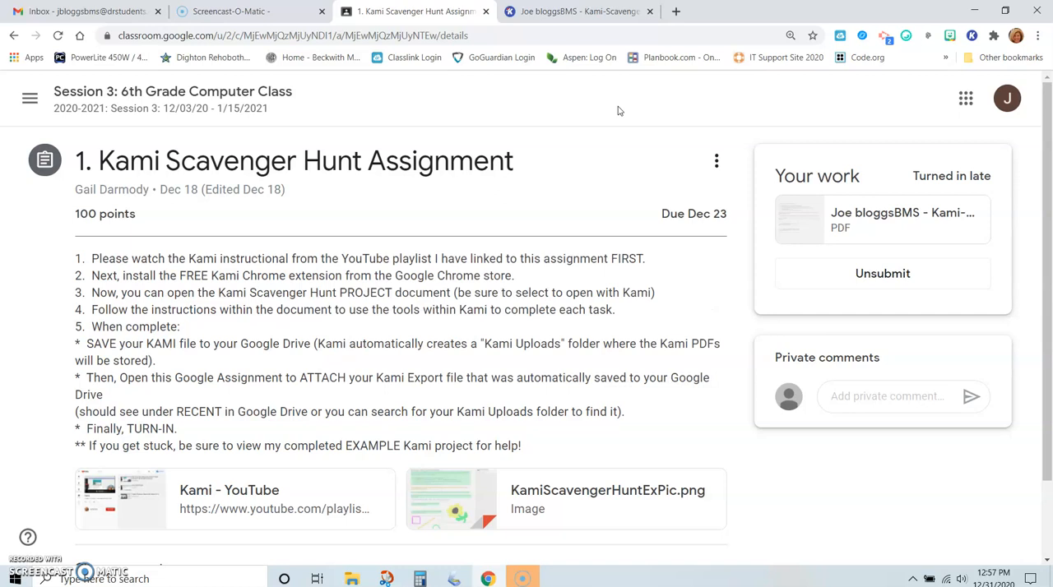
mouse_move(35, 458)
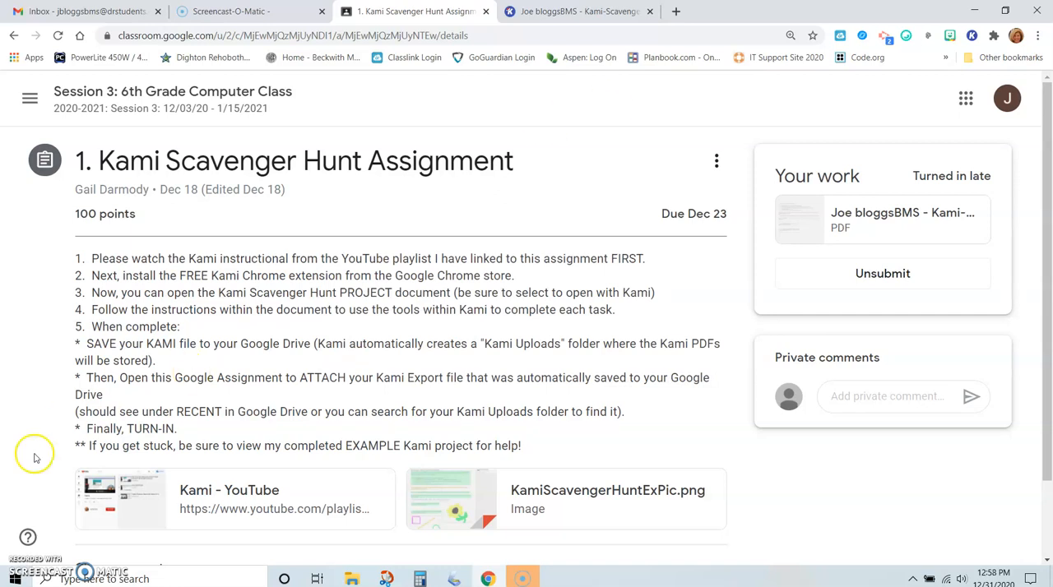